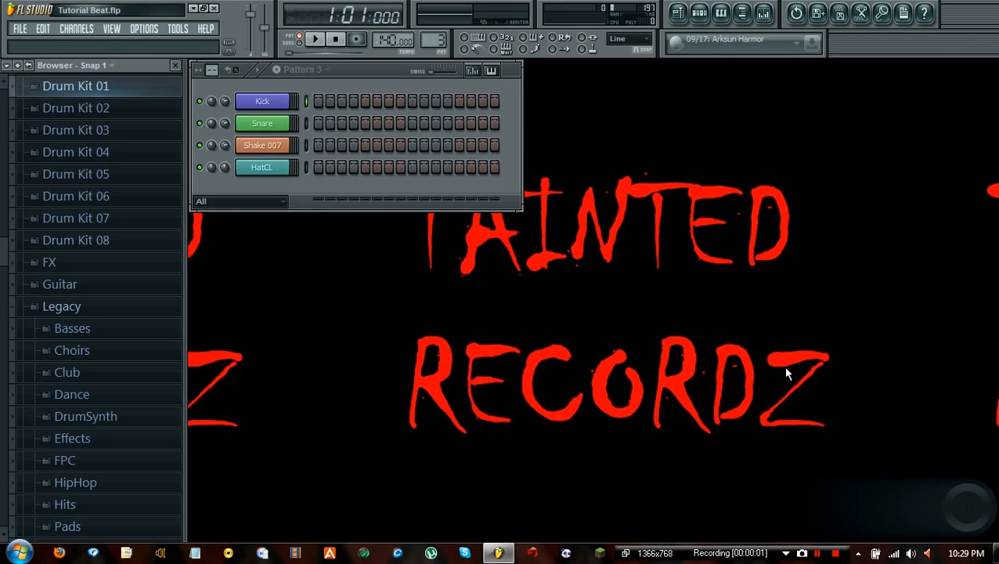
pyautogui.moveTo(710, 152)
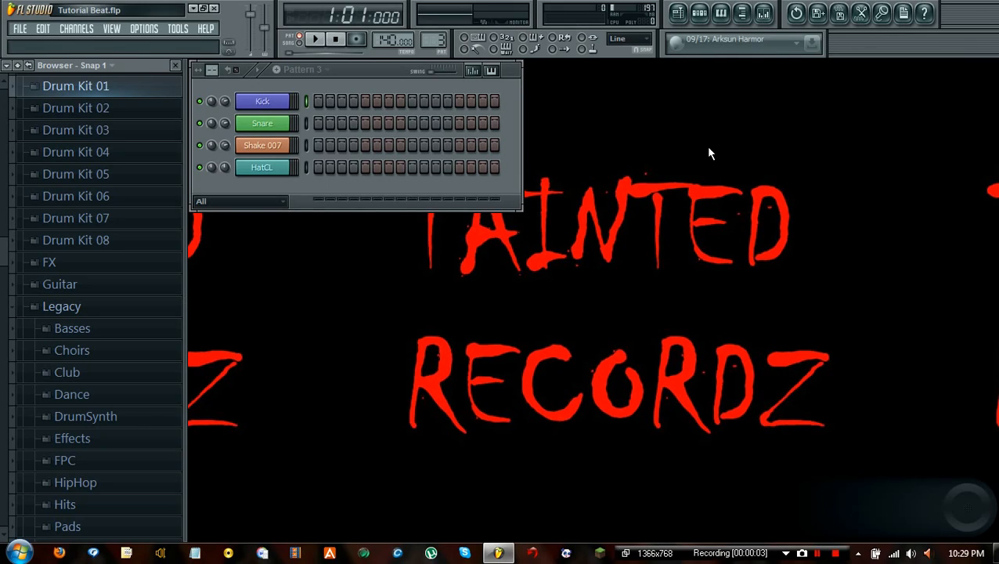
pyautogui.moveTo(609, 164)
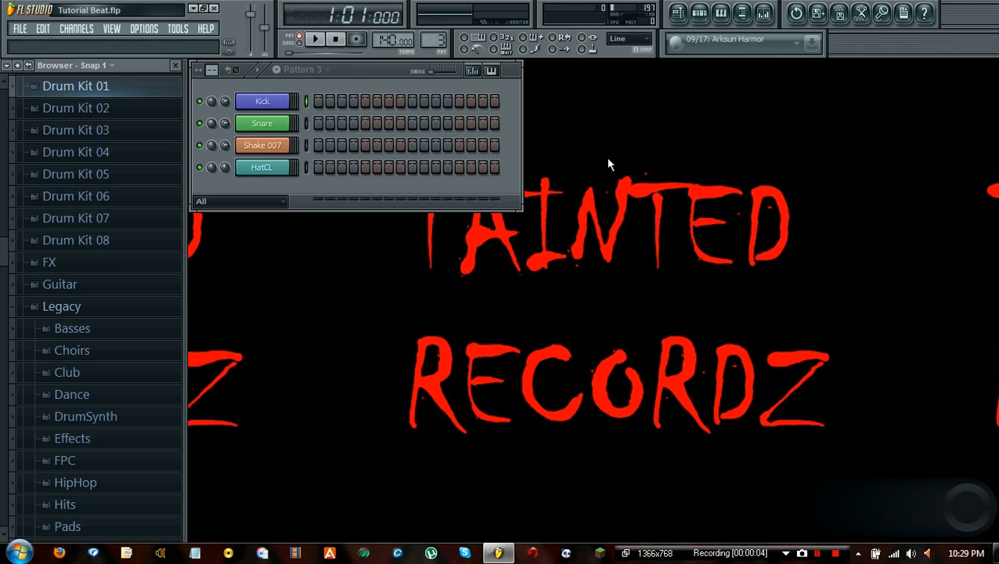
pyautogui.moveTo(608, 150)
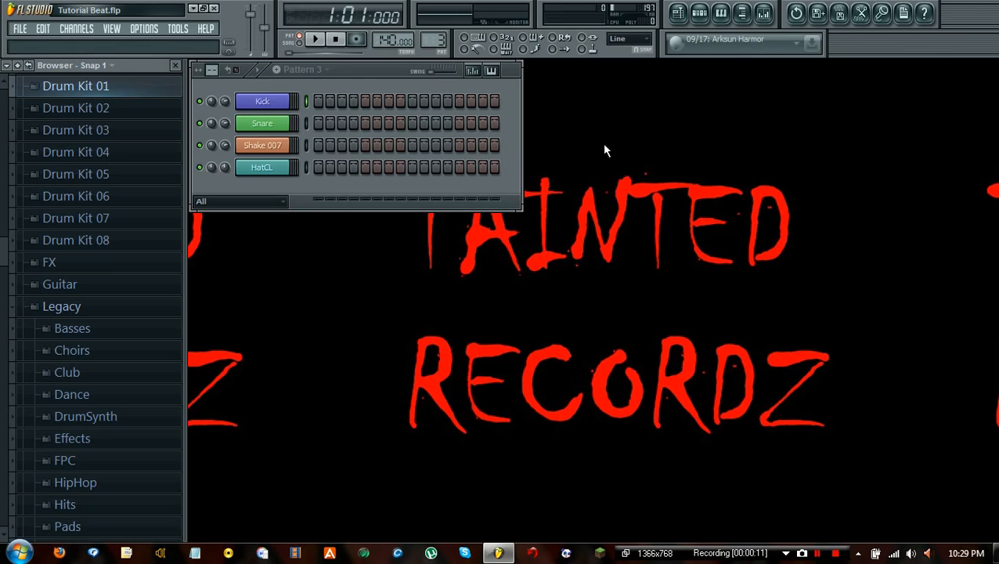
pyautogui.moveTo(594, 148)
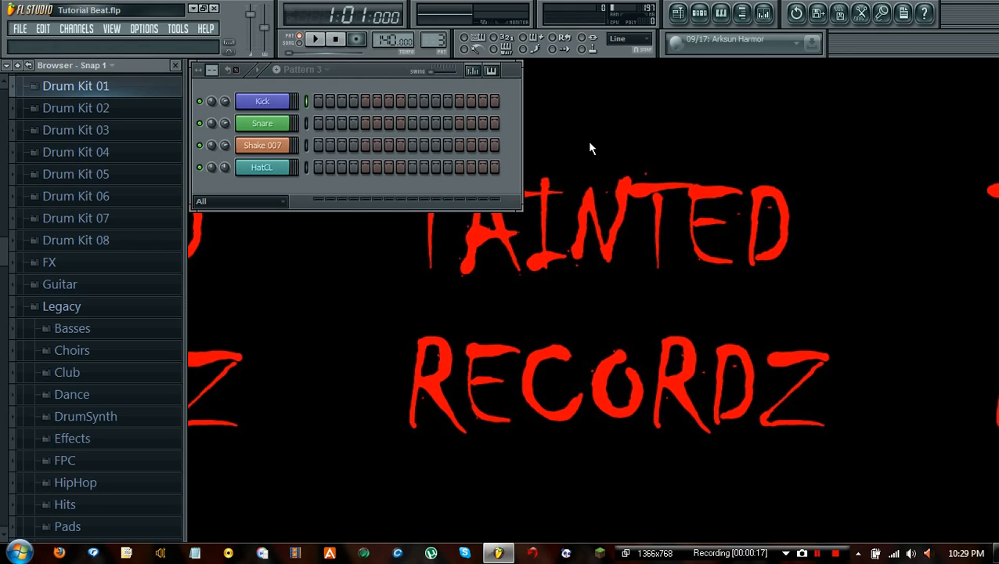
# Step: Select the First Loop pattern with its kick, snare, shaker and hi-hat parts
pyautogui.click(304, 69)
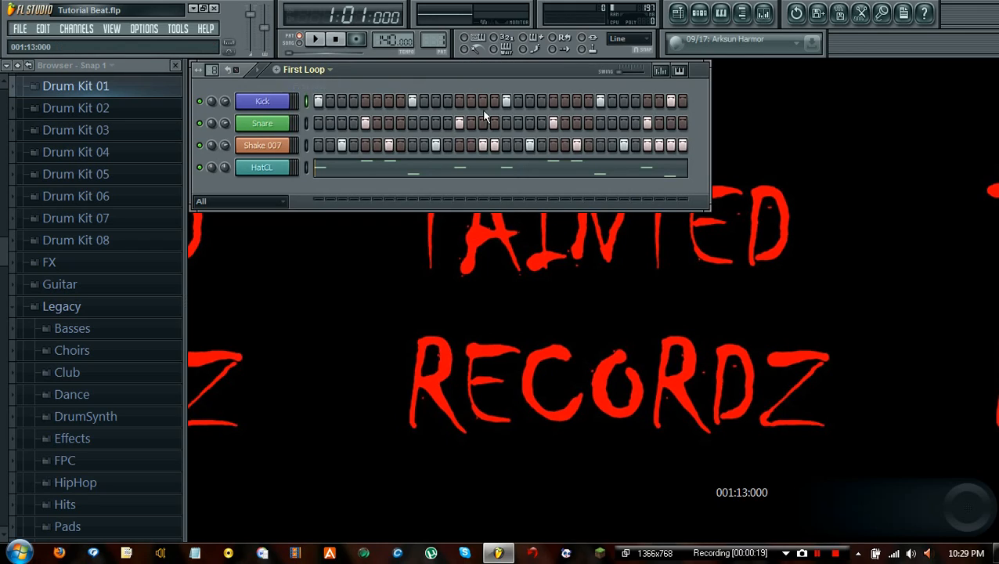
pyautogui.moveTo(479, 89)
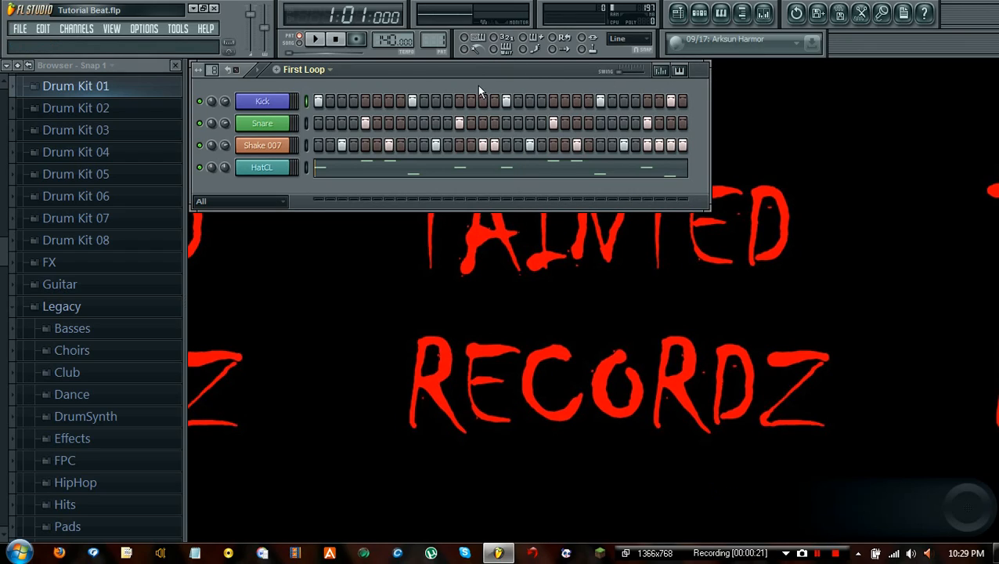
pyautogui.moveTo(314, 72)
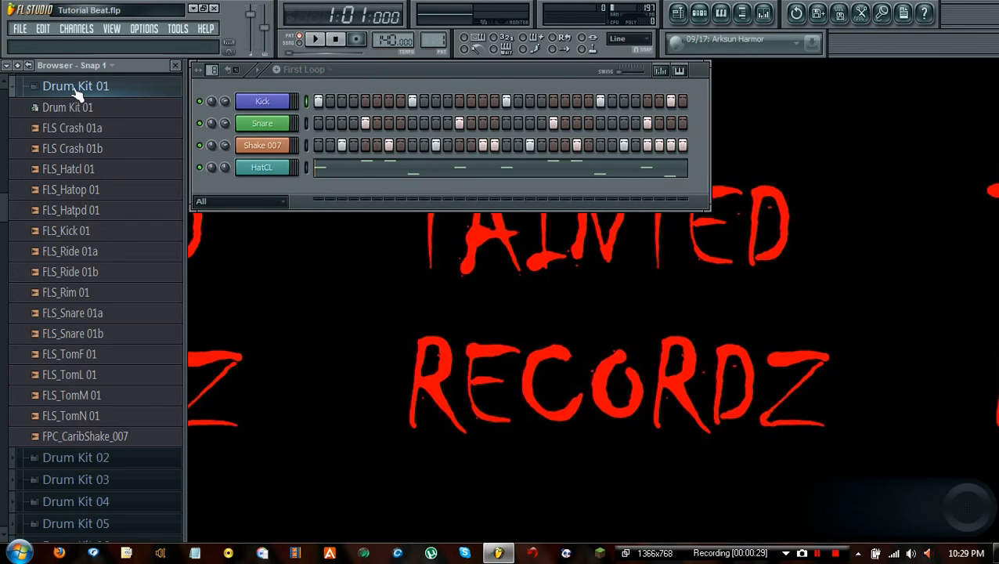
# Step: Collapse Drum Kit 01 and scroll the Browser toward the Orchestral Strings samples
pyautogui.click(75, 86)
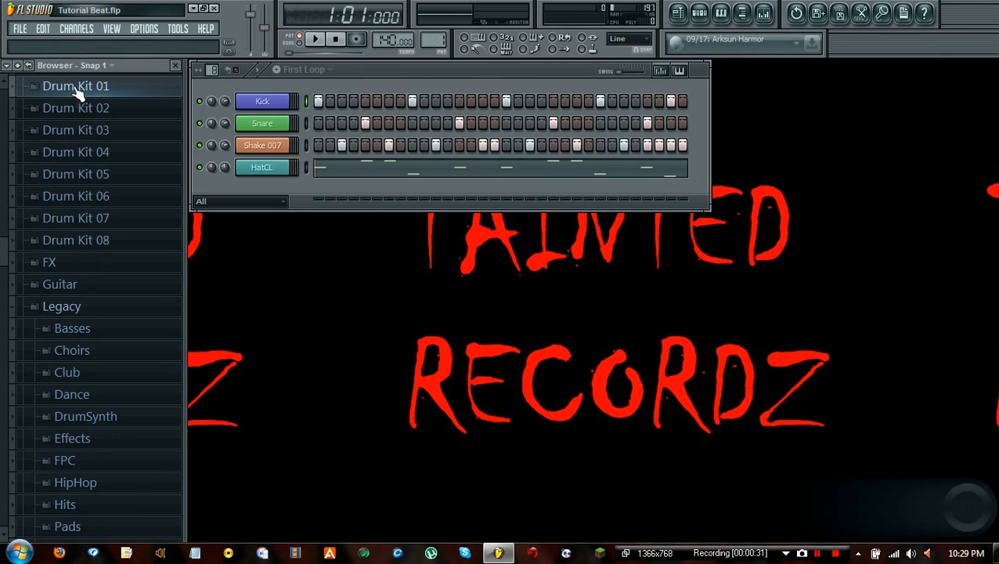
pyautogui.scroll(-3)
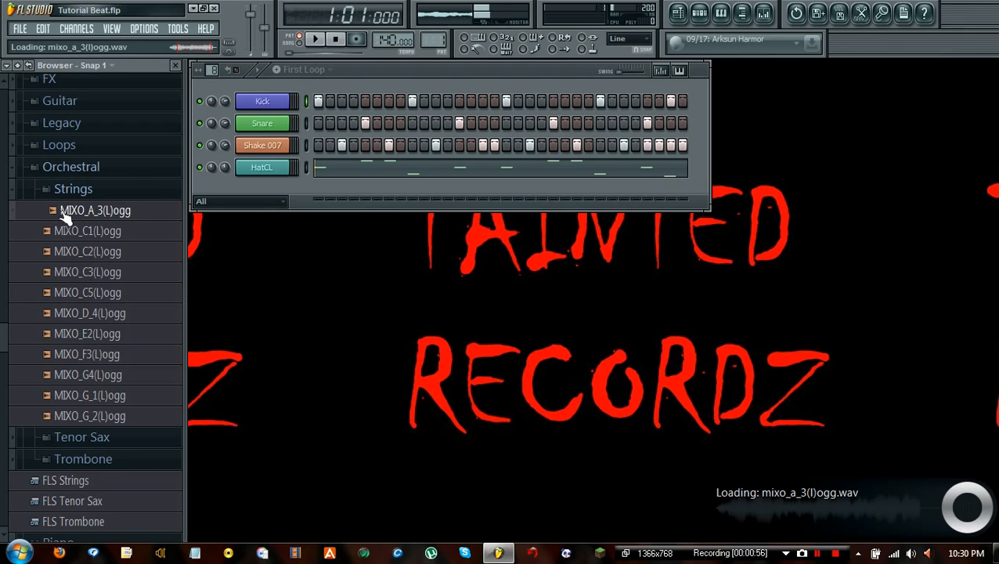
# Step: Preview string samples MIXO_D_4, MIXO_G_1 and MIXO_C1, finishing on MIXO_E2
pyautogui.click(88, 230)
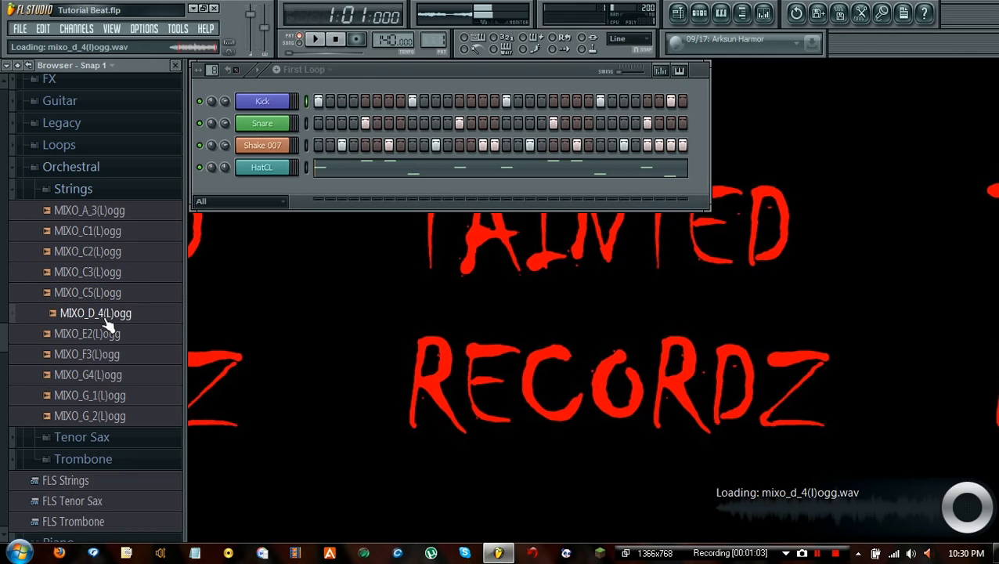
pyautogui.click(92, 354)
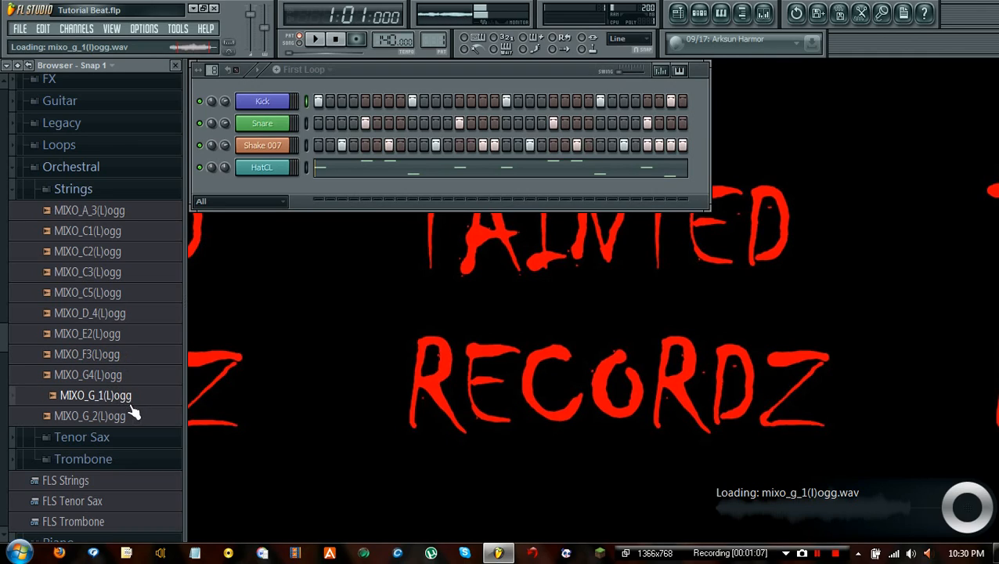
pyautogui.click(327, 39)
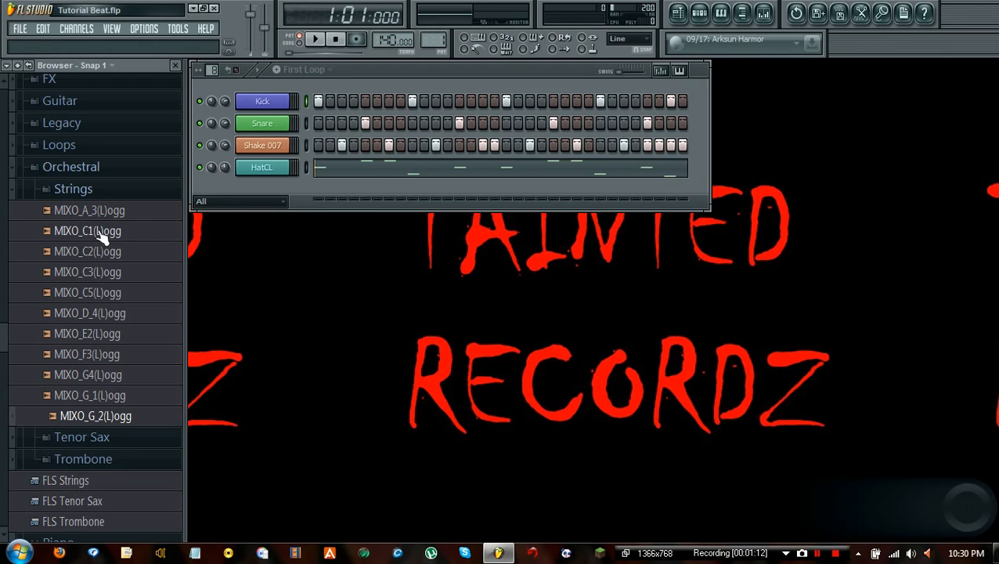
pyautogui.click(88, 230)
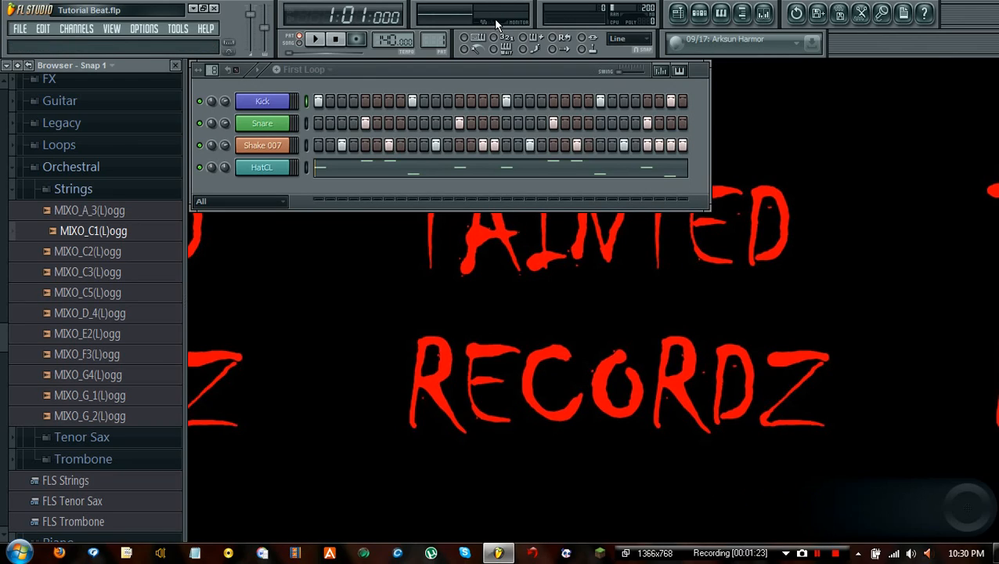
pyautogui.moveTo(492, 18)
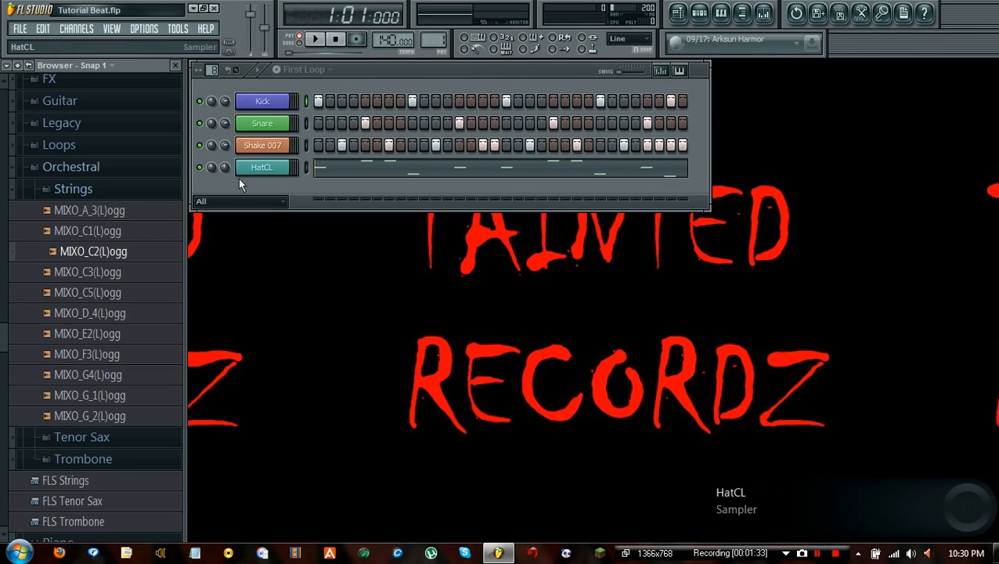
pyautogui.moveTo(128, 222)
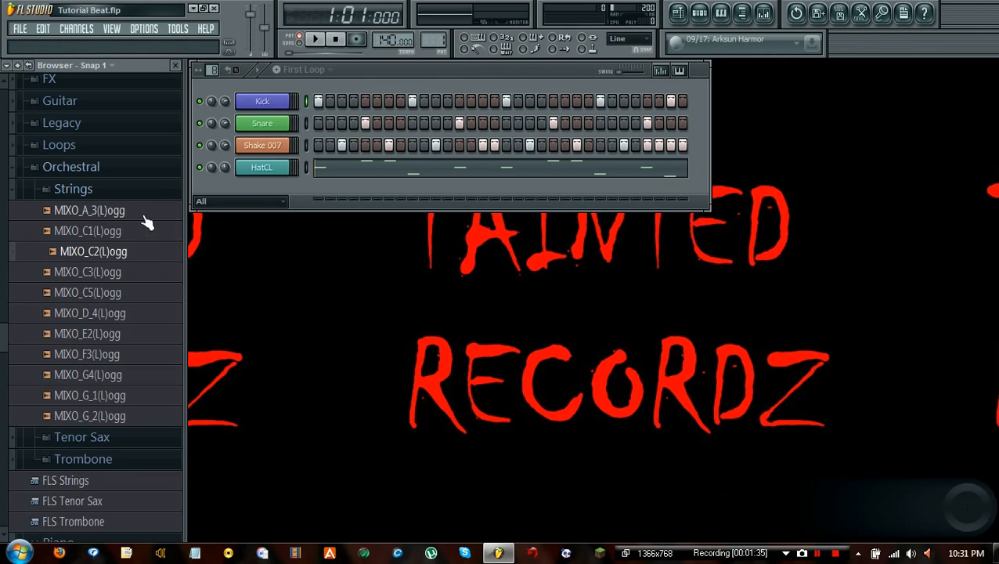
pyautogui.moveTo(111, 234)
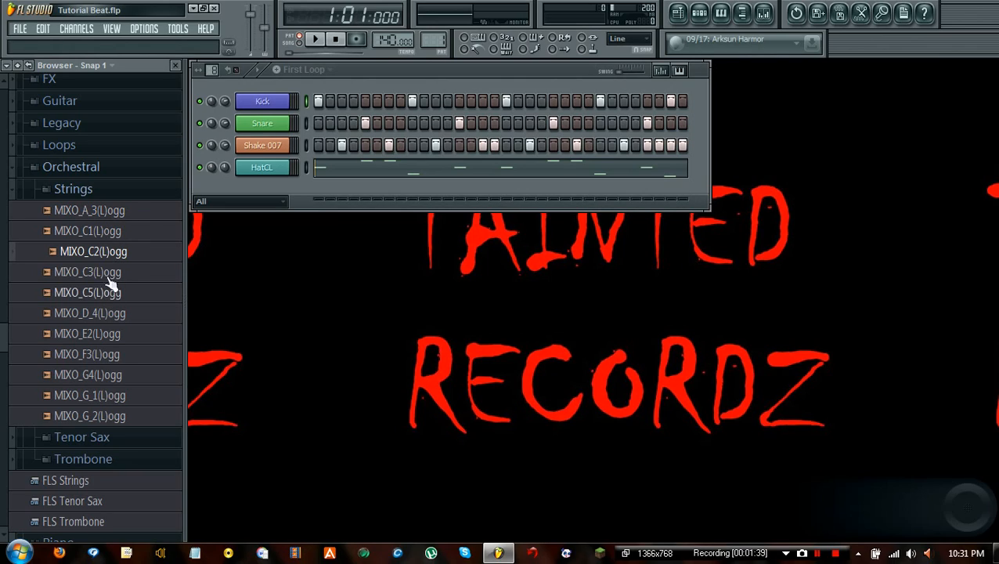
pyautogui.moveTo(106, 230)
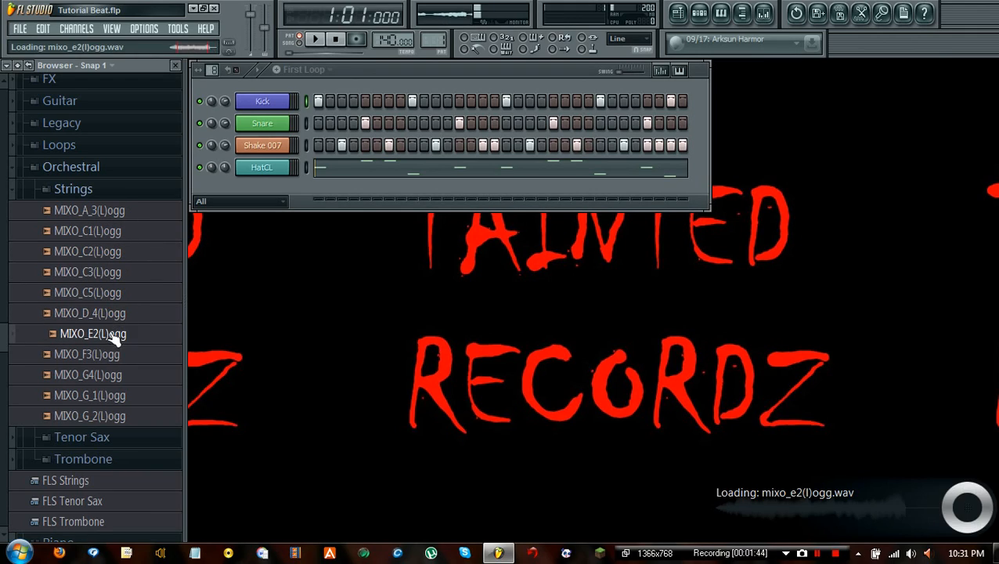
pyautogui.click(345, 40)
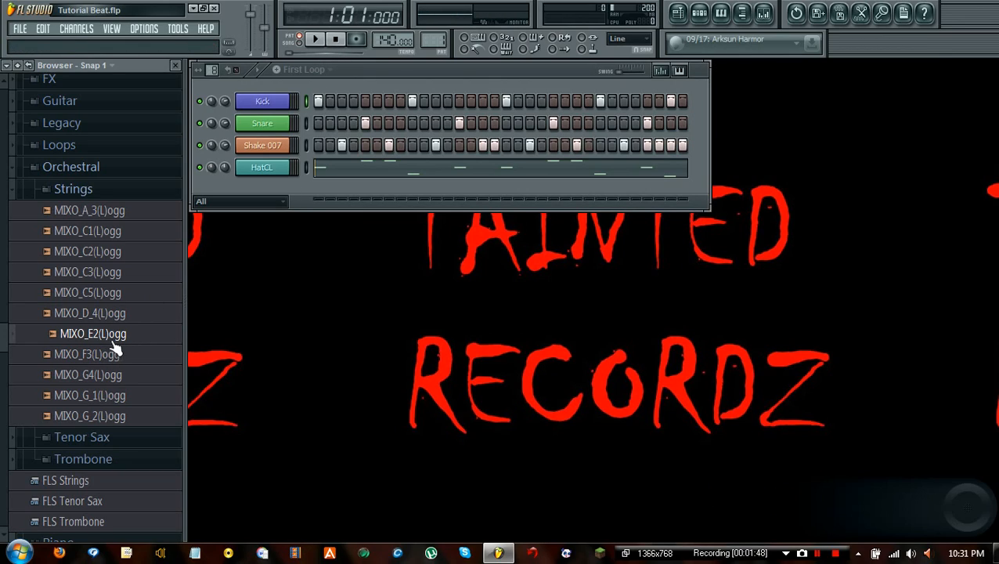
pyautogui.moveTo(95, 360)
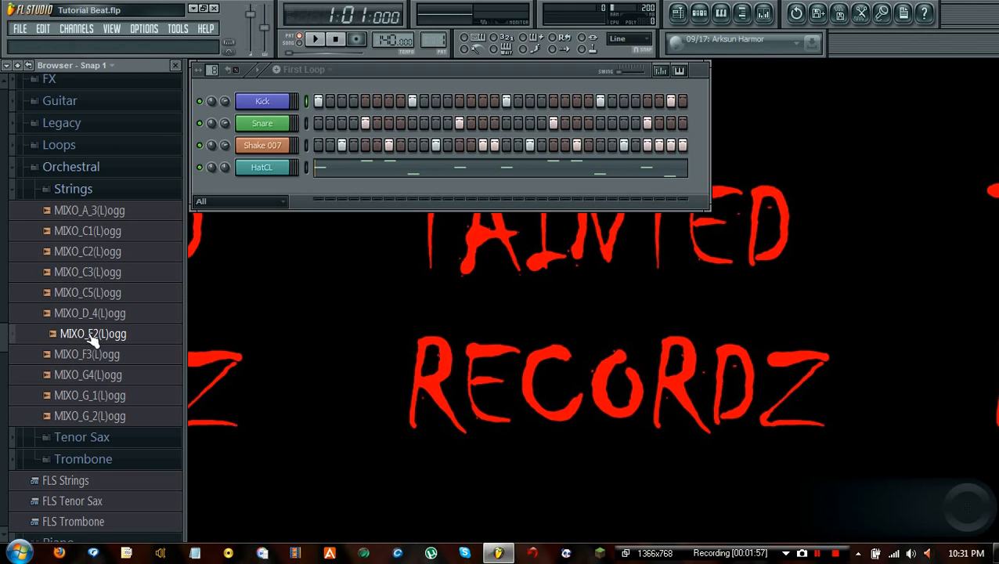
# Step: Load MIXO_E2(L)ogg into a new sampler channel named String
pyautogui.rightClick(88, 334)
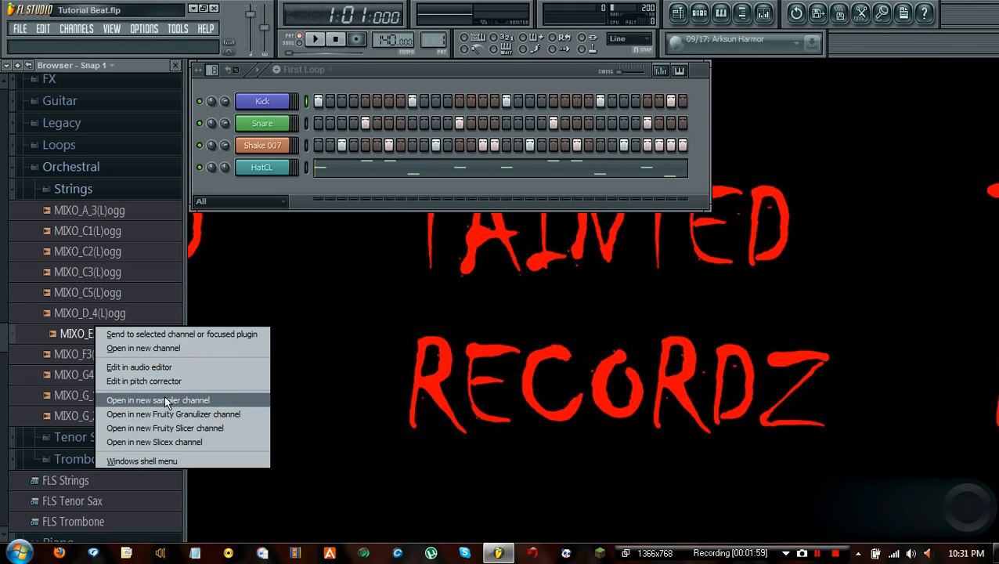
pyautogui.click(157, 401)
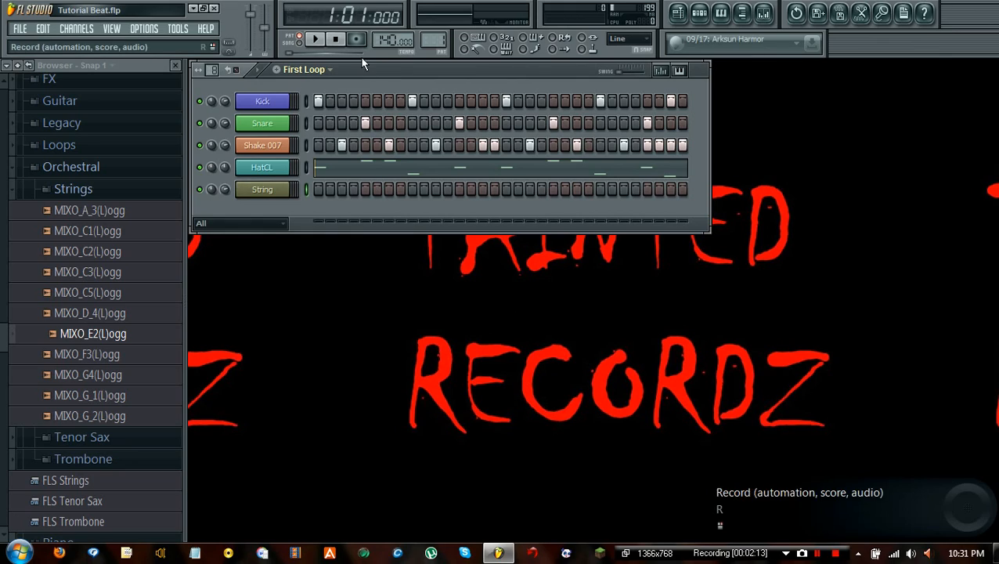
pyautogui.moveTo(329, 72)
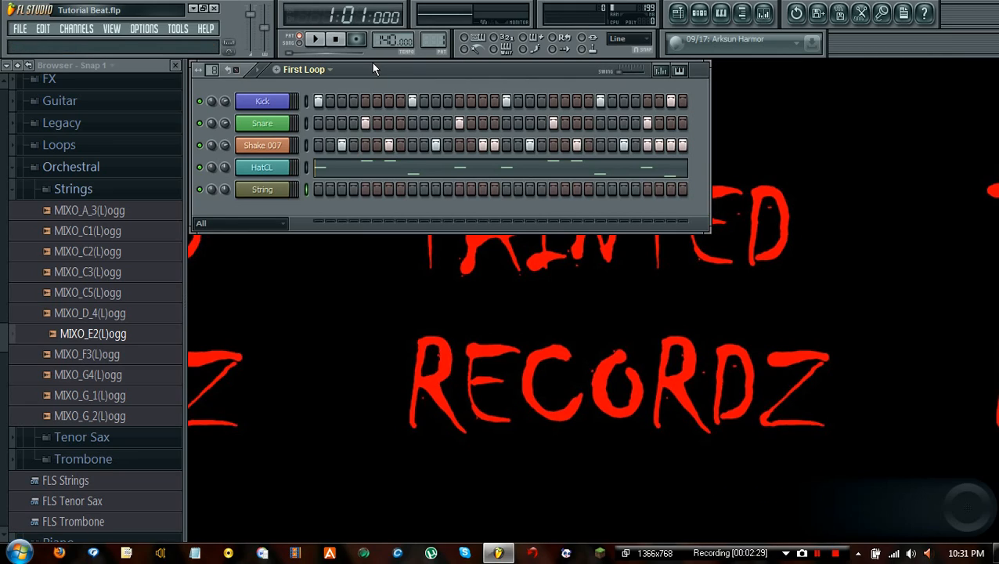
pyautogui.rightClick(200, 189)
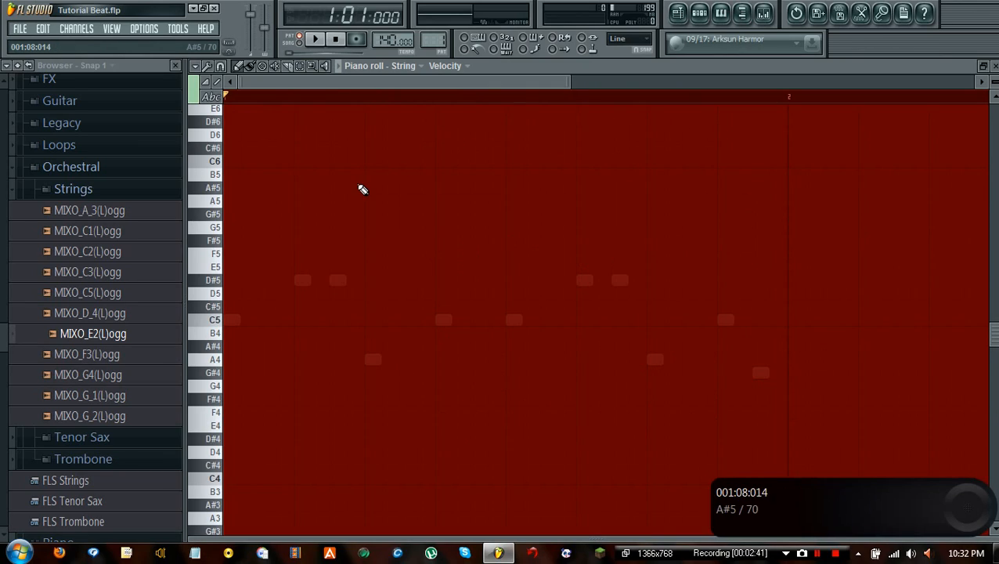
pyautogui.moveTo(585, 350)
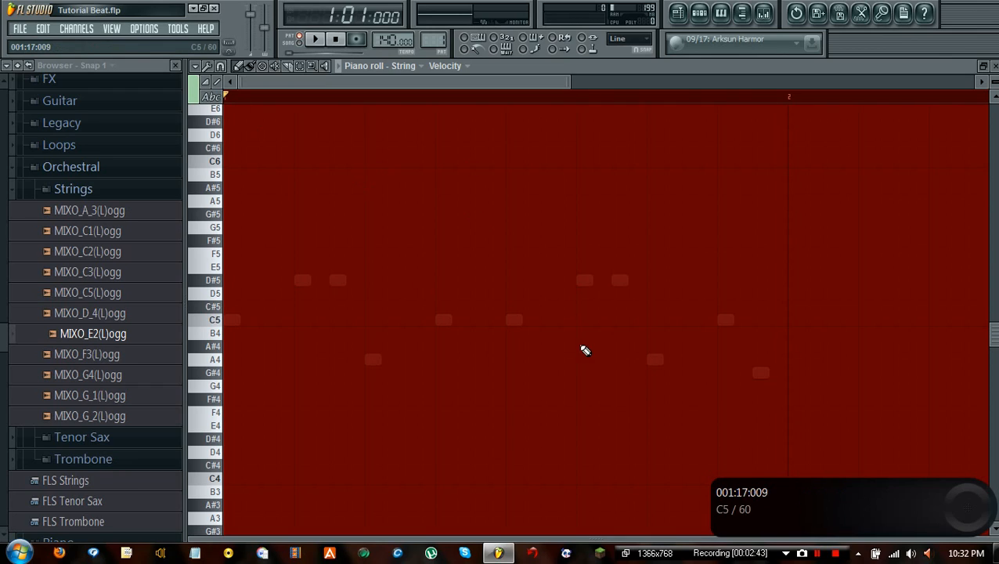
# Step: Enable Shadow in the String piano roll's View options to show other channels' notes
pyautogui.click(197, 65)
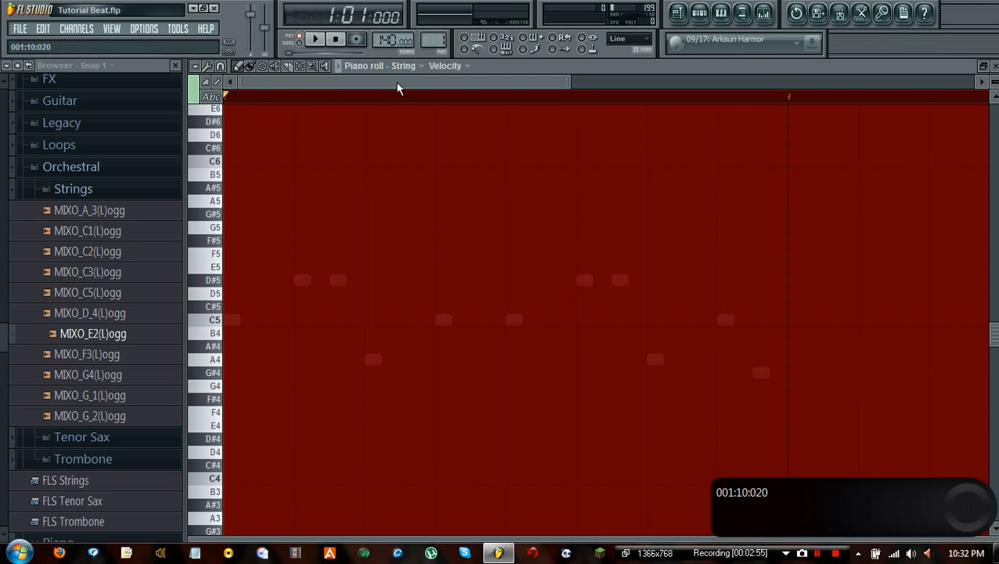
pyautogui.click(397, 66)
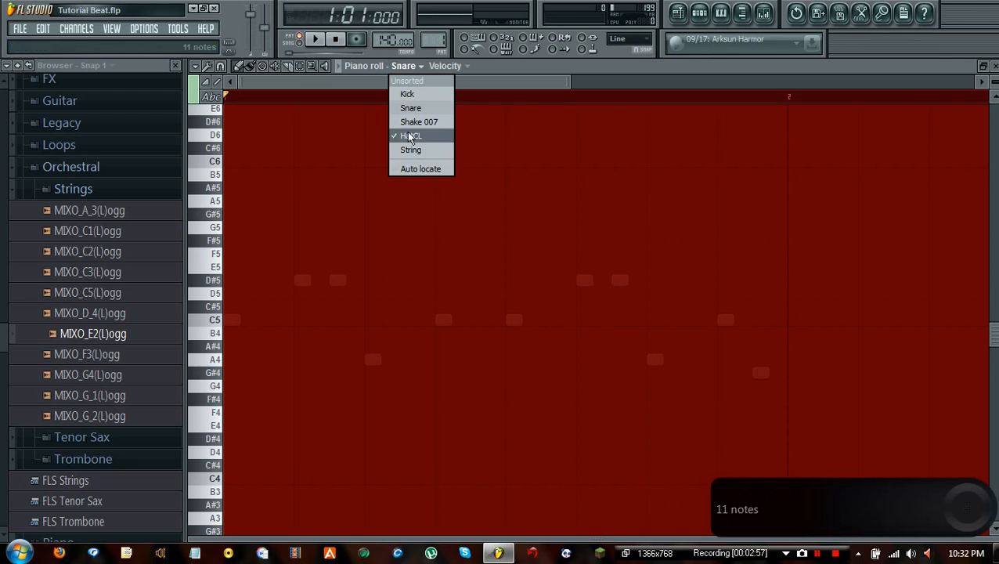
pyautogui.click(411, 150)
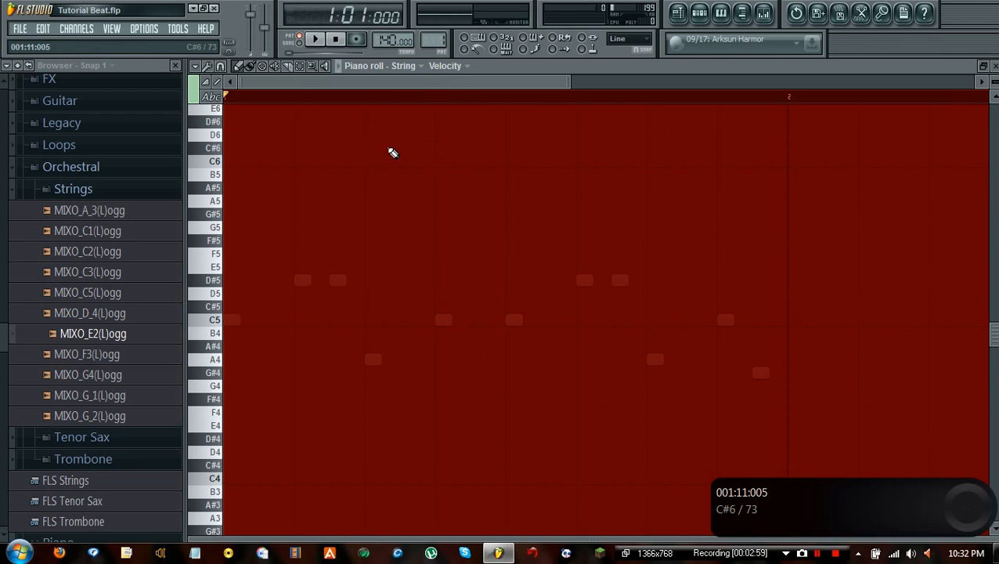
pyautogui.click(202, 66)
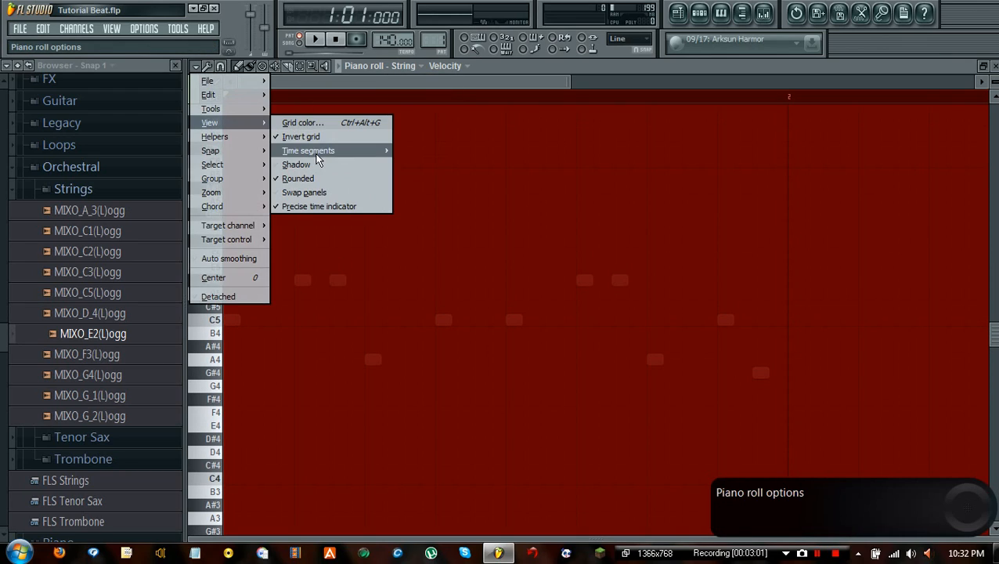
pyautogui.moveTo(304, 164)
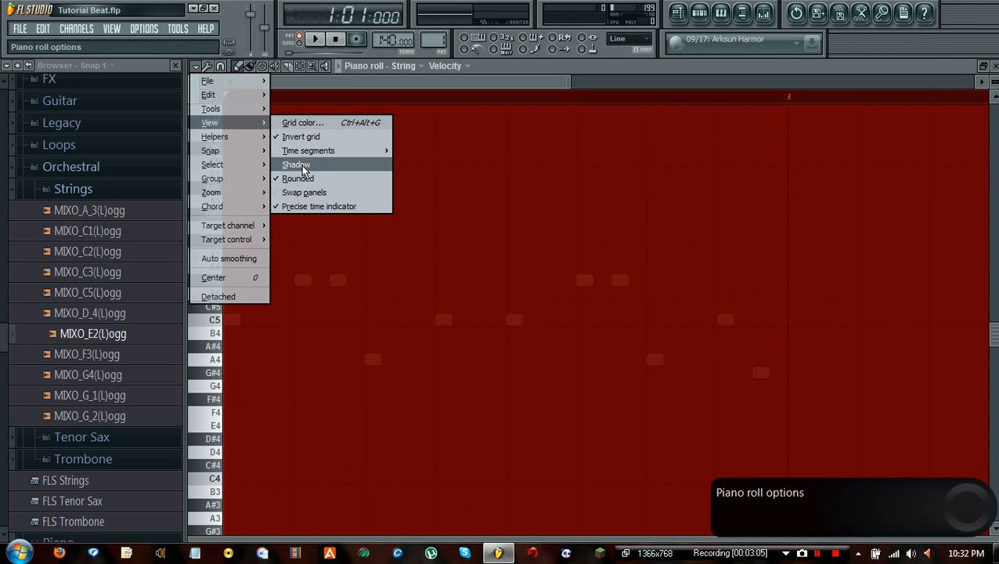
pyautogui.moveTo(309, 150)
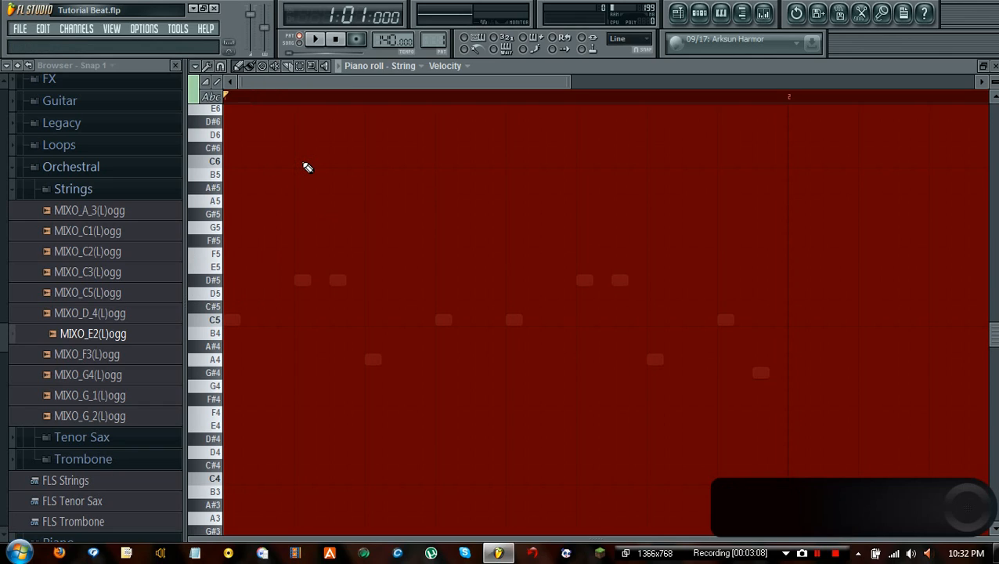
pyautogui.click(397, 65)
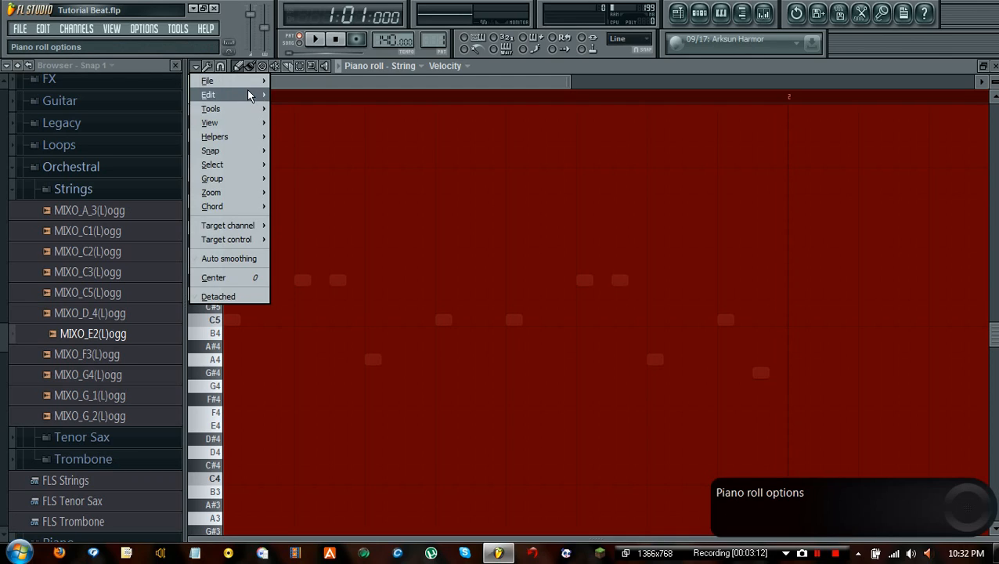
pyautogui.click(210, 122)
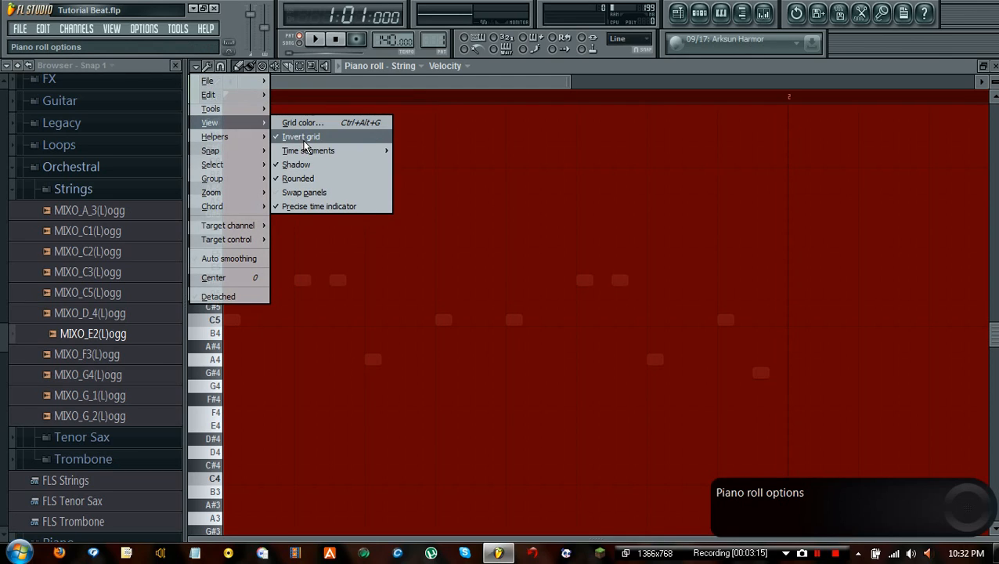
pyautogui.moveTo(311, 206)
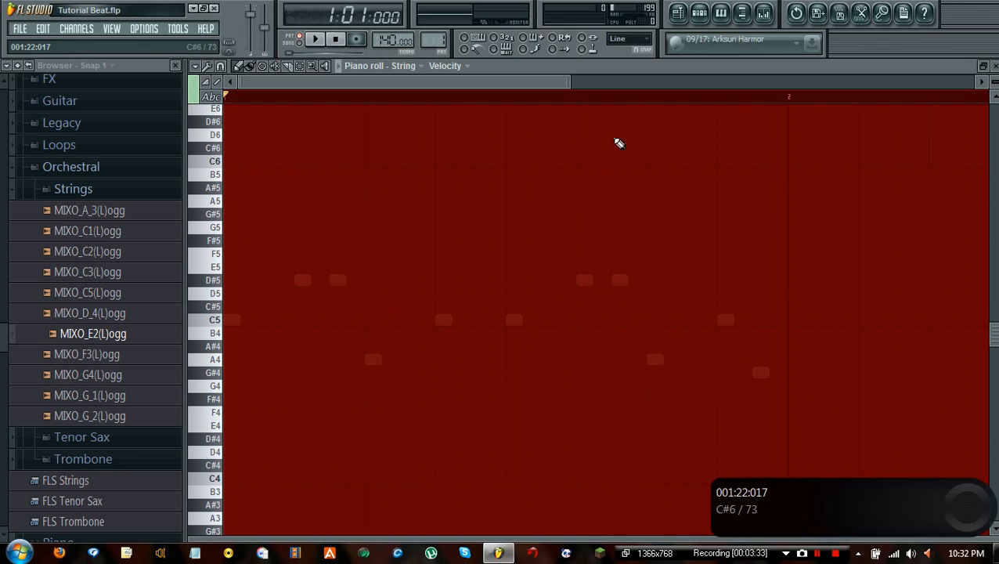
pyautogui.moveTo(442, 255)
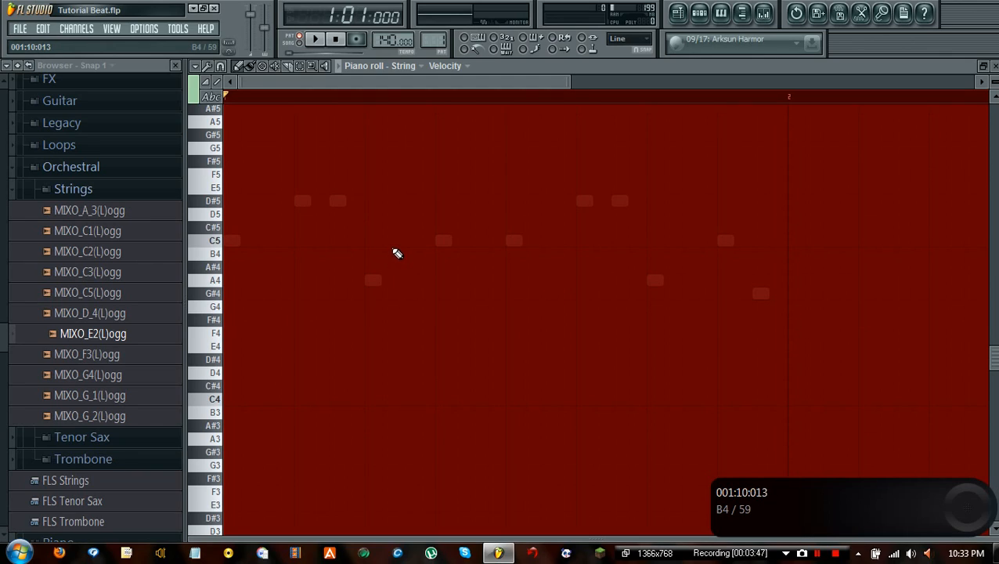
# Step: Set String as the piano roll target, preview C5, and scroll to lower octaves
pyautogui.click(402, 65)
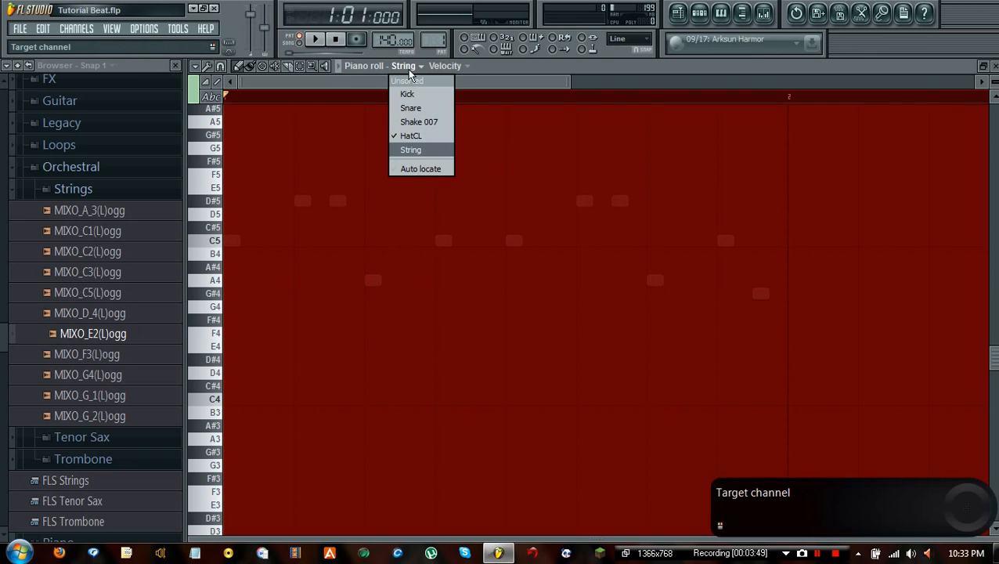
pyautogui.click(410, 150)
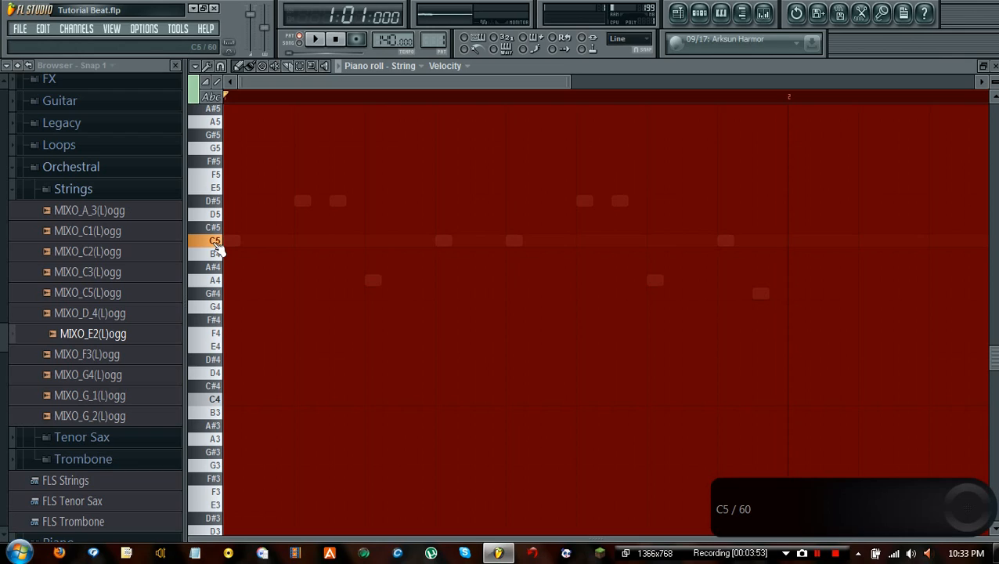
pyautogui.click(211, 267)
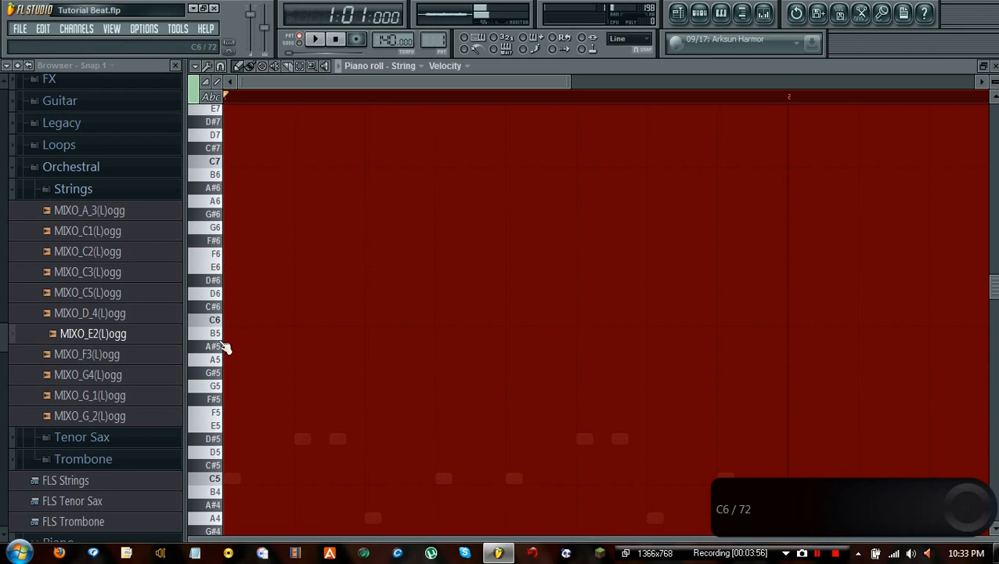
pyautogui.scroll(-3)
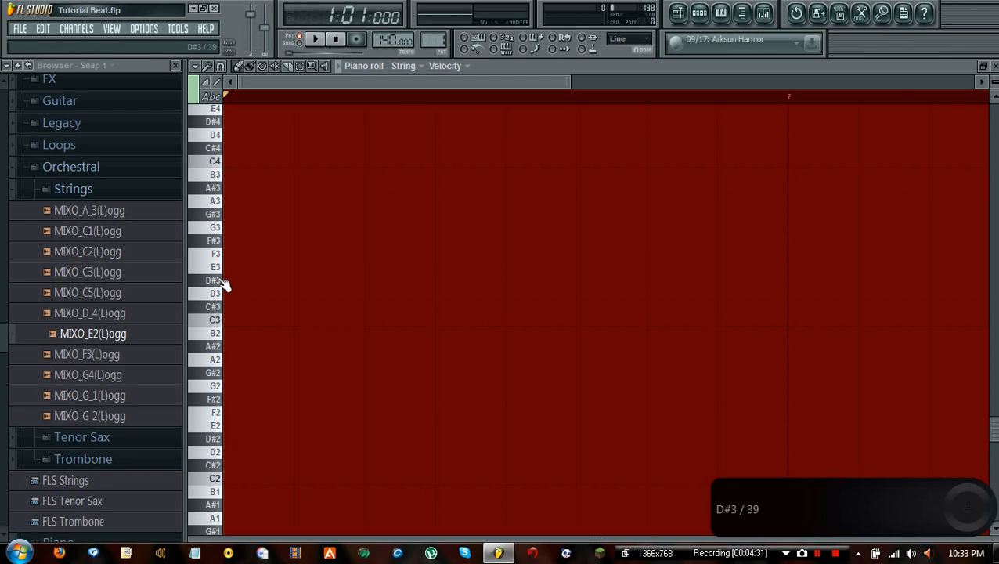
pyautogui.moveTo(221, 272)
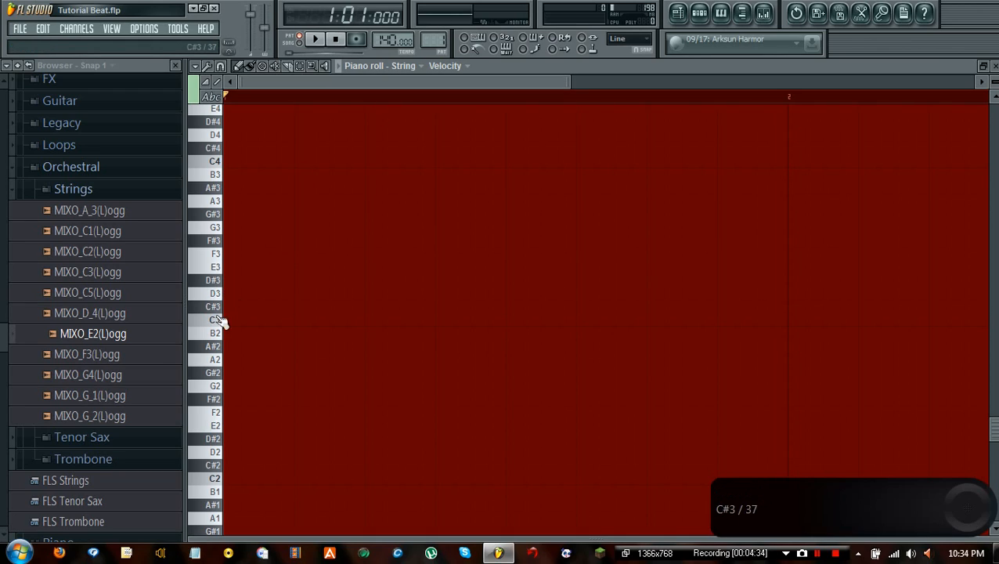
# Step: Open the String channel settings showing the MIXO_E2 waveform
pyautogui.click(209, 306)
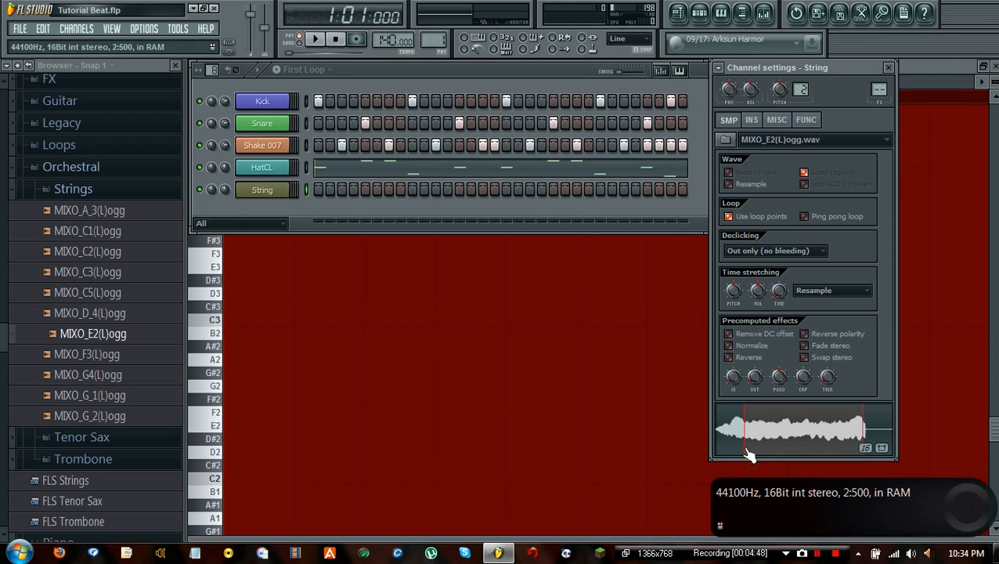
pyautogui.moveTo(808, 427)
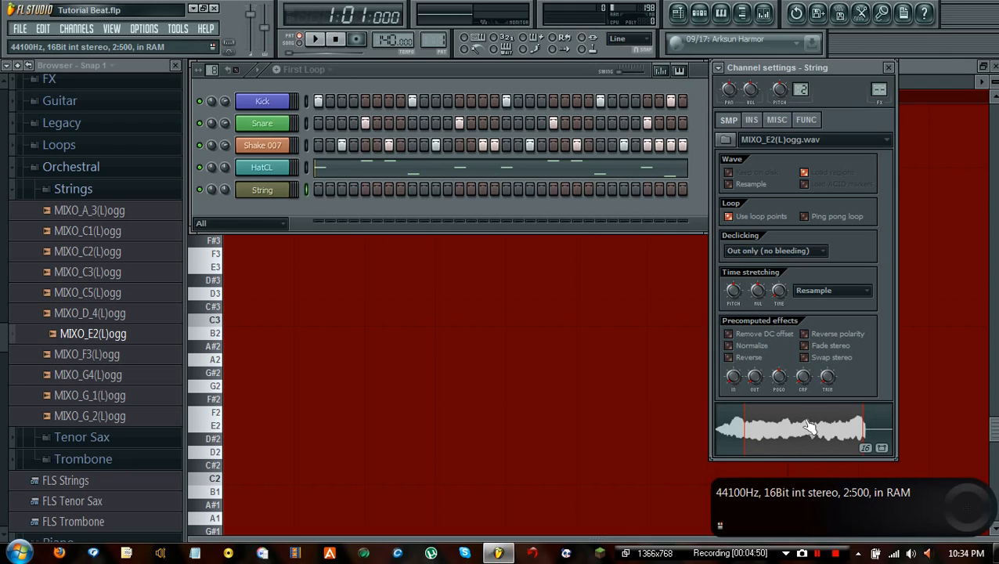
pyautogui.moveTo(798, 429)
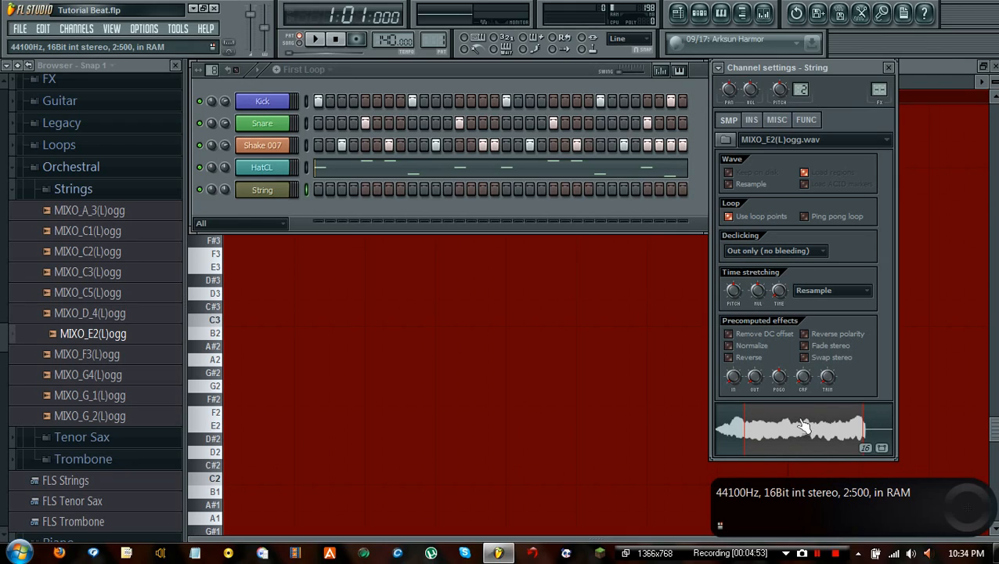
pyautogui.moveTo(758, 456)
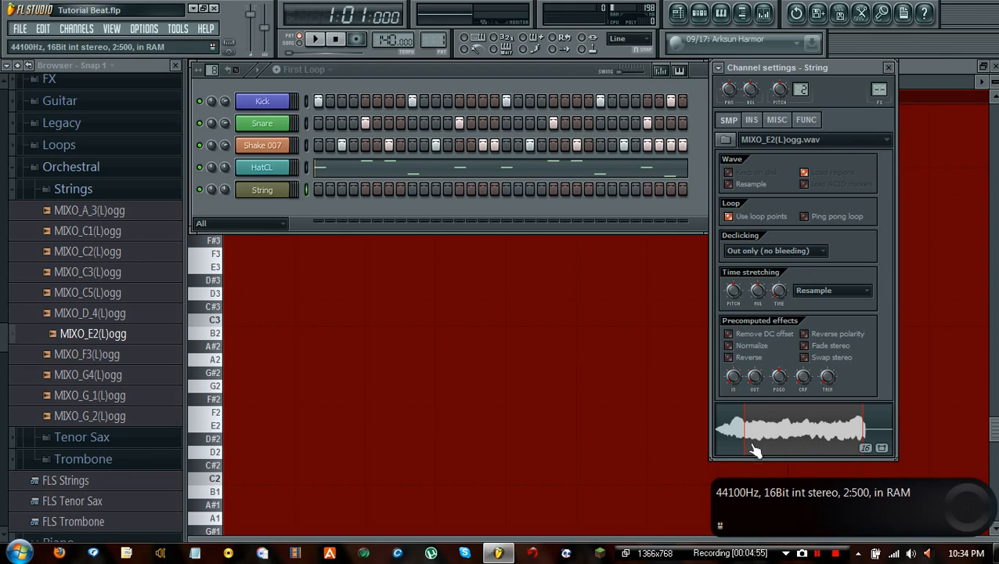
pyautogui.moveTo(728, 422)
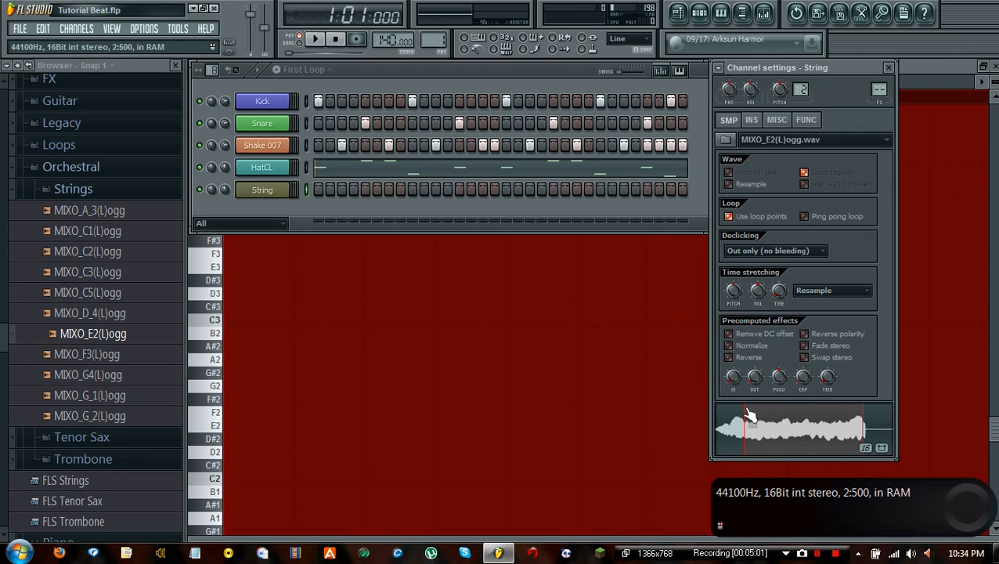
pyautogui.moveTo(838, 448)
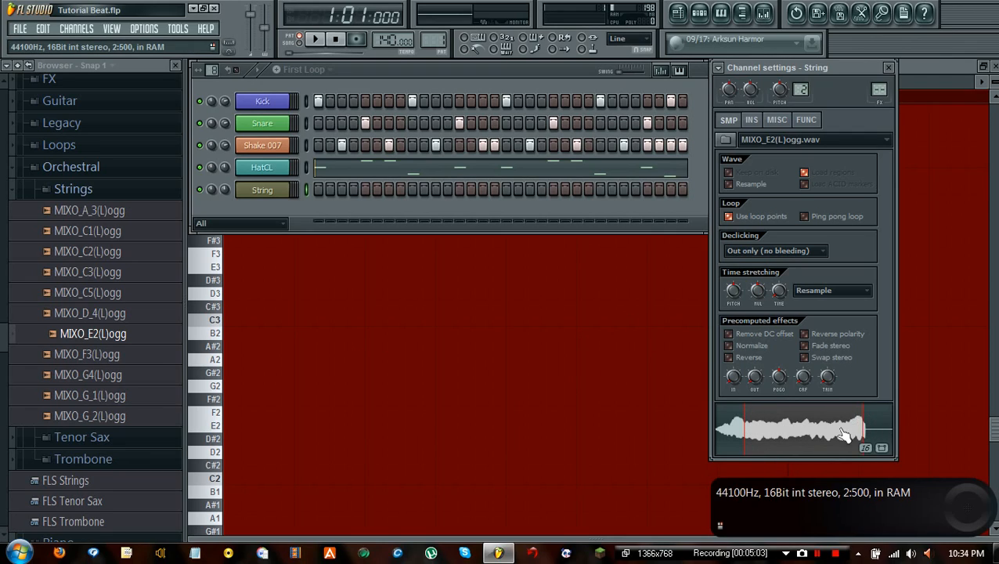
pyautogui.moveTo(817, 442)
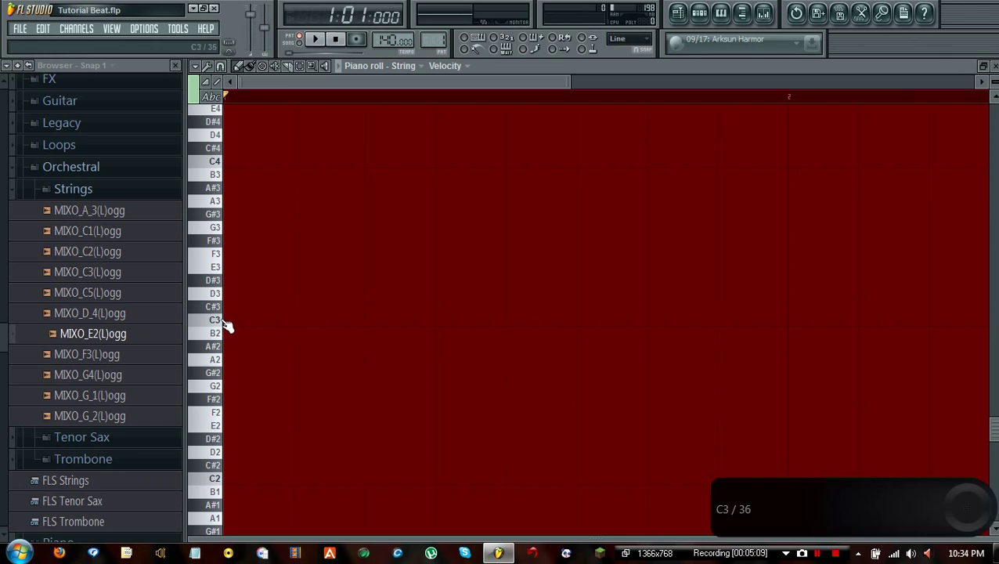
# Step: Draw a D#3 note on the first beat and stretch it into a long sustain
pyautogui.click(234, 281)
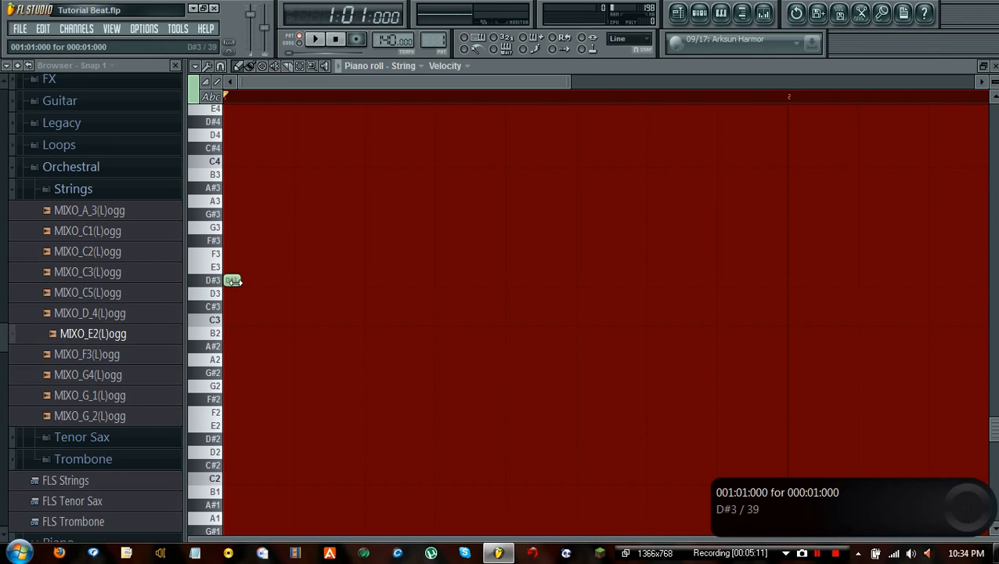
pyautogui.moveTo(231, 279); pyautogui.dragTo(486, 280)
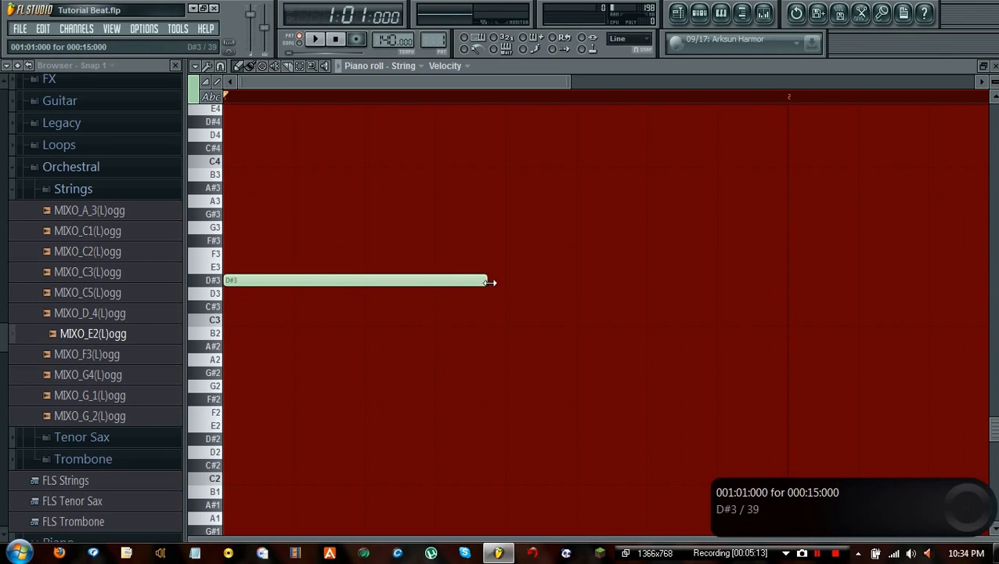
pyautogui.moveTo(486, 281); pyautogui.dragTo(508, 282)
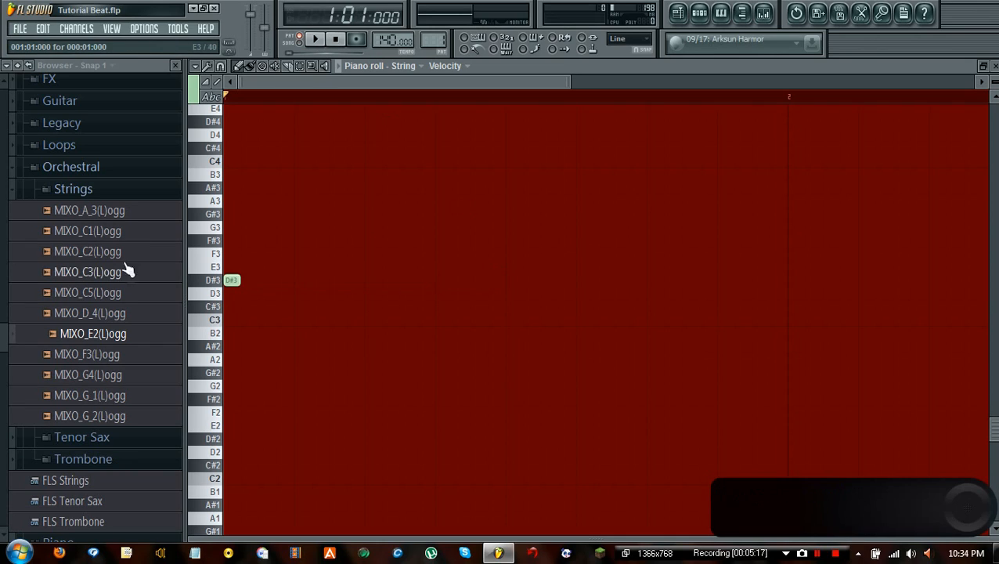
pyautogui.click(326, 37)
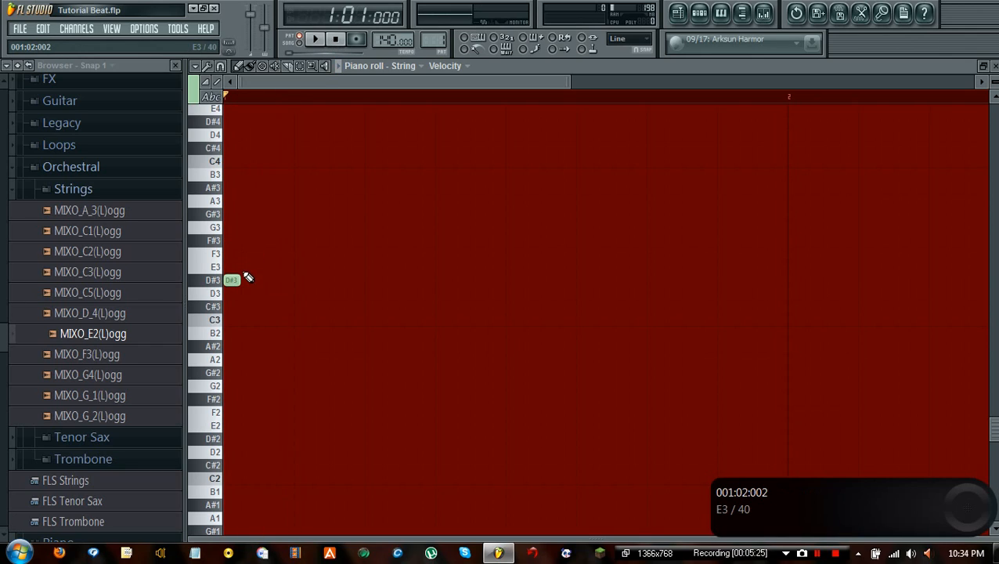
pyautogui.moveTo(227, 280); pyautogui.dragTo(505, 280)
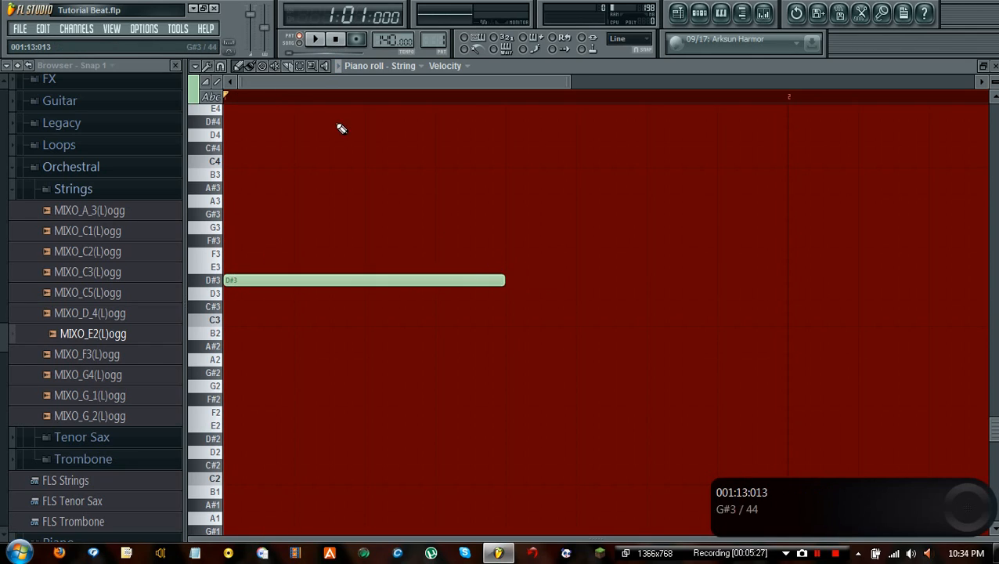
pyautogui.click(323, 40)
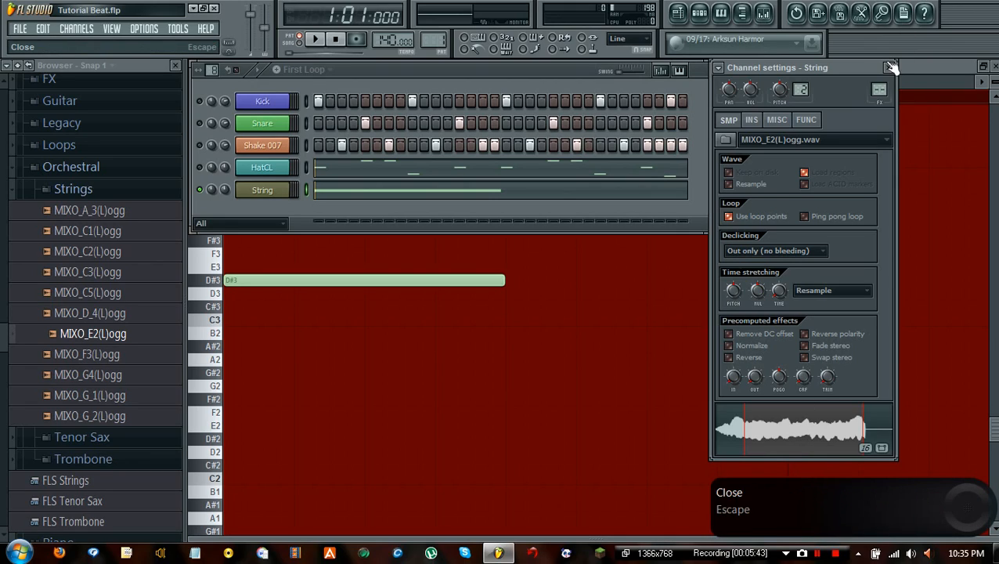
# Step: Close the channel settings, draw D3 after D#3, and play the pattern in Pattern mode
pyautogui.click(888, 67)
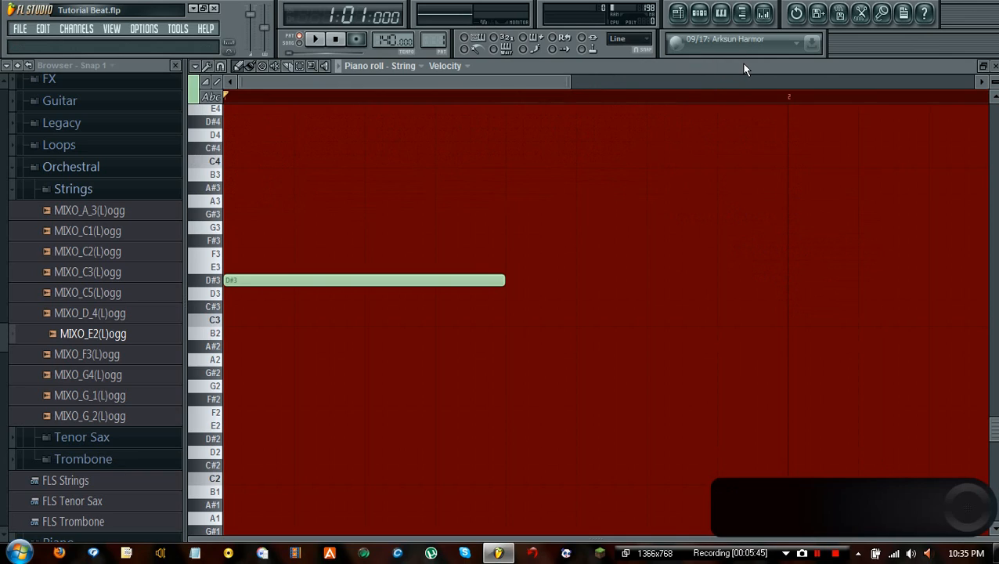
pyautogui.moveTo(509, 298)
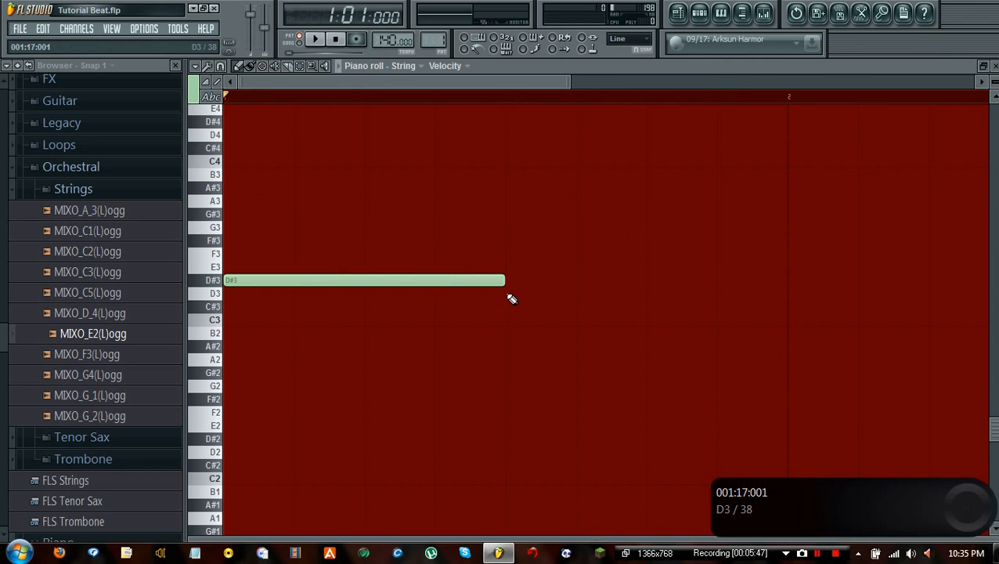
pyautogui.click(646, 293)
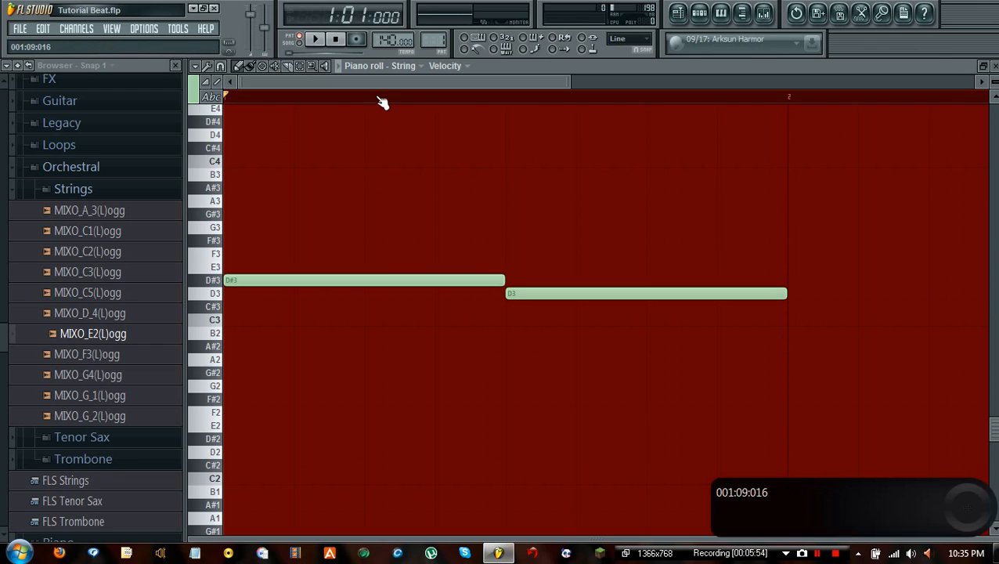
pyautogui.moveTo(699, 15)
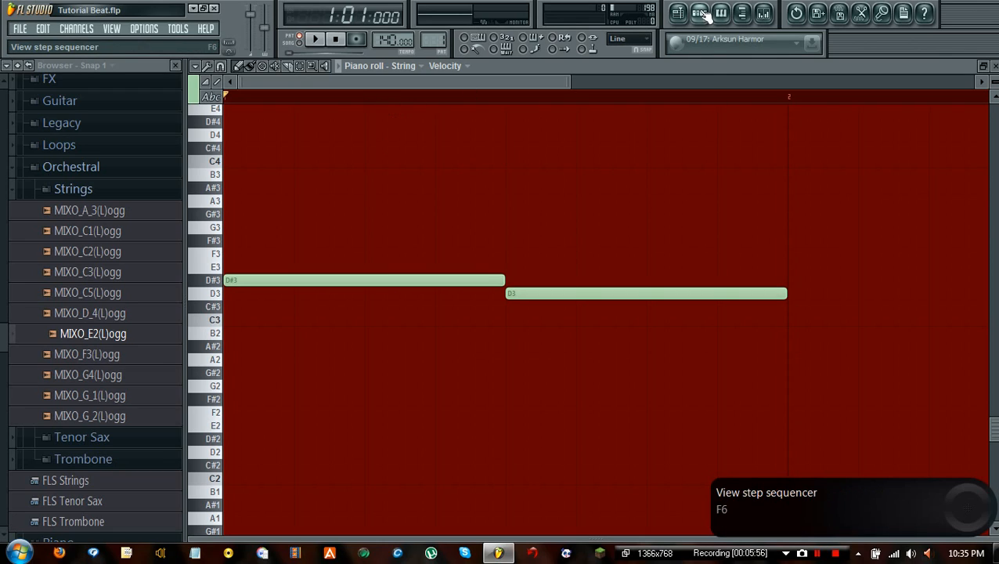
pyautogui.click(694, 15)
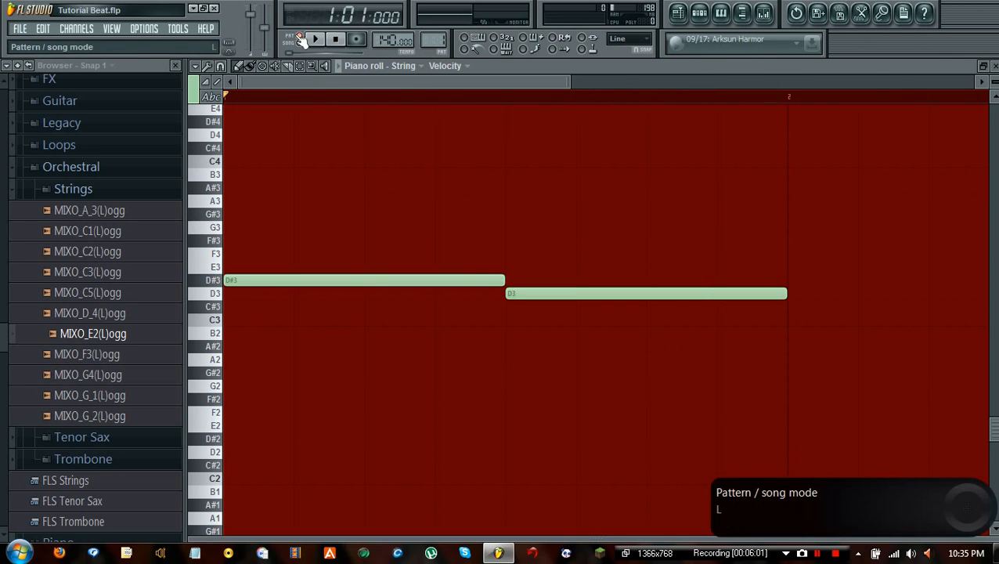
pyautogui.click(322, 38)
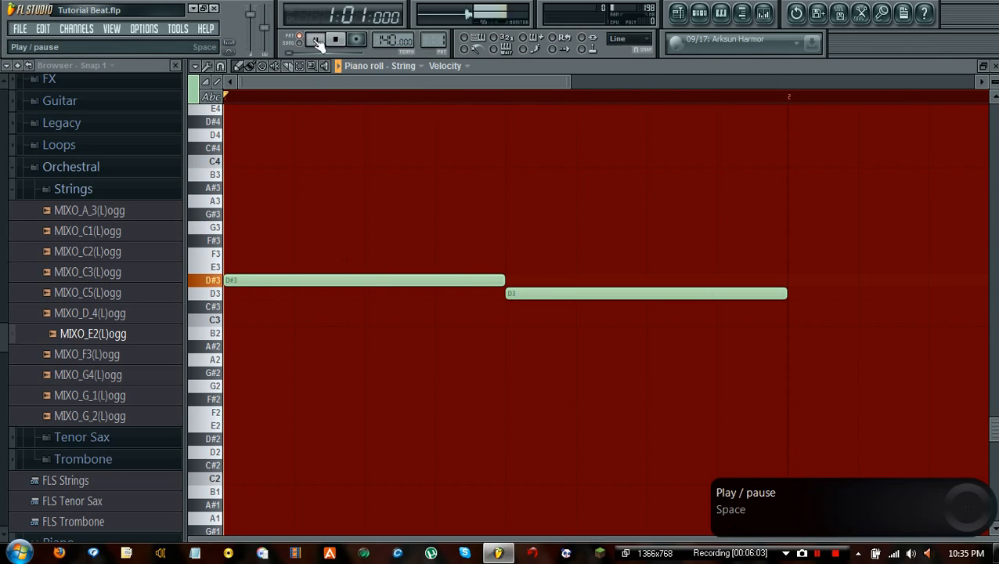
pyautogui.click(315, 40)
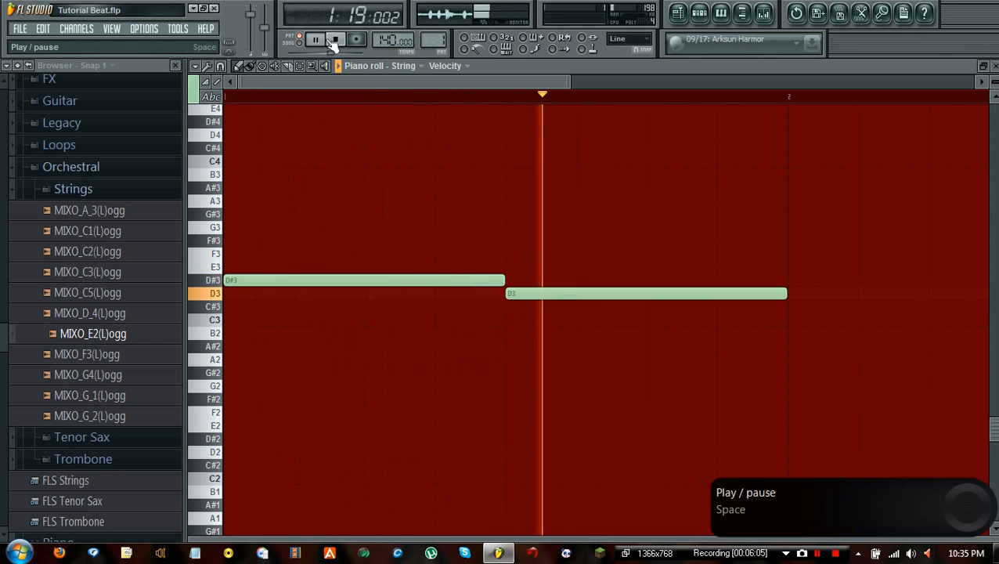
pyautogui.click(697, 15)
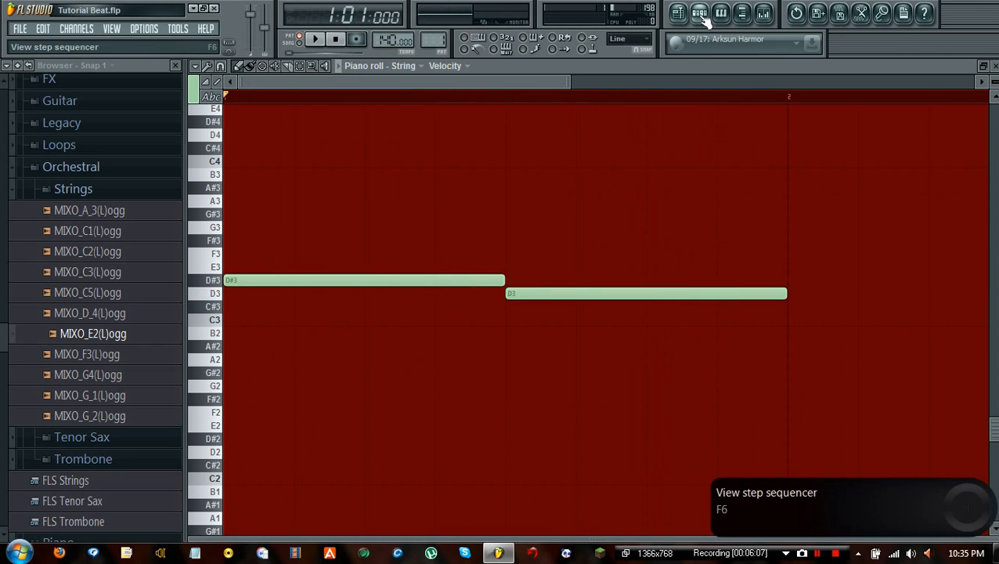
# Step: Reopen First Loop's Step Sequencer and play the D#3–D3 string line with the beat
pyautogui.click(692, 15)
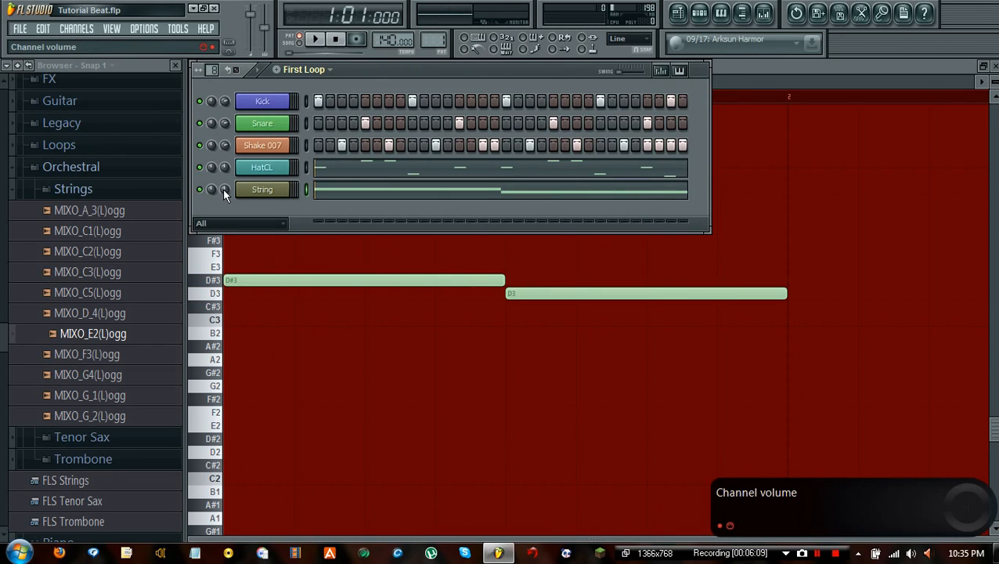
pyautogui.click(263, 123)
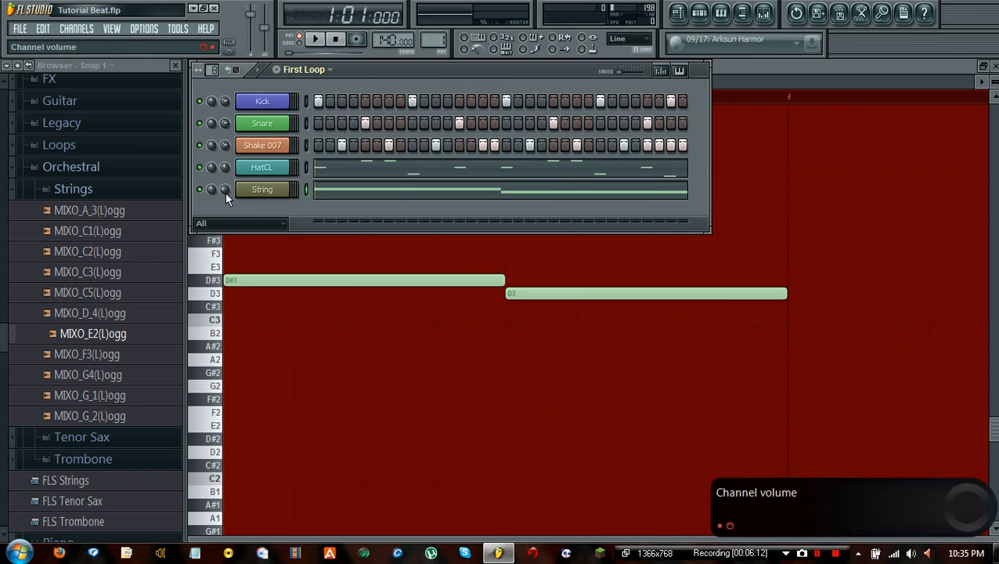
pyautogui.click(325, 37)
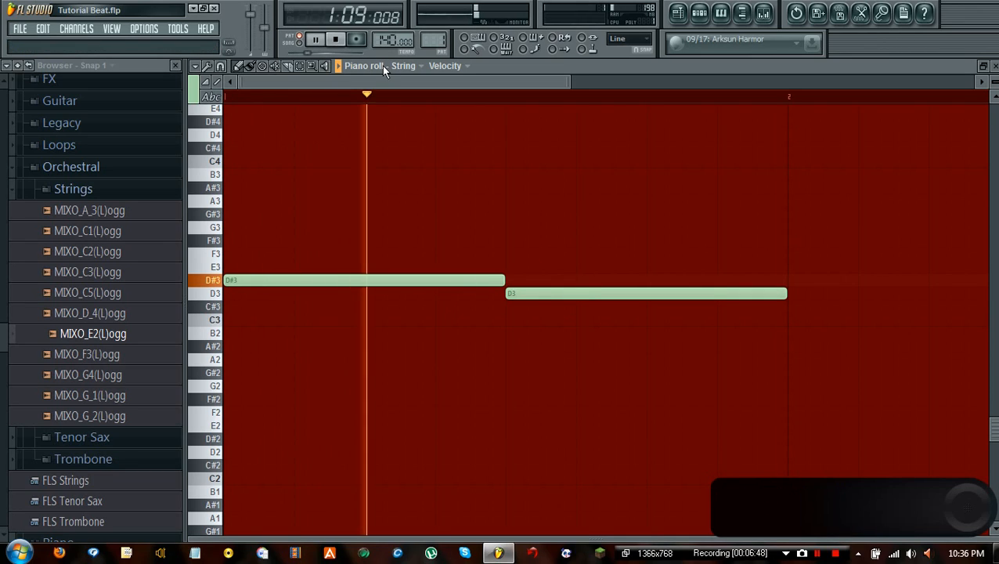
pyautogui.click(327, 40)
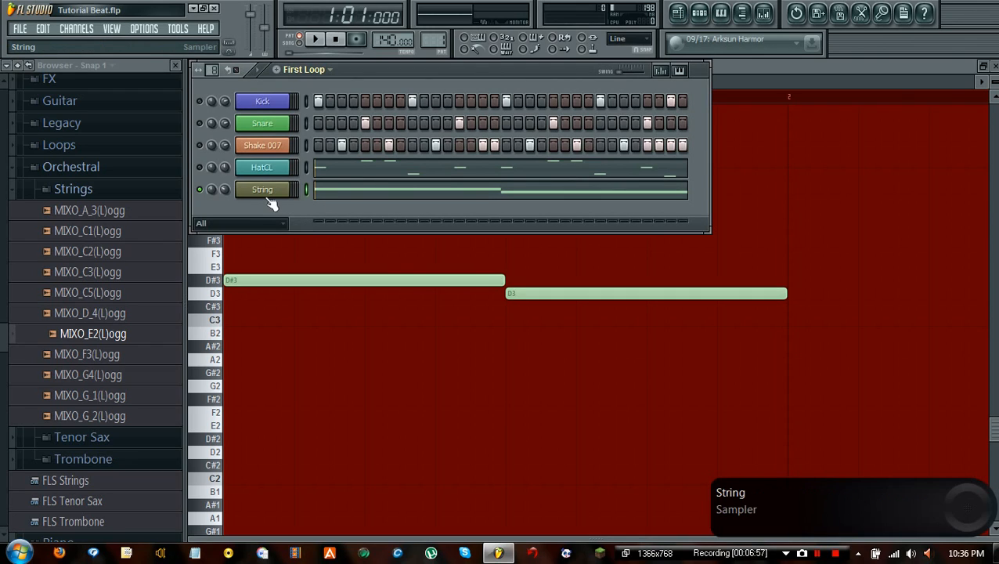
# Step: Reopen the String channel's settings and list its declicking methods, keeping Out only
pyautogui.click(262, 189)
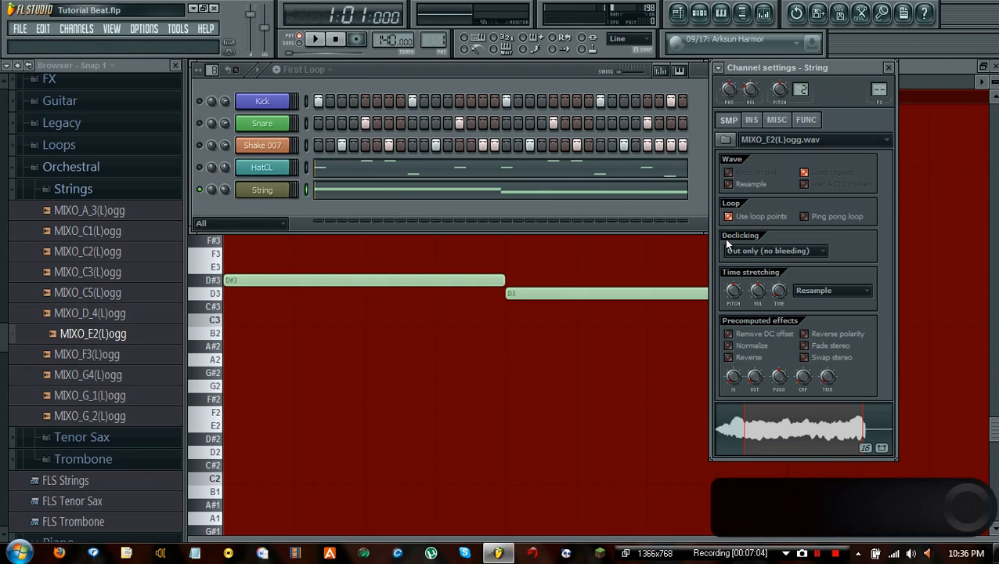
pyautogui.moveTo(732, 240)
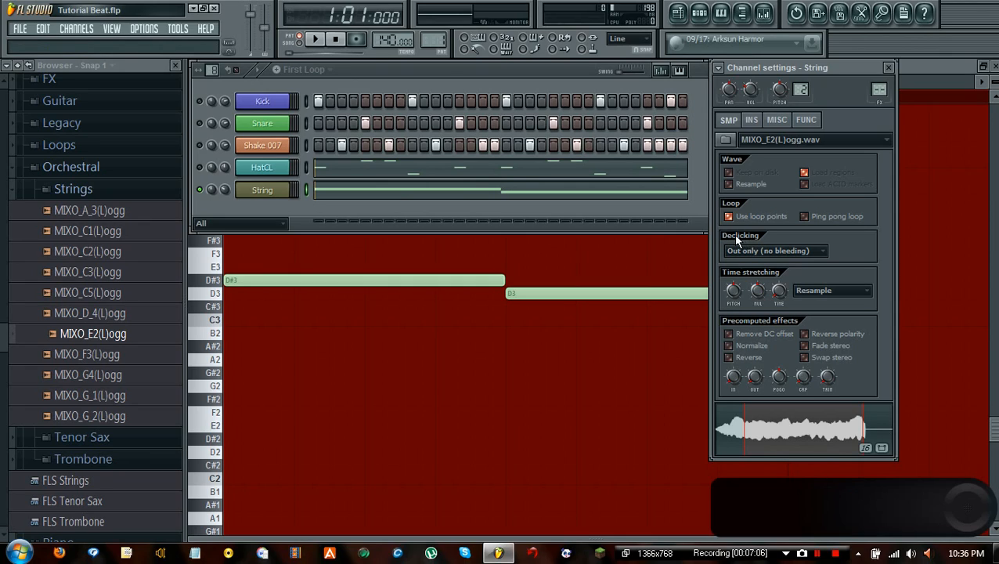
pyautogui.click(796, 250)
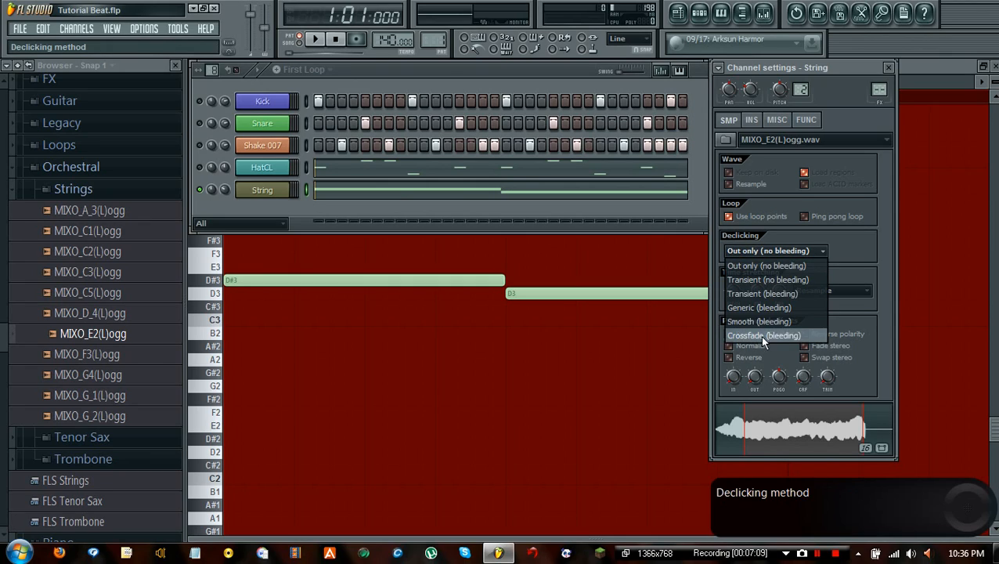
pyautogui.moveTo(763, 266)
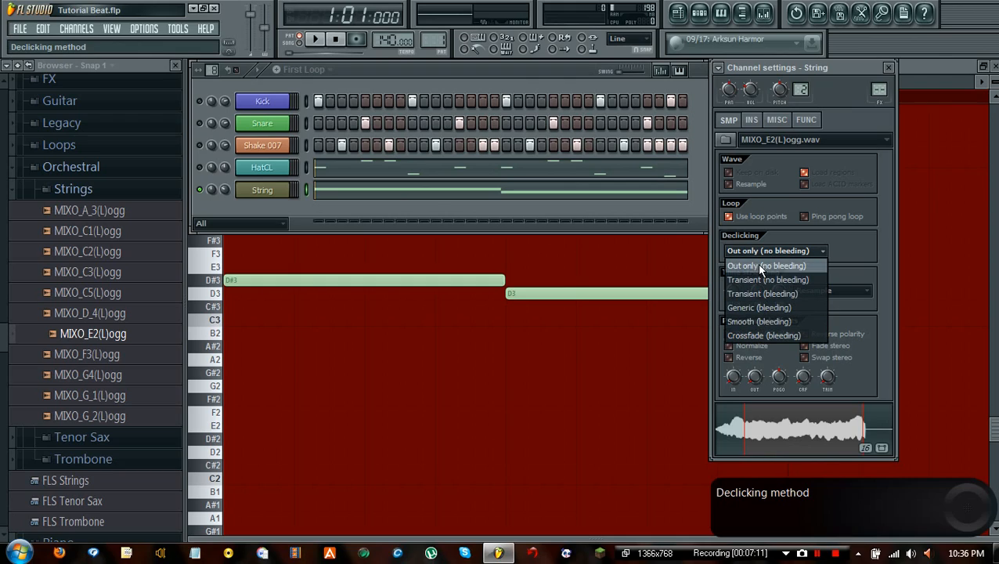
pyautogui.moveTo(748, 260)
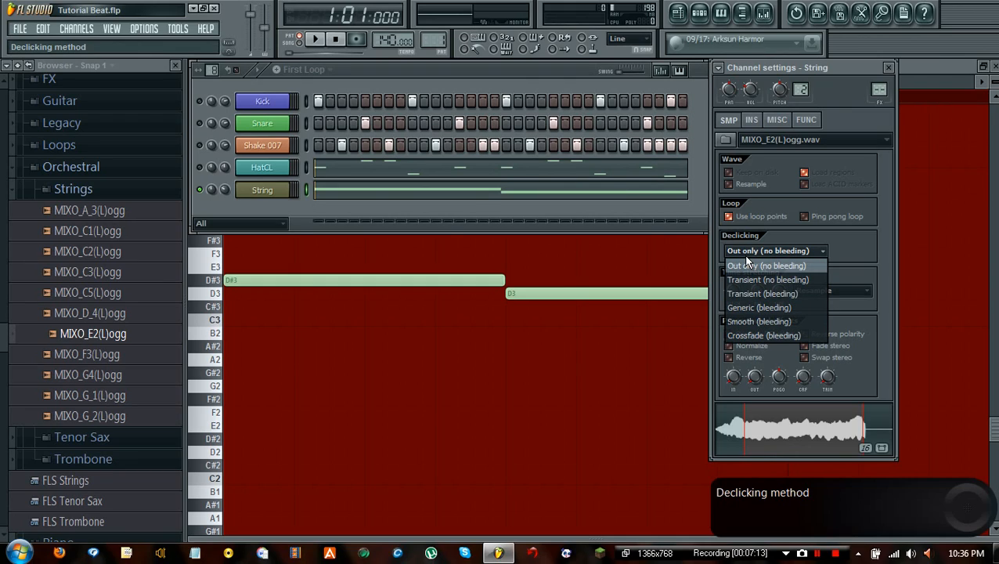
pyautogui.moveTo(759, 321)
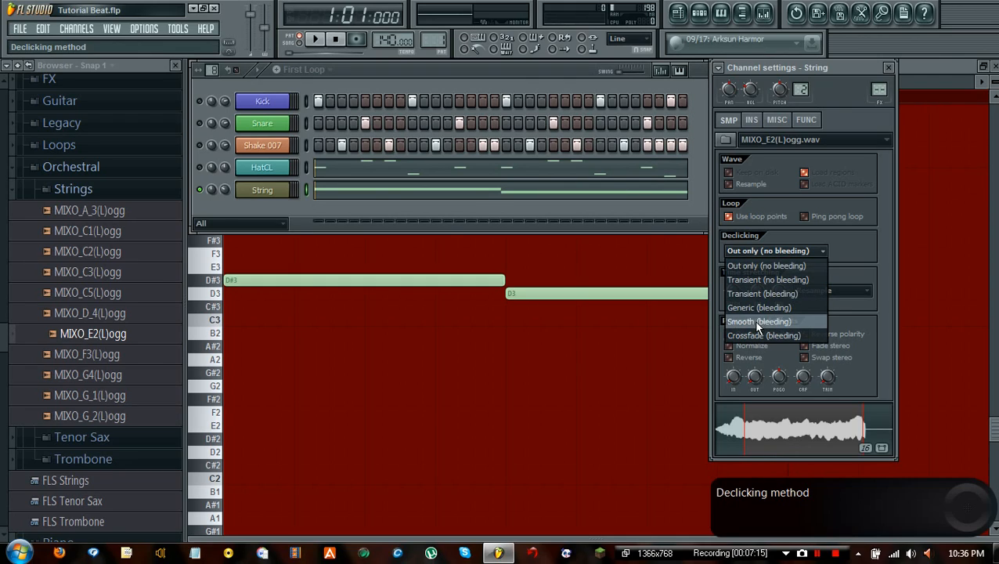
pyautogui.moveTo(756, 335)
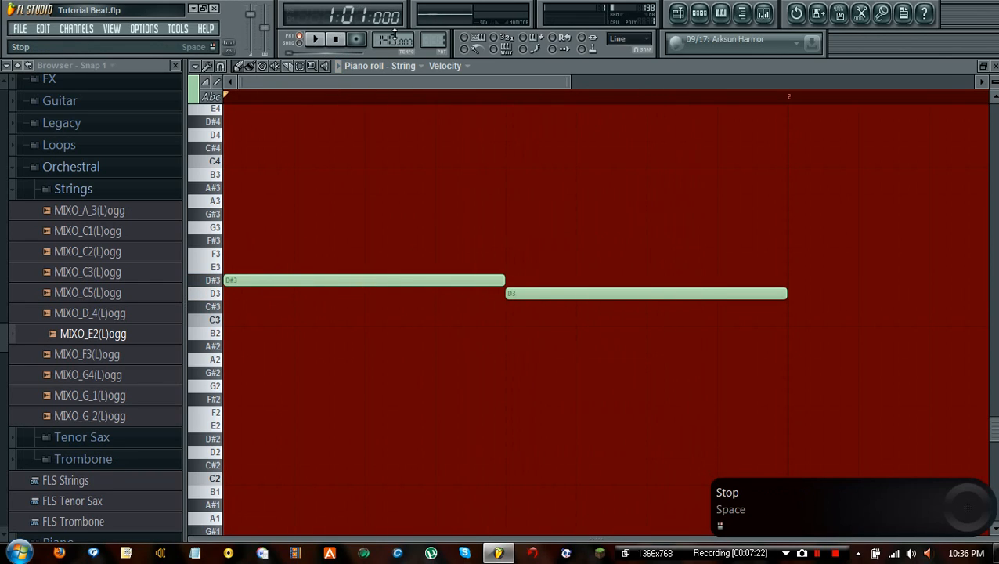
pyautogui.moveTo(742, 17)
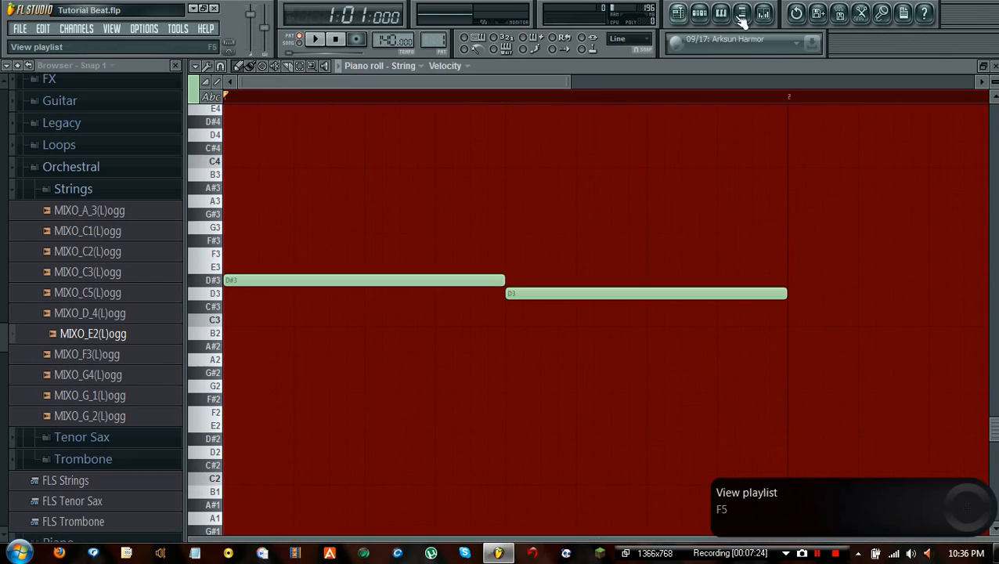
# Step: Bring up the First Loop pattern's channels and play the beat with the String notes
pyautogui.click(700, 18)
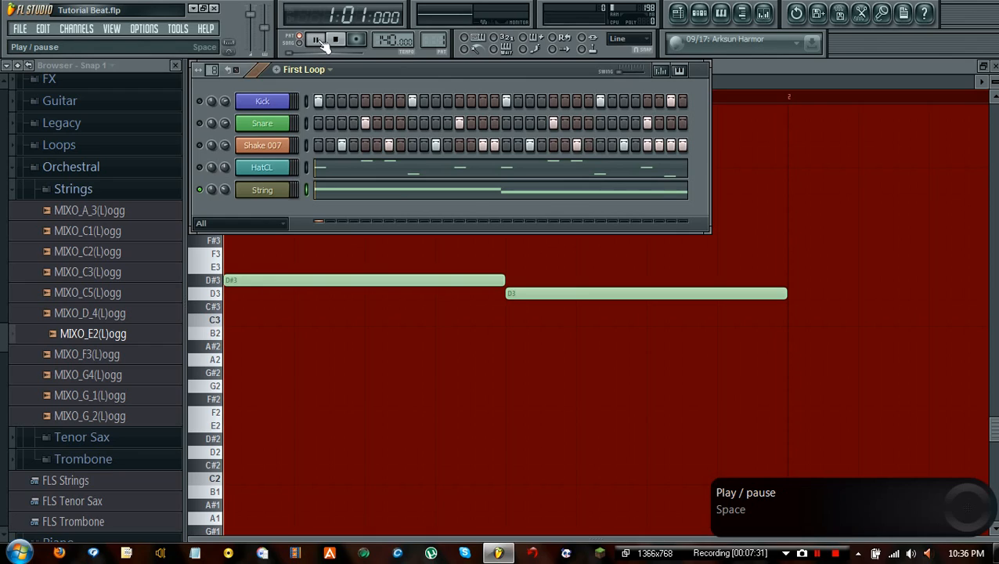
pyautogui.click(329, 39)
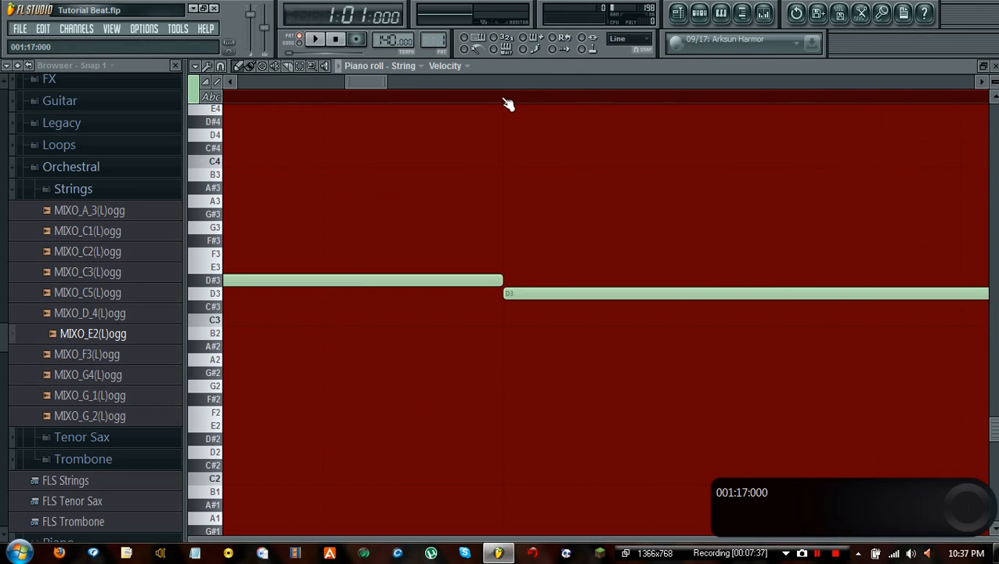
pyautogui.moveTo(509, 271)
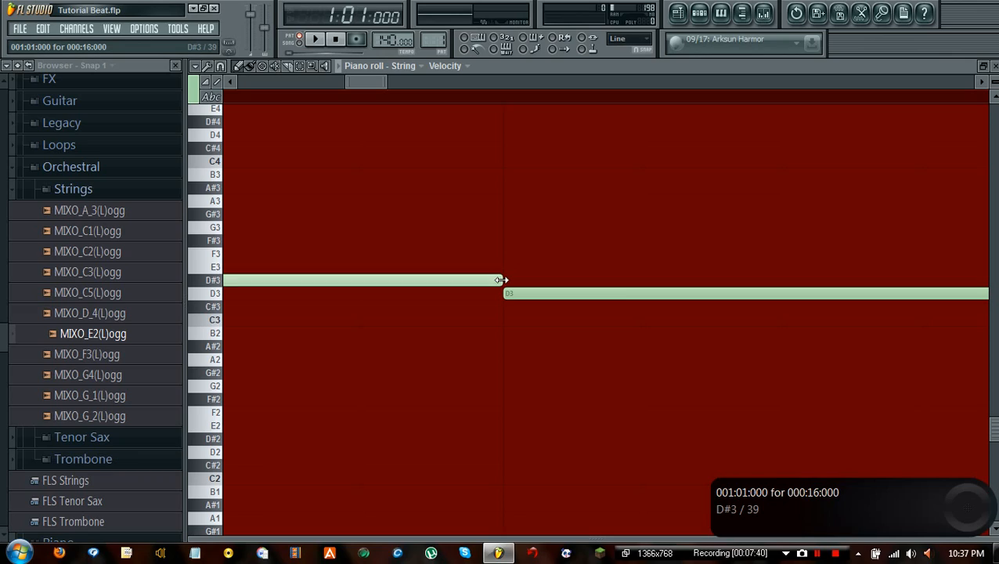
# Step: Shorten the D#3 String note to end near D3's start, then play and stop to audition
pyautogui.moveTo(501, 280); pyautogui.dragTo(641, 278)
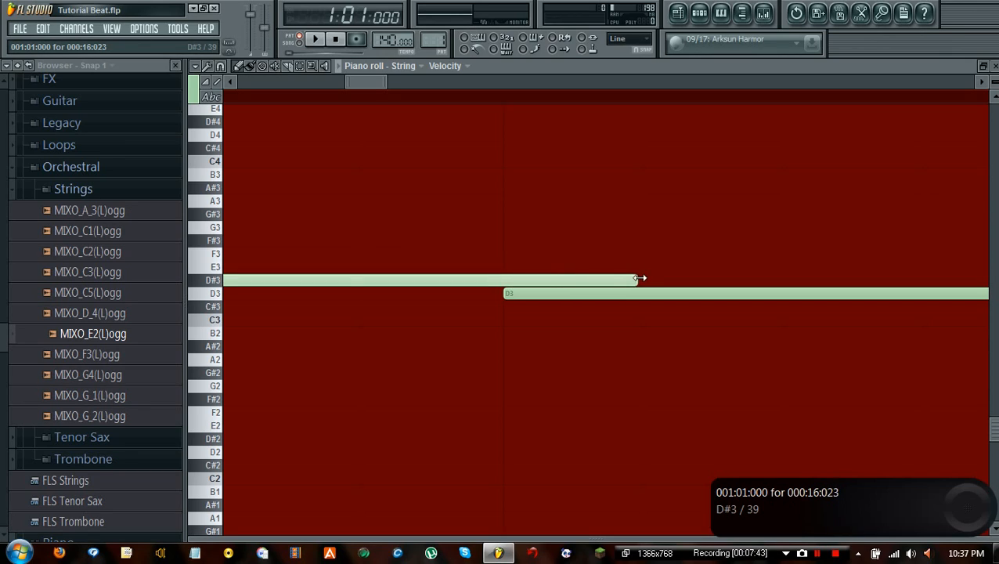
pyautogui.moveTo(640, 279); pyautogui.dragTo(554, 279)
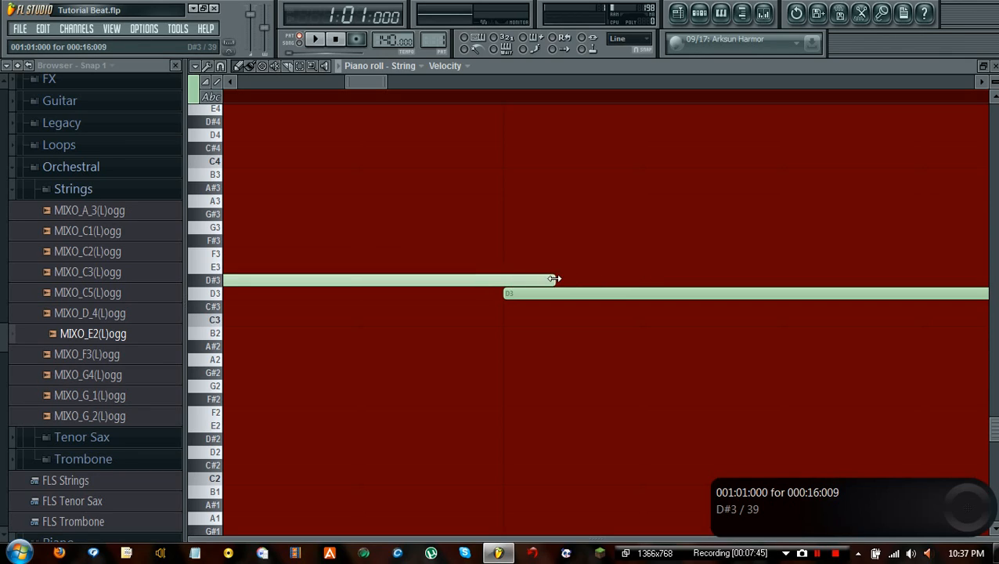
pyautogui.moveTo(554, 280); pyautogui.dragTo(580, 280)
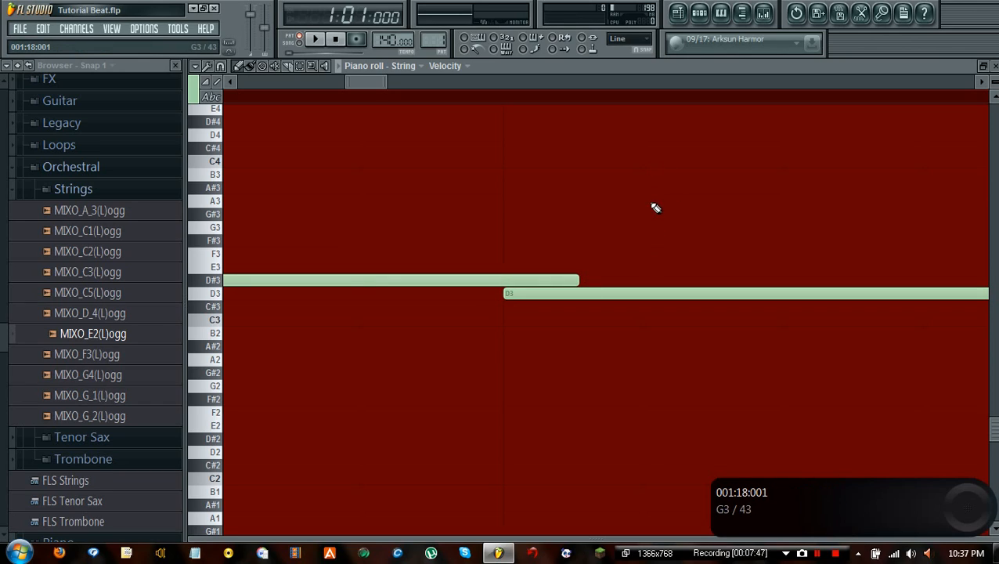
pyautogui.moveTo(655, 284)
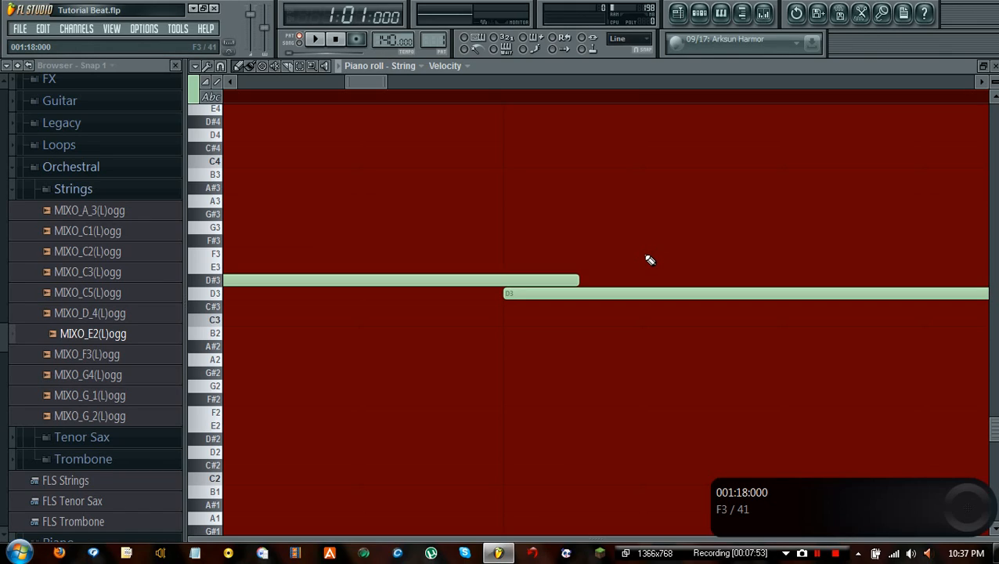
pyautogui.moveTo(645, 255)
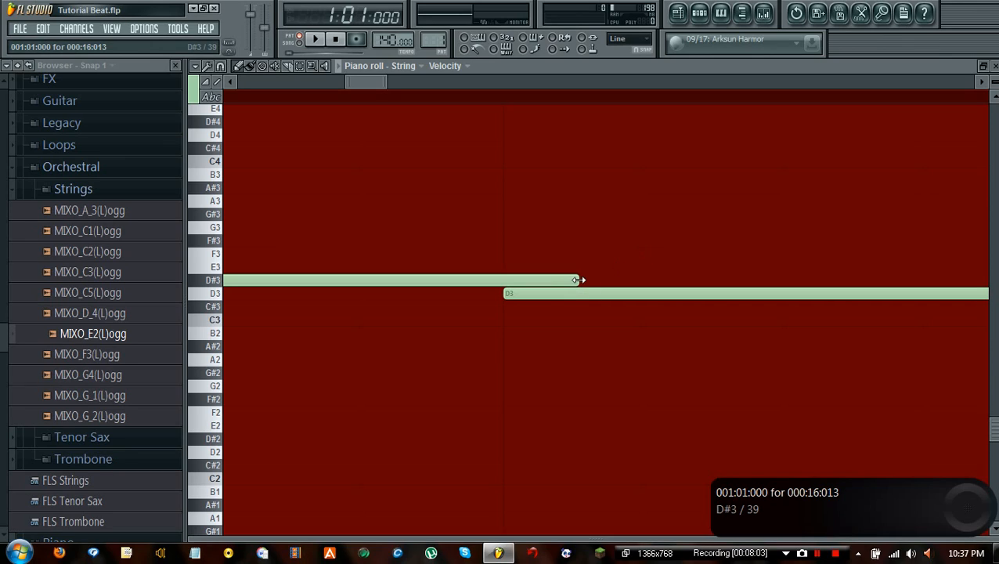
pyautogui.moveTo(580, 279); pyautogui.dragTo(641, 279)
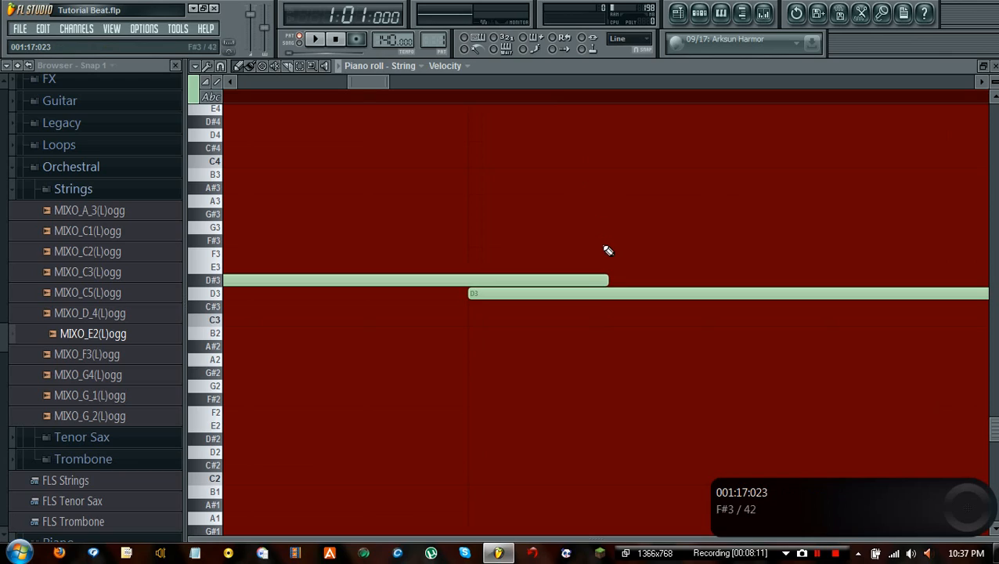
pyautogui.moveTo(588, 39)
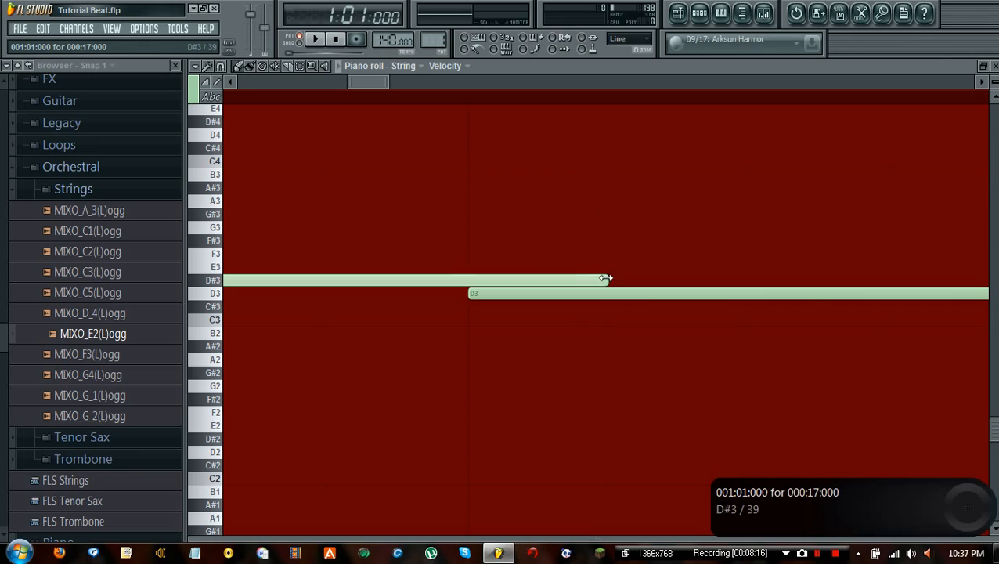
pyautogui.moveTo(606, 280); pyautogui.dragTo(560, 280)
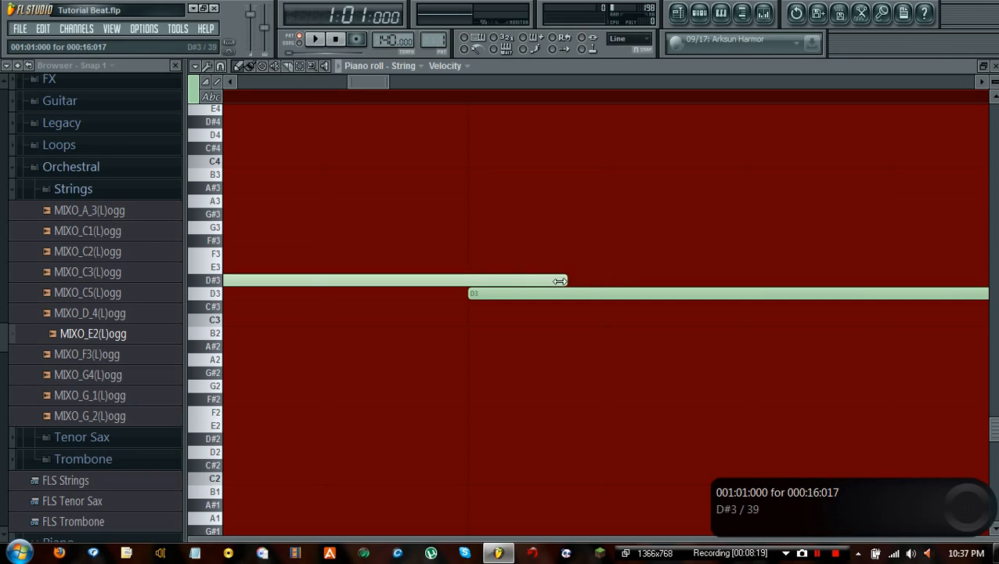
pyautogui.moveTo(559, 281); pyautogui.dragTo(543, 281)
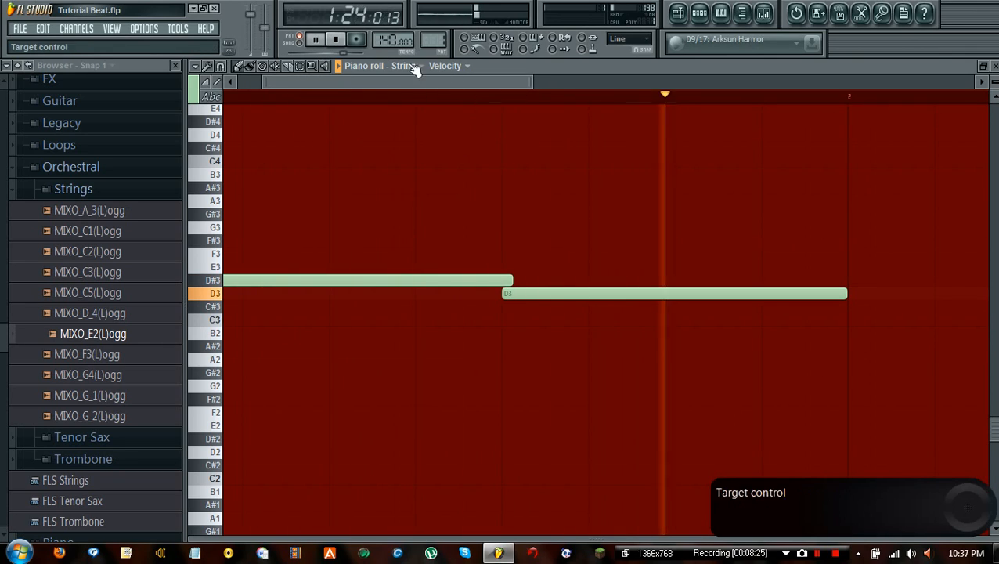
pyautogui.click(336, 39)
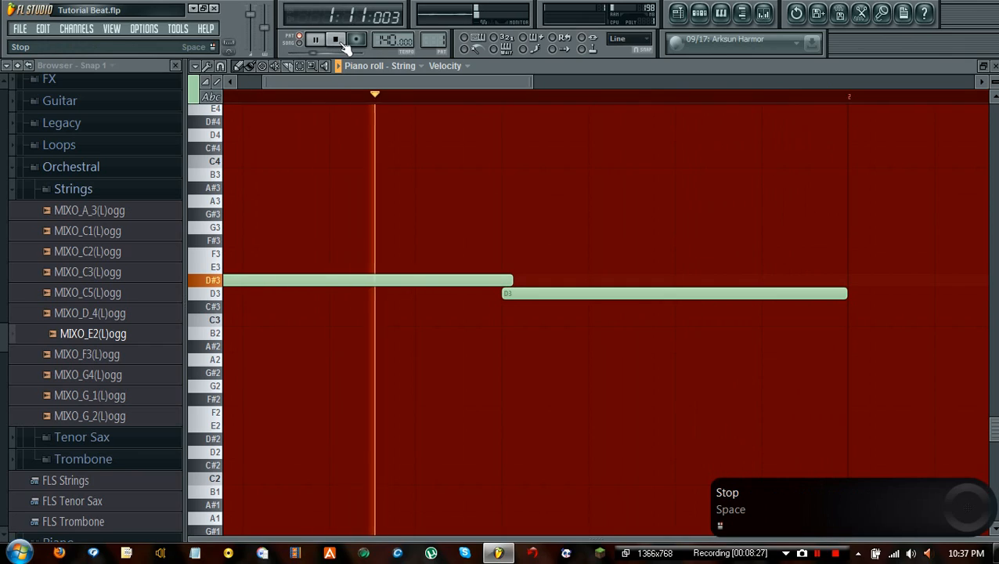
pyautogui.click(331, 39)
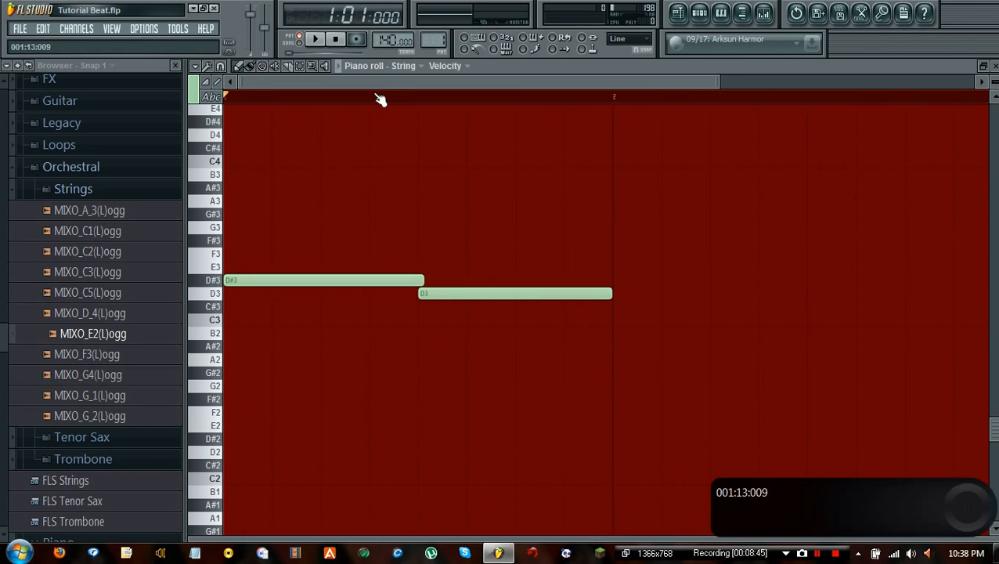
# Step: Play the two string notes, then trim D#3 so it ends exactly where D3 begins
pyautogui.click(700, 14)
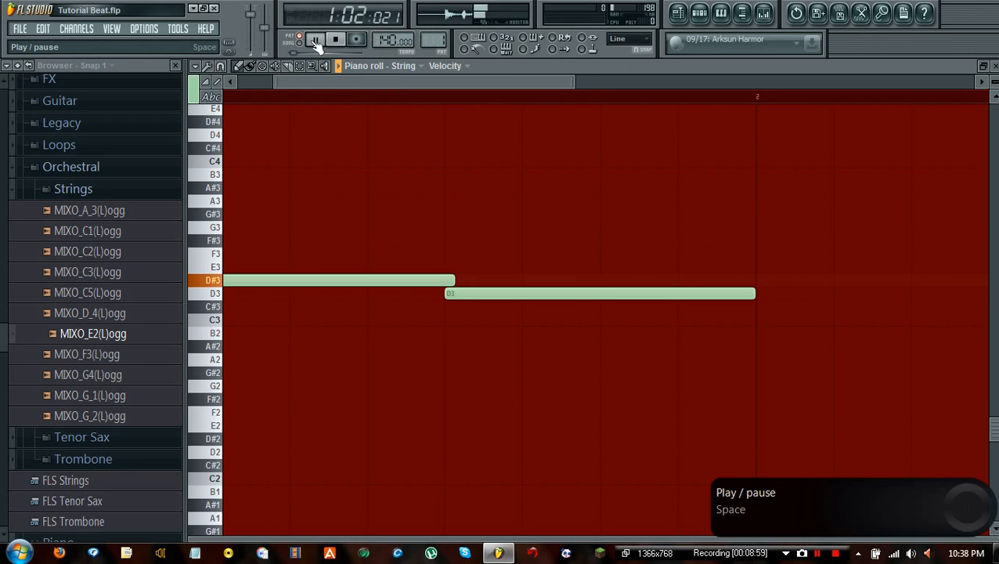
pyautogui.click(317, 39)
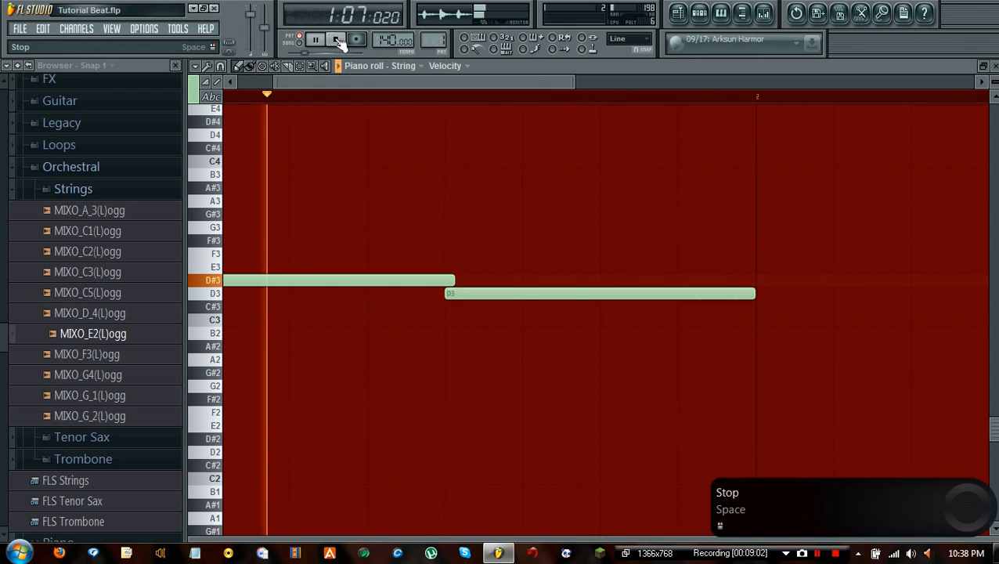
pyautogui.click(333, 39)
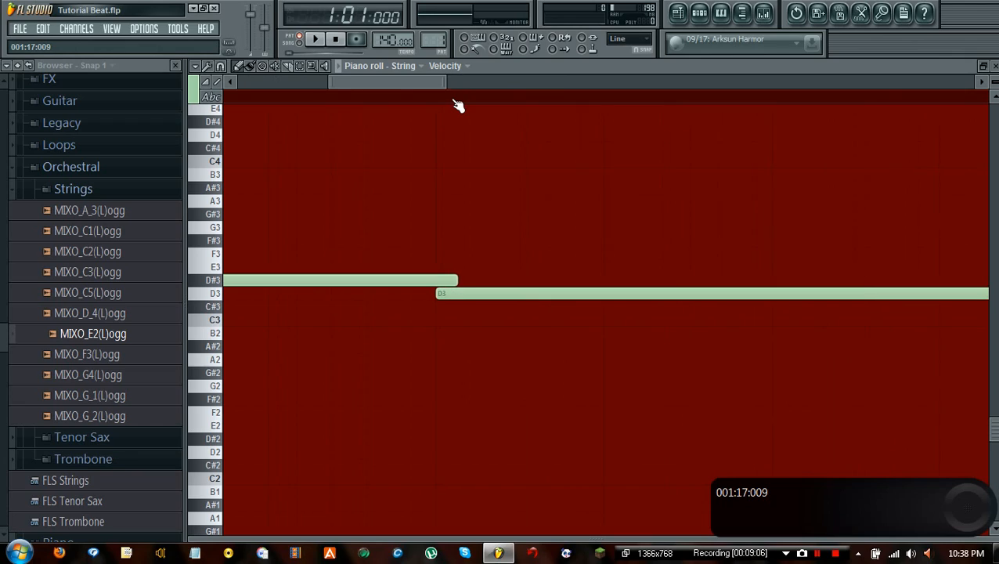
pyautogui.moveTo(459, 280); pyautogui.dragTo(474, 281)
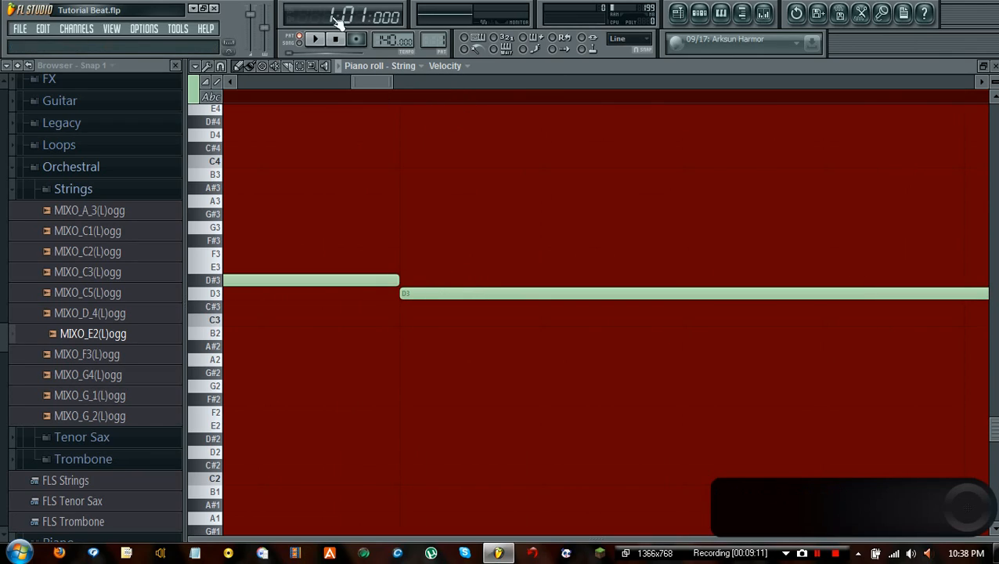
pyautogui.click(317, 38)
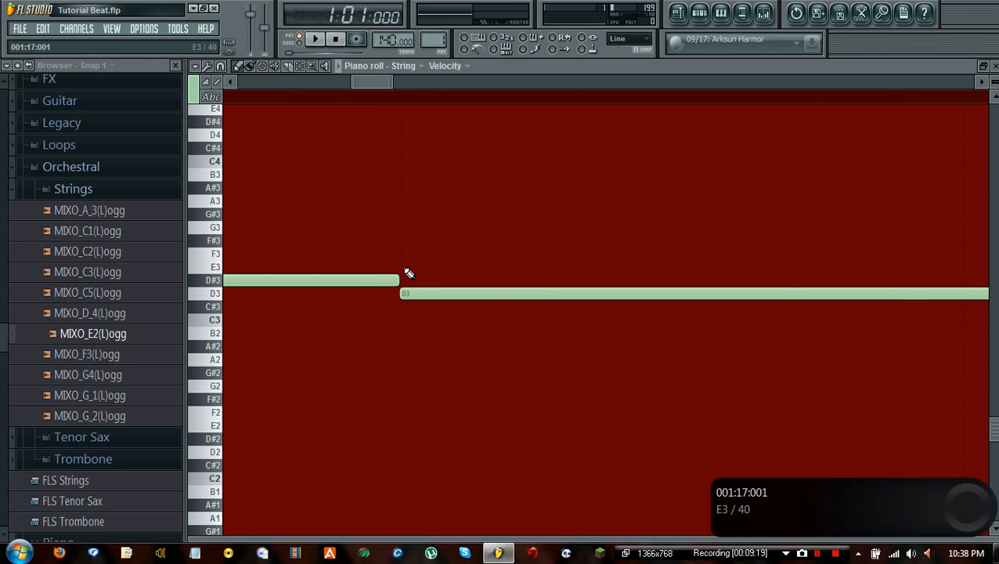
# Step: Refine the D#3 note's end against D3's start and play the string part back
pyautogui.moveTo(398, 280); pyautogui.dragTo(472, 280)
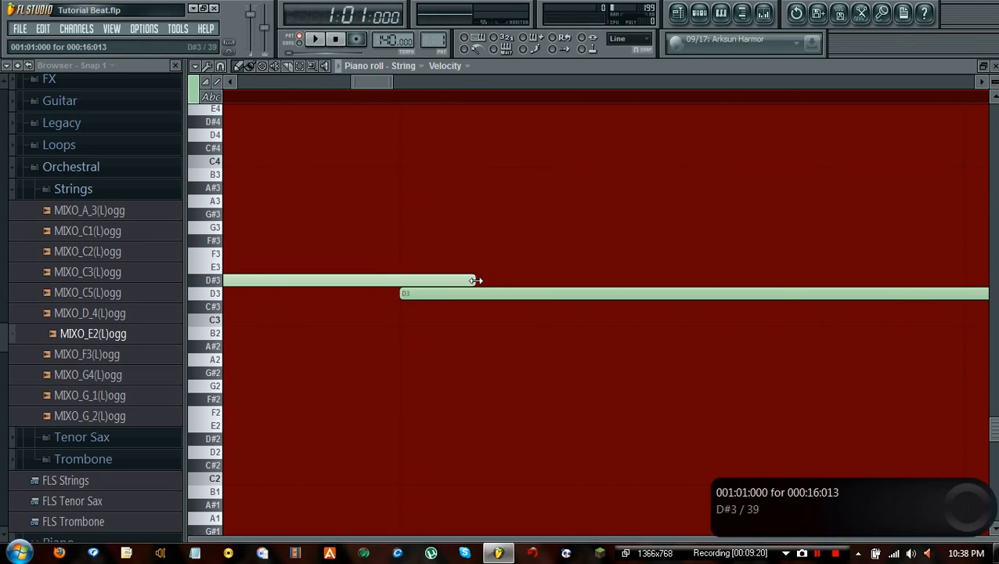
pyautogui.moveTo(474, 281); pyautogui.dragTo(435, 280)
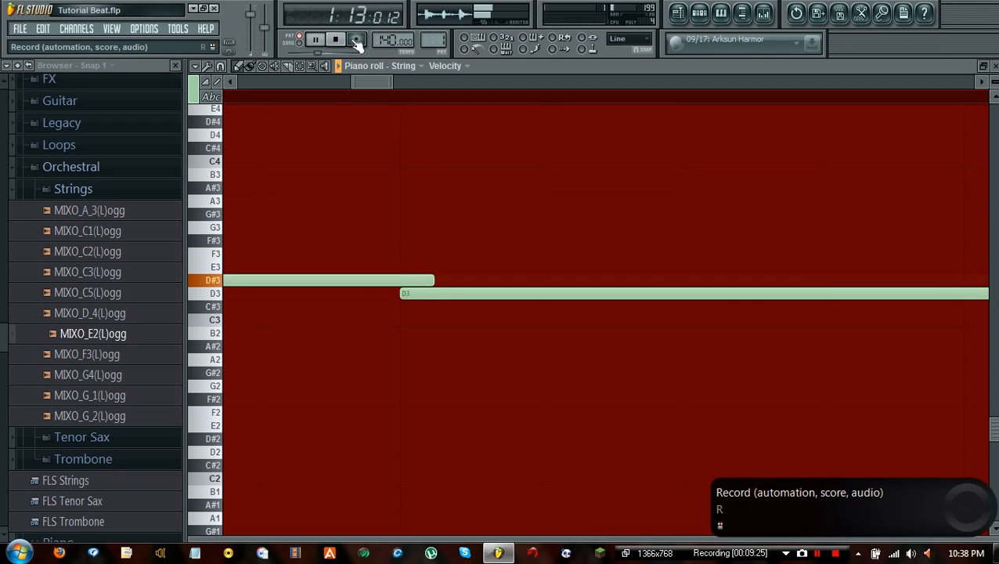
pyautogui.click(323, 39)
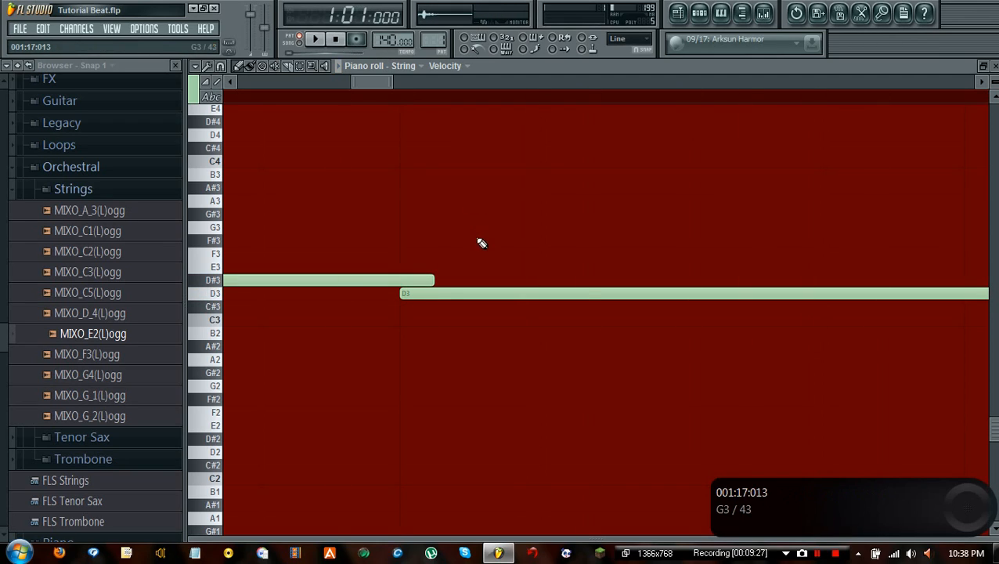
pyautogui.moveTo(435, 279); pyautogui.dragTo(392, 278)
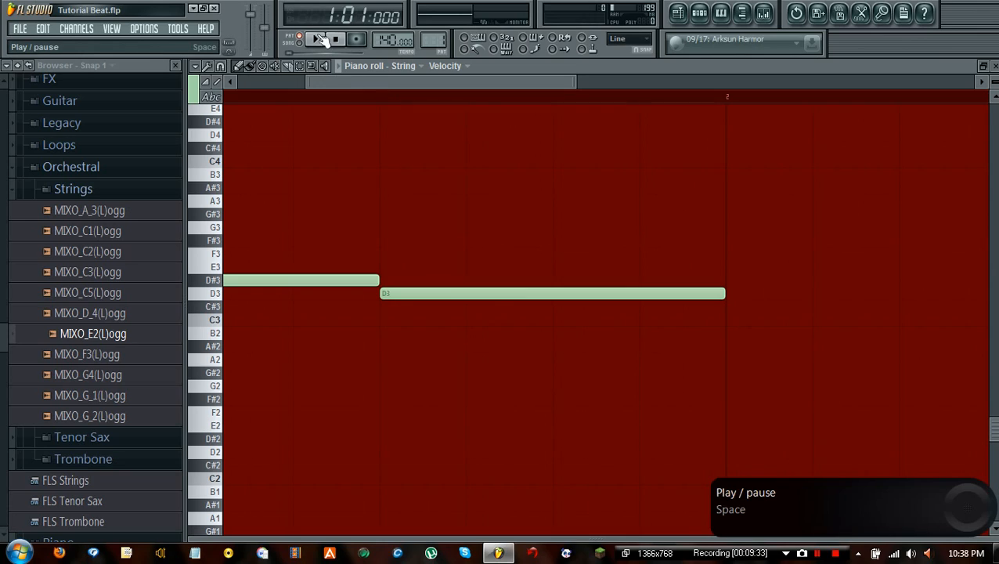
pyautogui.click(314, 39)
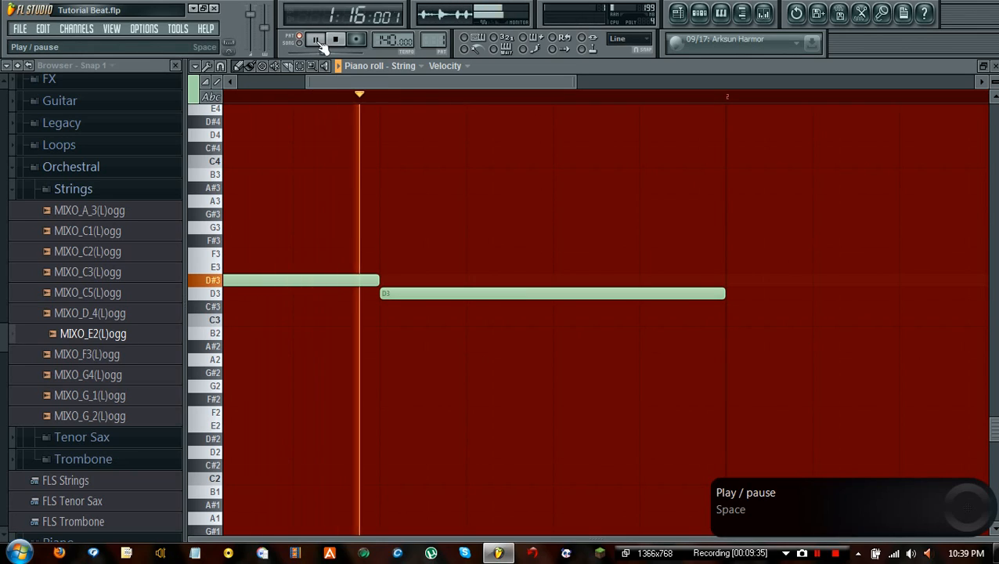
pyautogui.click(324, 40)
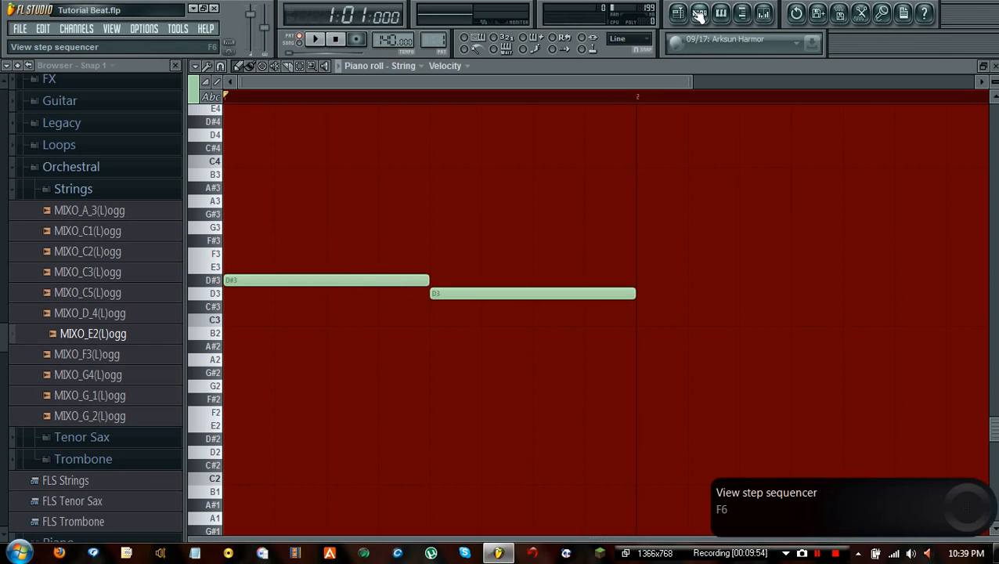
# Step: Bring the First Loop step sequencer back into view with the String row
pyautogui.click(698, 17)
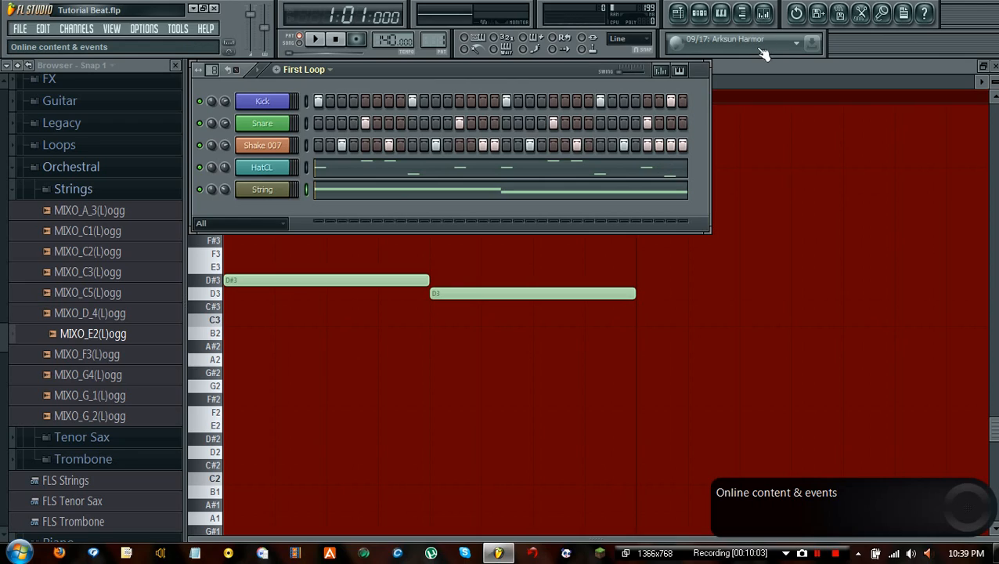
pyautogui.moveTo(756, 50)
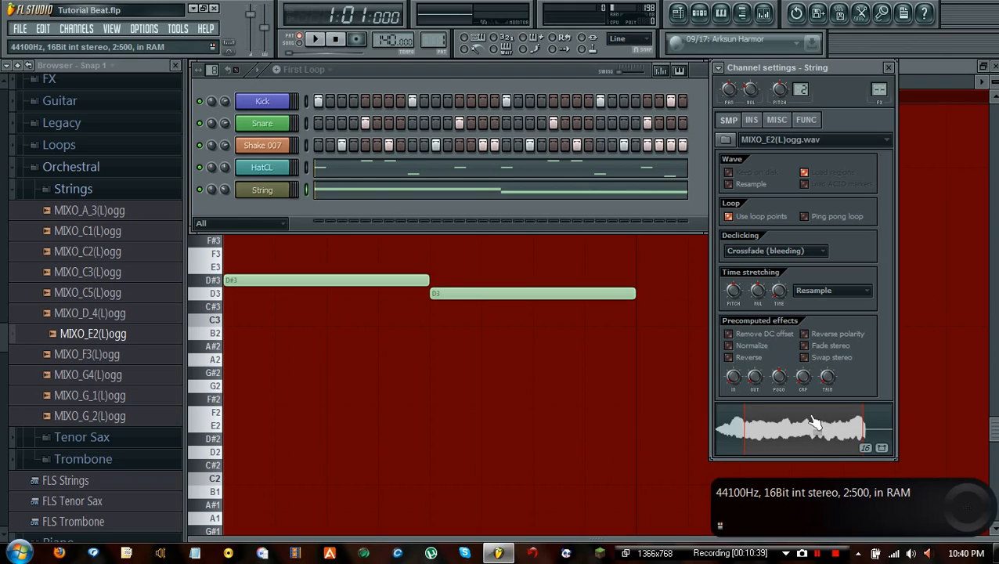
pyautogui.moveTo(812, 439)
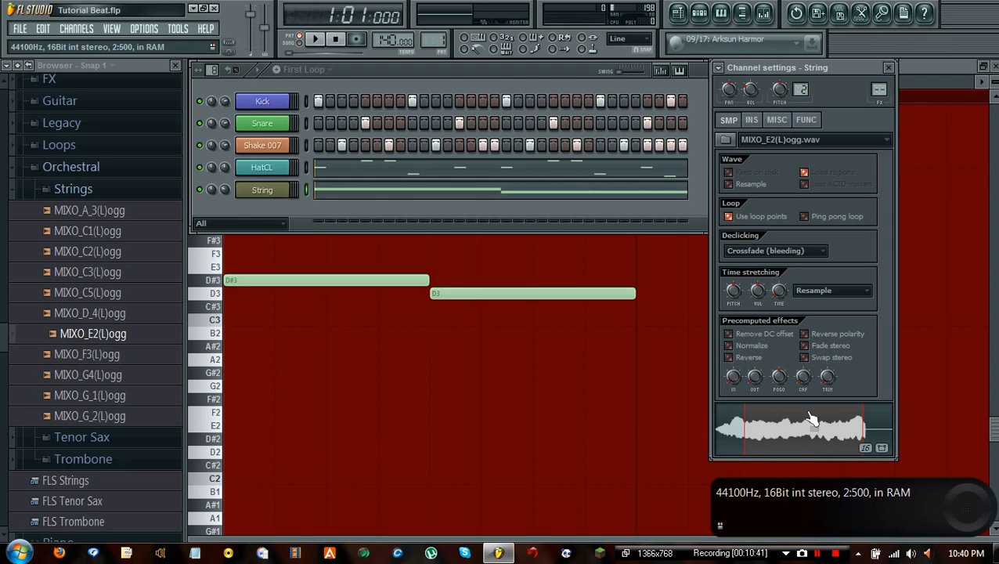
pyautogui.moveTo(778, 441)
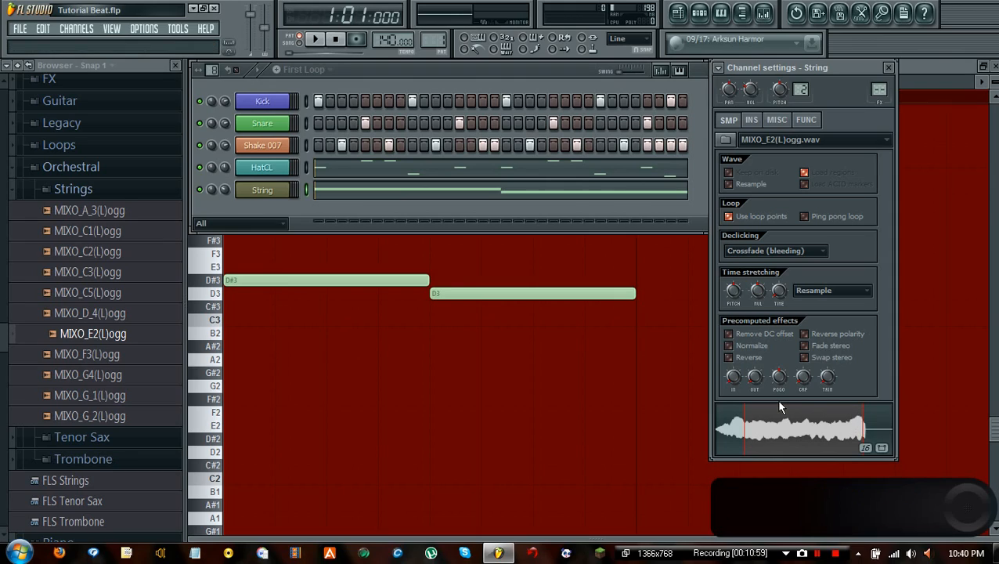
pyautogui.moveTo(741, 223)
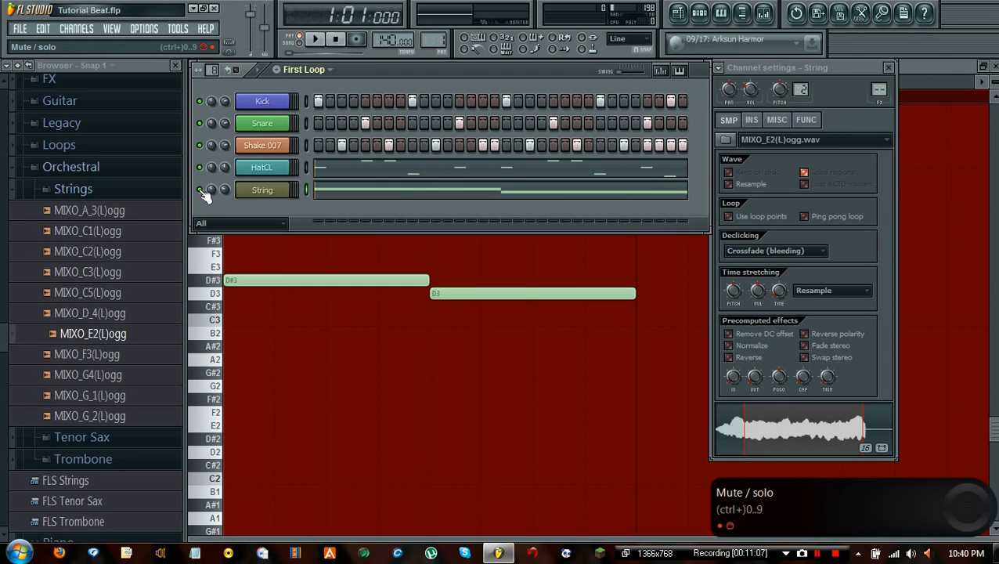
# Step: Solo the String channel, play it through on its own, then stop
pyautogui.click(320, 40)
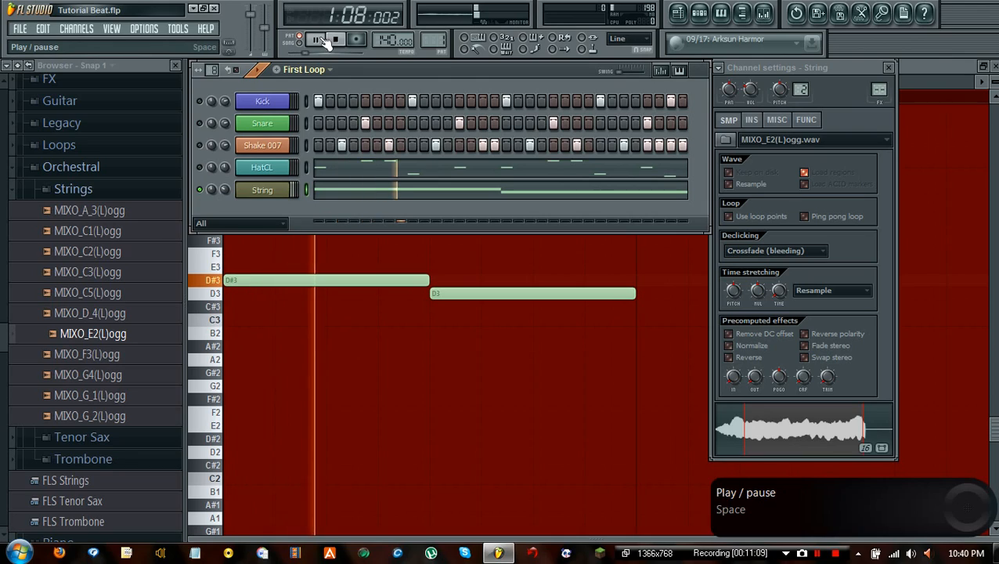
pyautogui.click(312, 41)
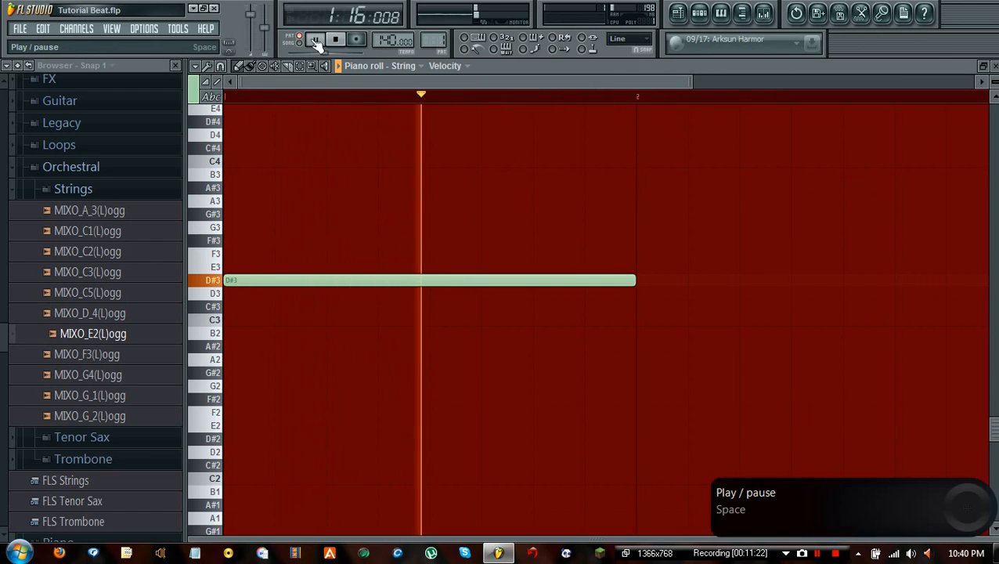
pyautogui.click(328, 39)
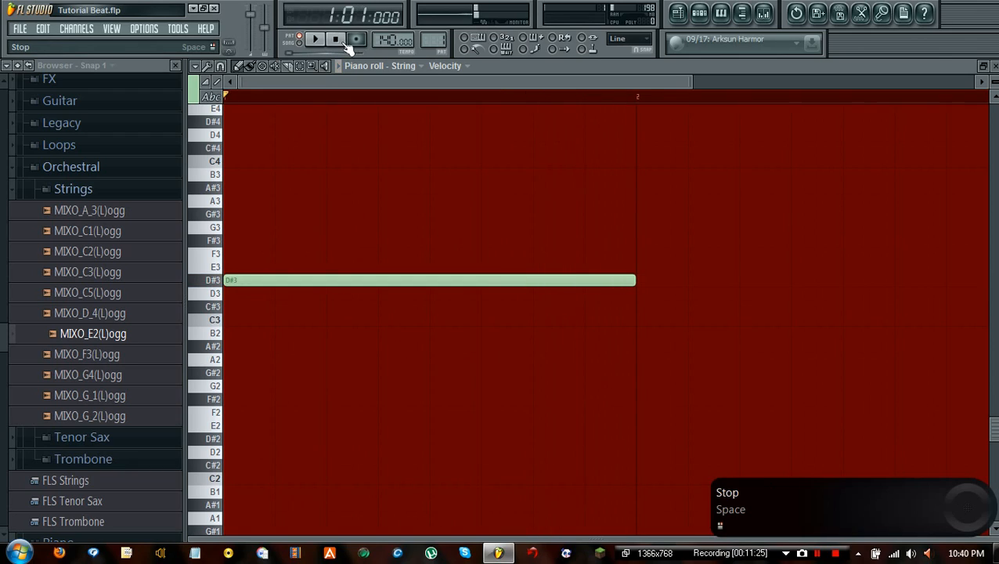
pyautogui.click(313, 38)
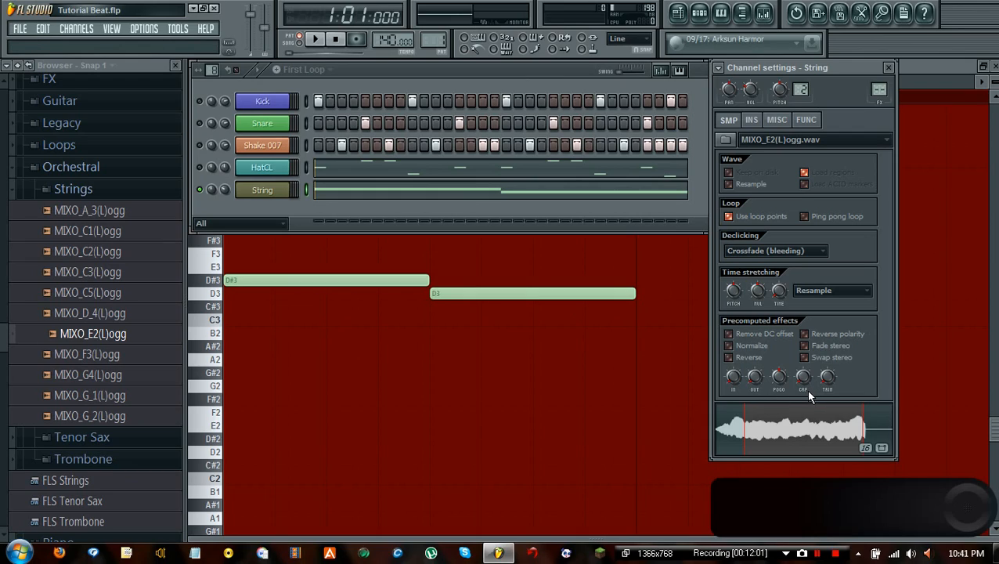
pyautogui.moveTo(807, 431)
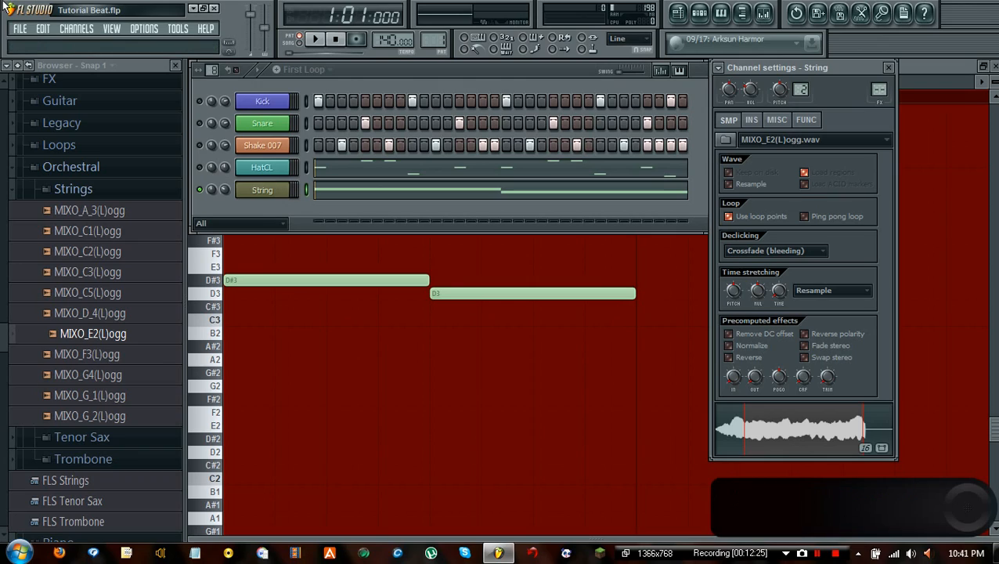
pyautogui.click(49, 37)
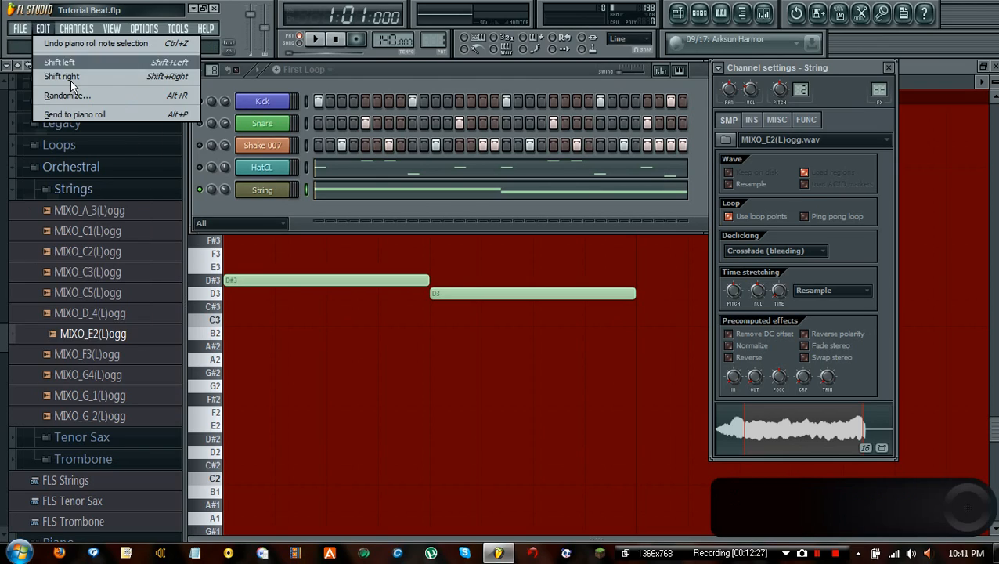
pyautogui.click(14, 30)
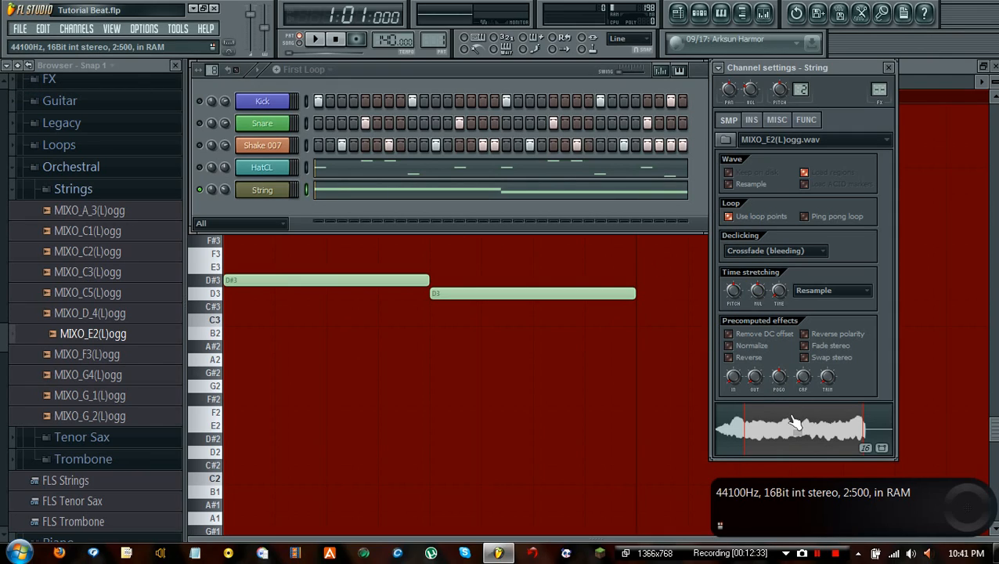
# Step: Open the String sample in Edison through the waveform's right-click Edit option
pyautogui.rightClick(795, 423)
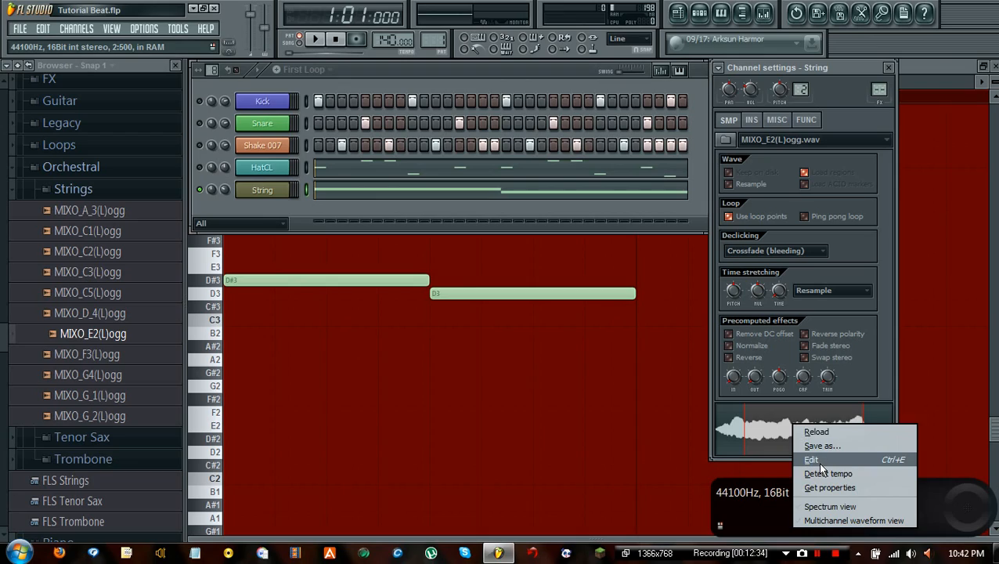
pyautogui.moveTo(821, 458)
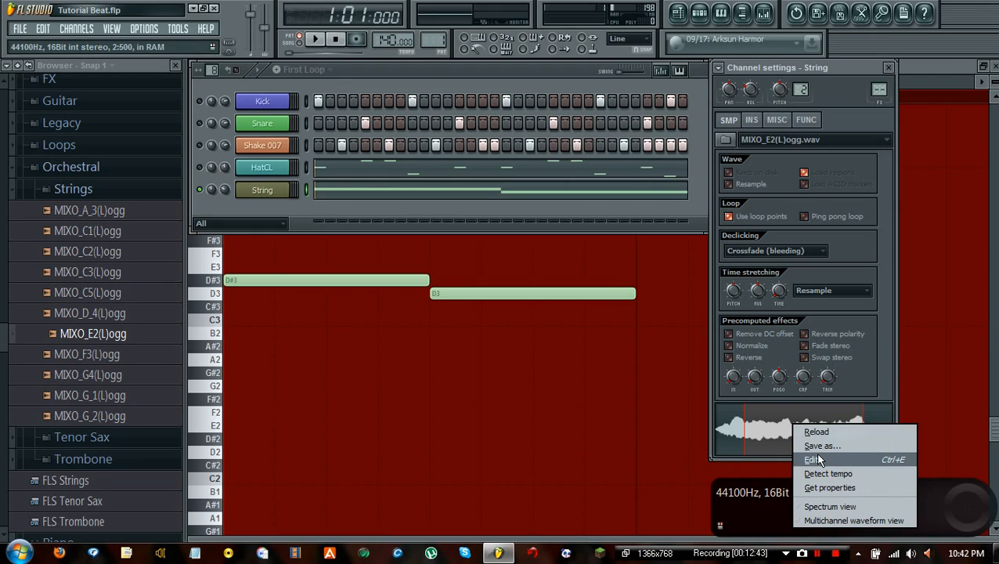
pyautogui.moveTo(781, 430)
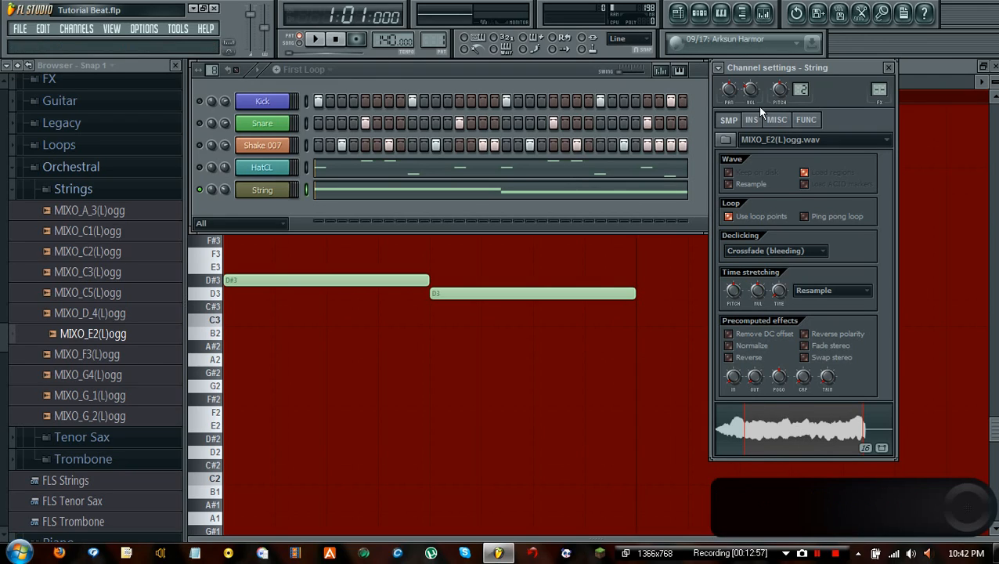
pyautogui.click(261, 100)
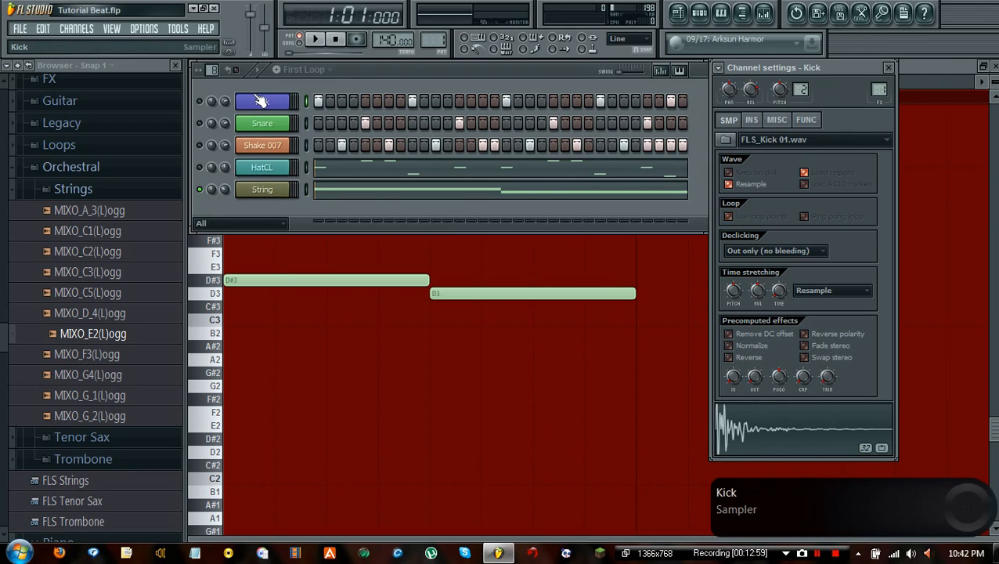
pyautogui.click(262, 189)
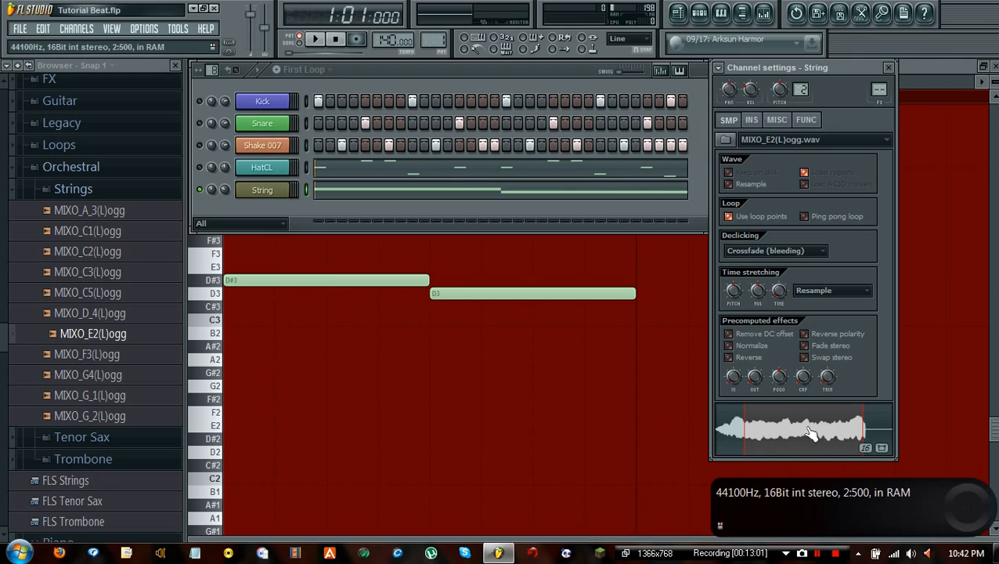
pyautogui.moveTo(790, 432)
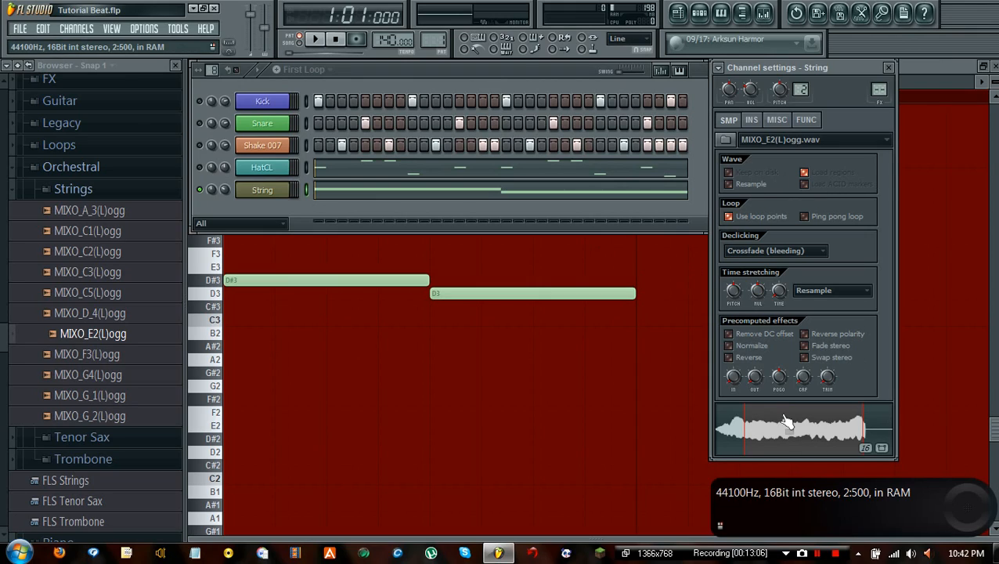
pyautogui.rightClick(785, 424)
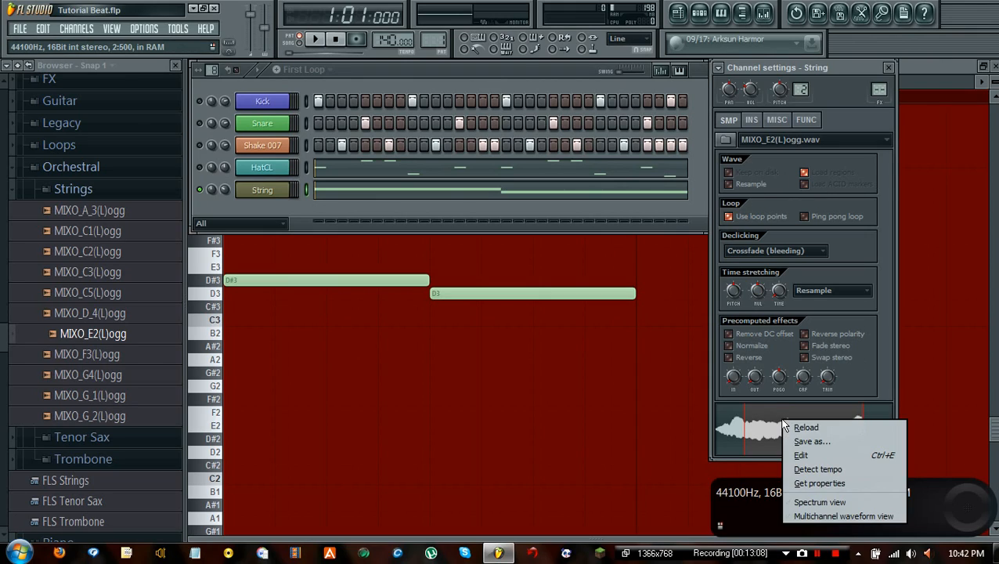
pyautogui.click(801, 455)
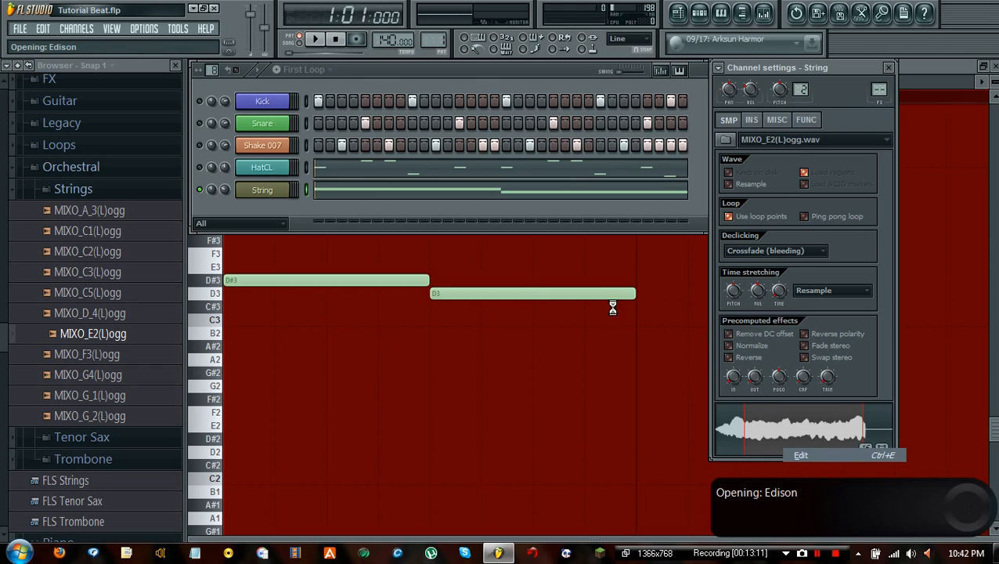
# Step: Load MIXO_E2 in Edison and open the loop tuner for the selected section
pyautogui.click(801, 455)
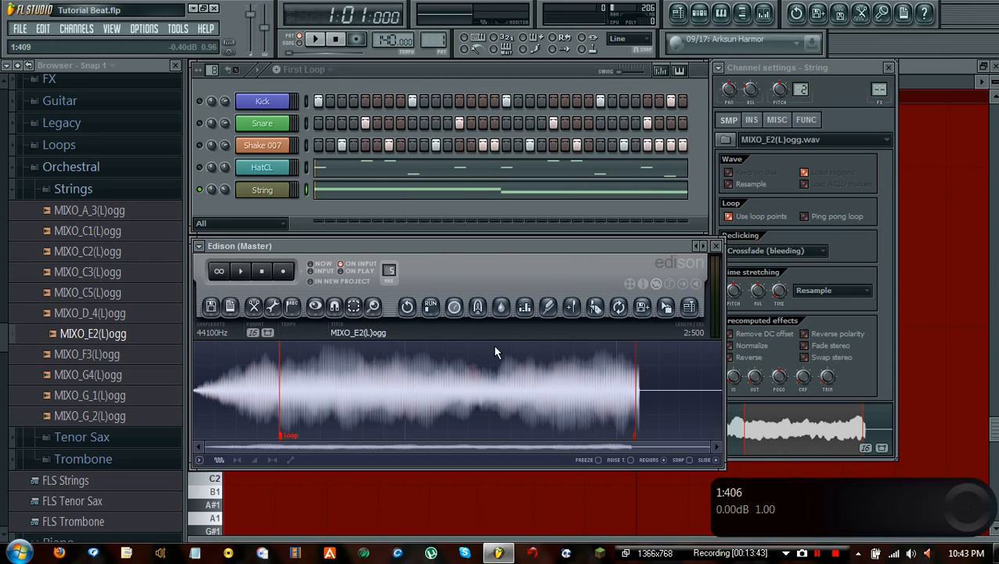
pyautogui.moveTo(595, 307)
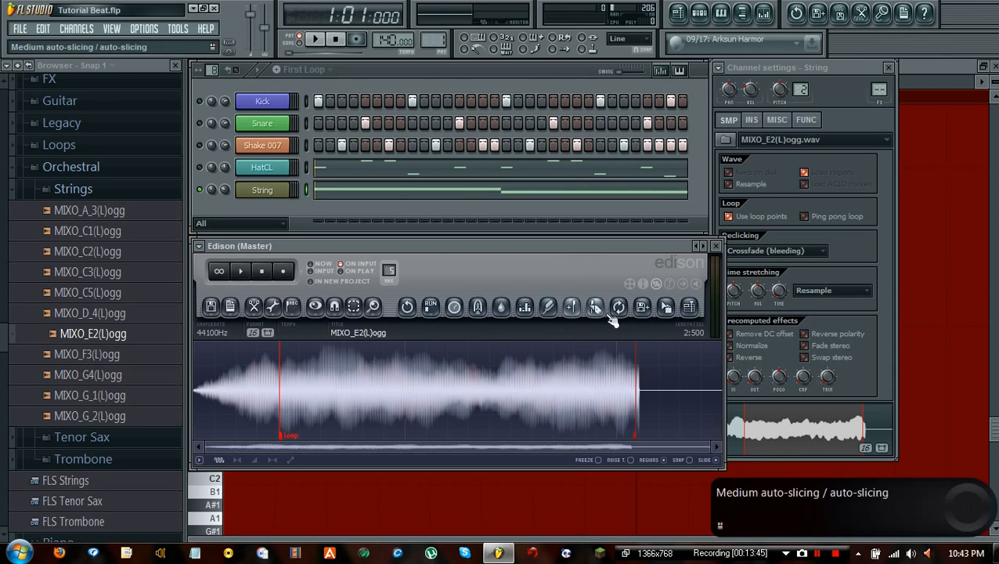
pyautogui.moveTo(618, 318)
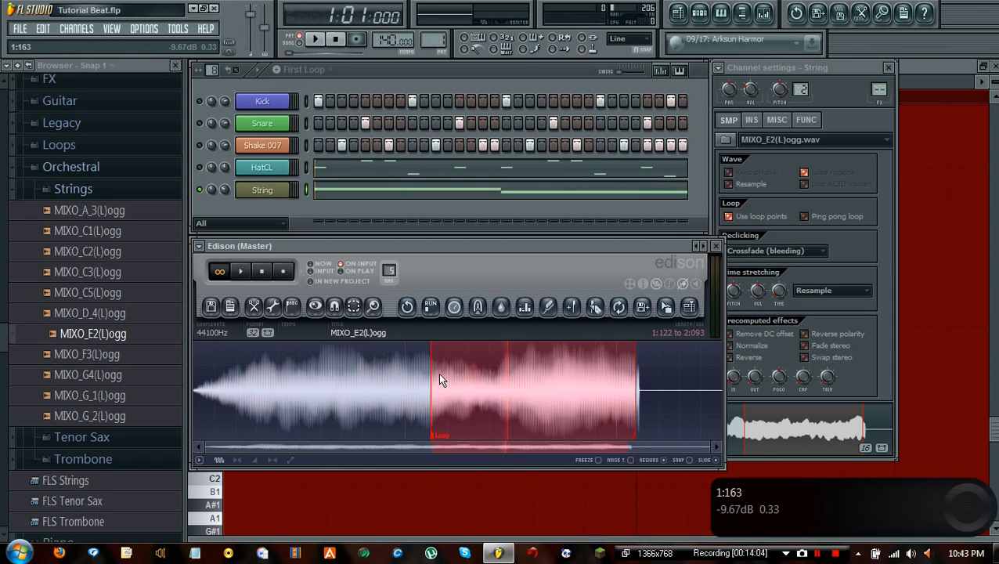
pyautogui.moveTo(666, 318)
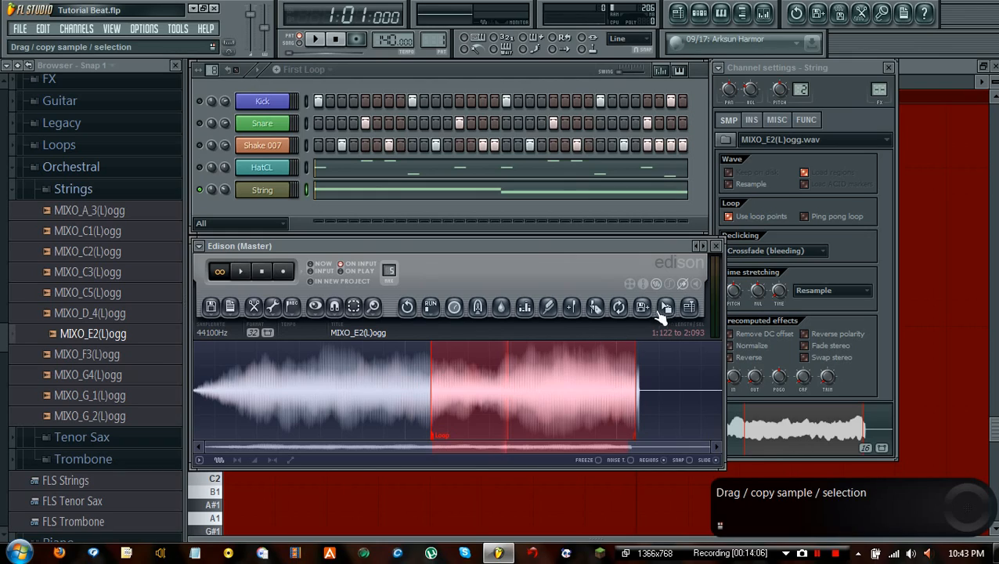
pyautogui.moveTo(617, 308)
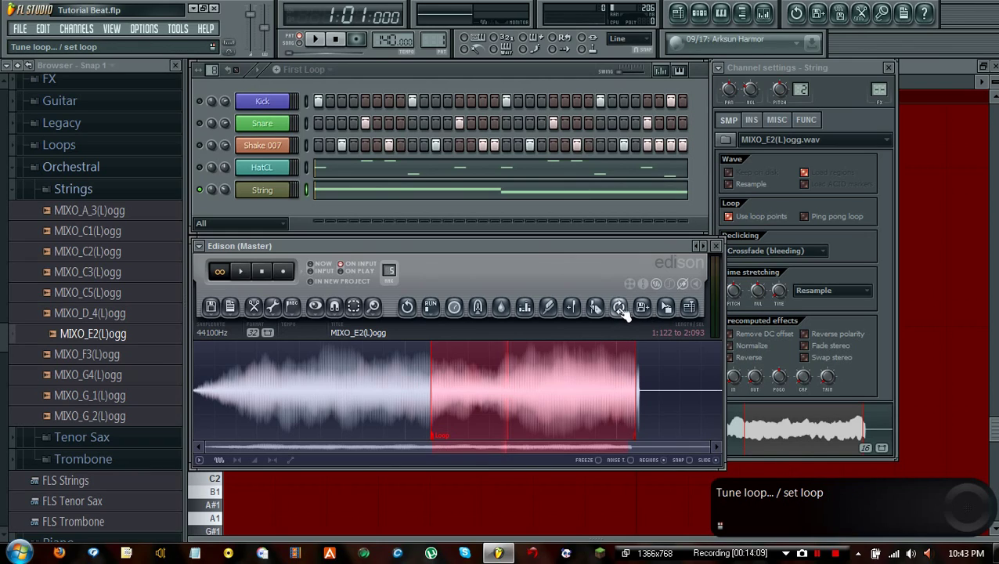
pyautogui.click(619, 307)
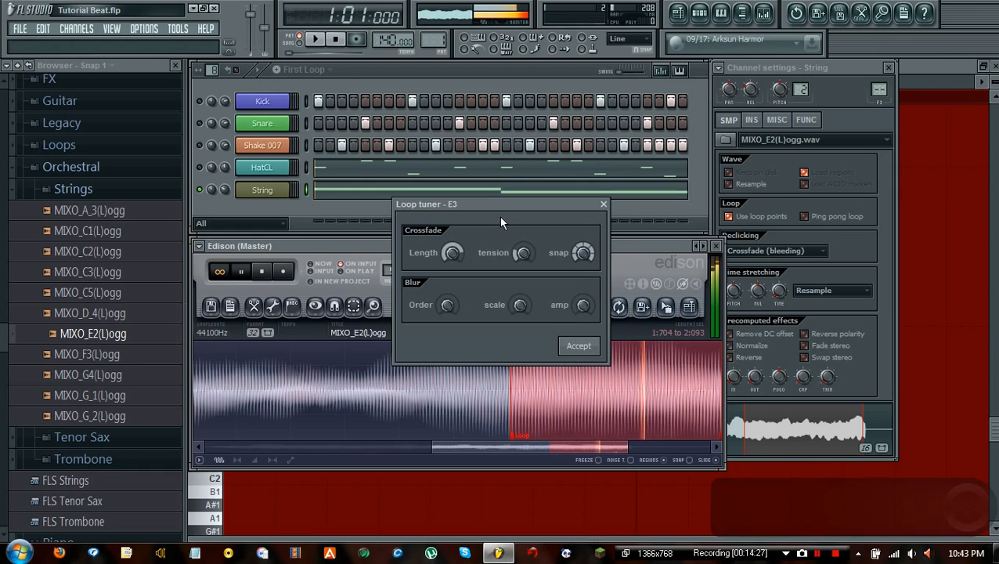
pyautogui.moveTo(449, 253)
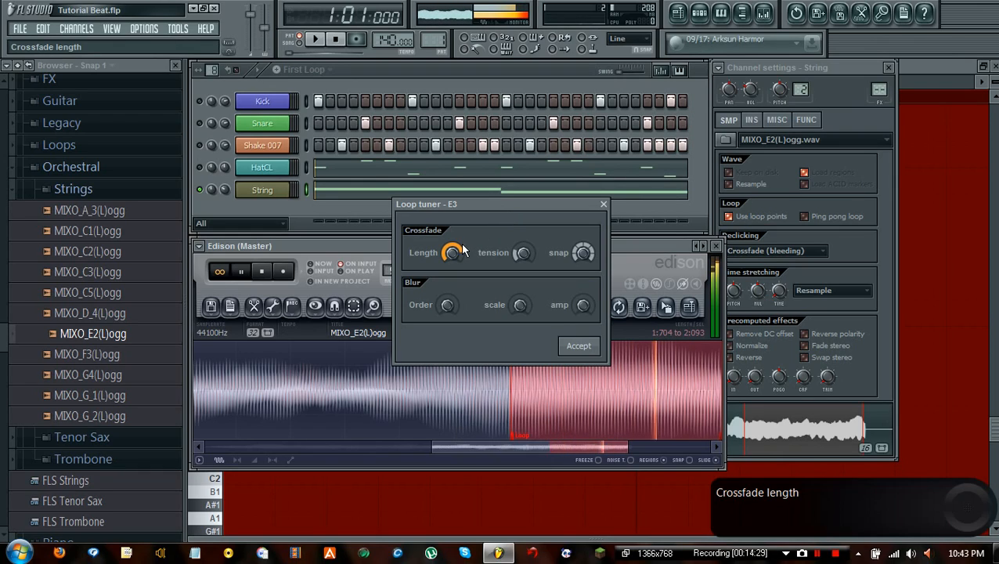
# Step: Raise the loop crossfade length to about 37% and adjust the crossfade tension
pyautogui.moveTo(452, 252); pyautogui.dragTo(453, 266)
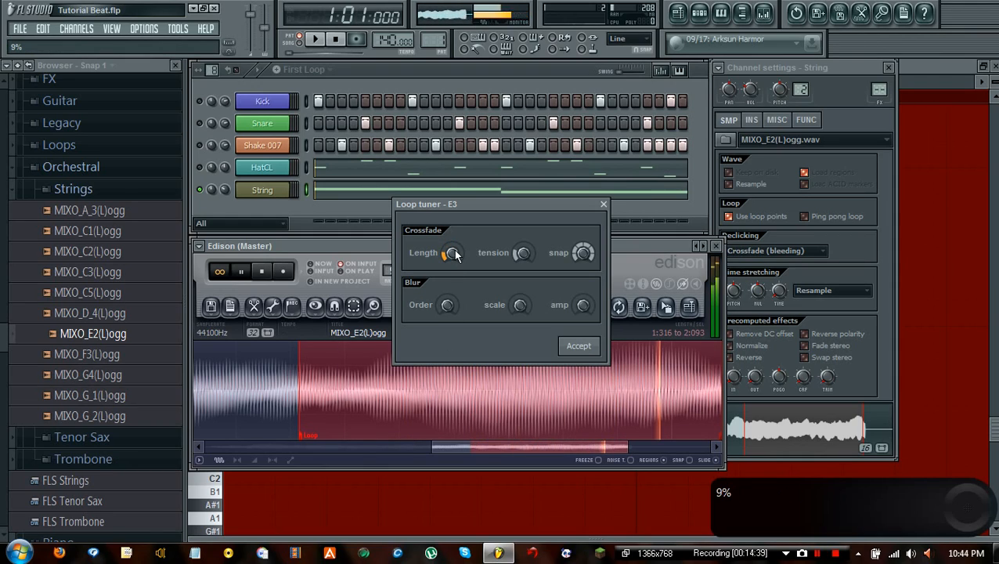
pyautogui.moveTo(452, 252); pyautogui.dragTo(452, 263)
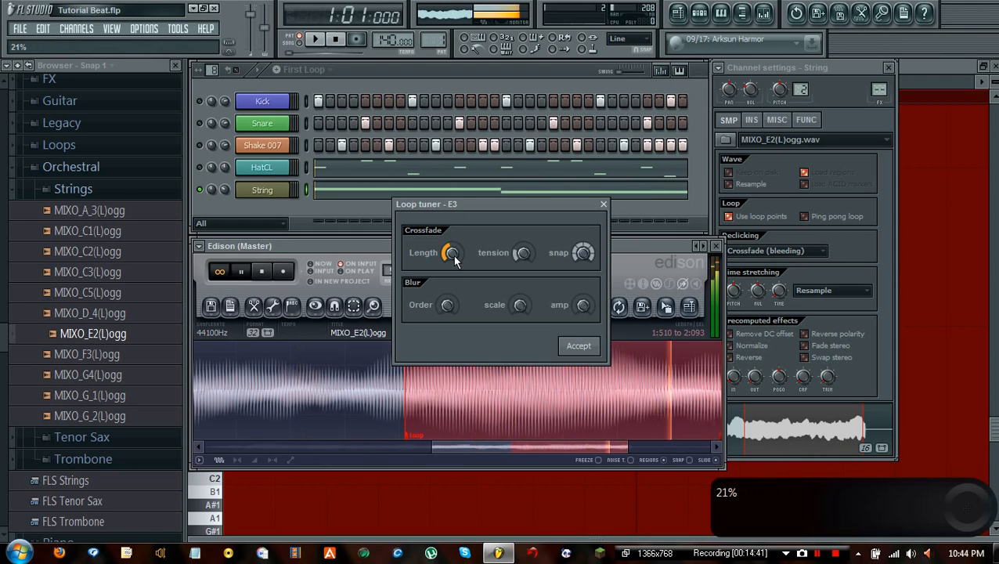
pyautogui.moveTo(452, 252); pyautogui.dragTo(453, 235)
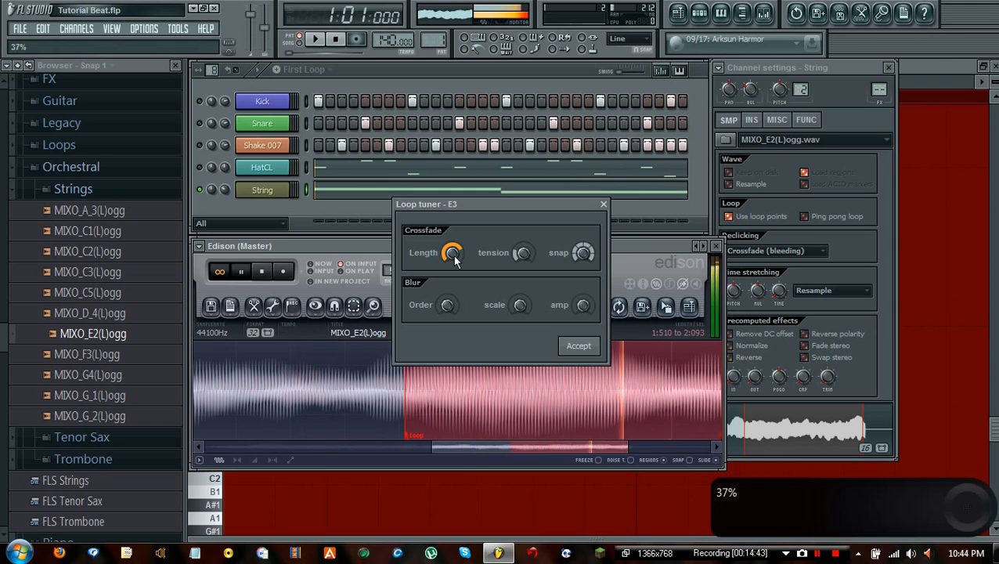
pyautogui.moveTo(453, 252); pyautogui.dragTo(452, 235)
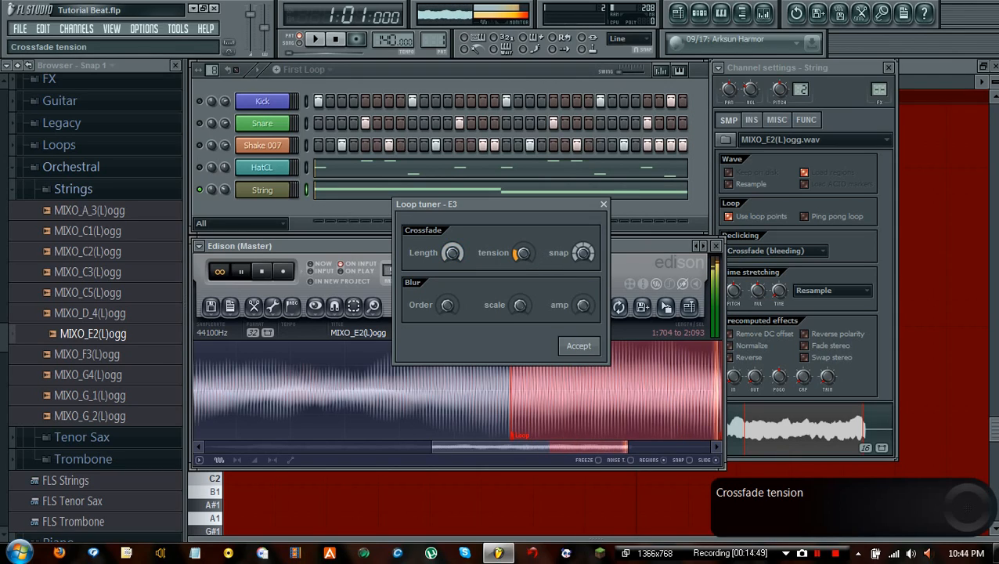
pyautogui.moveTo(522, 252); pyautogui.dragTo(523, 266)
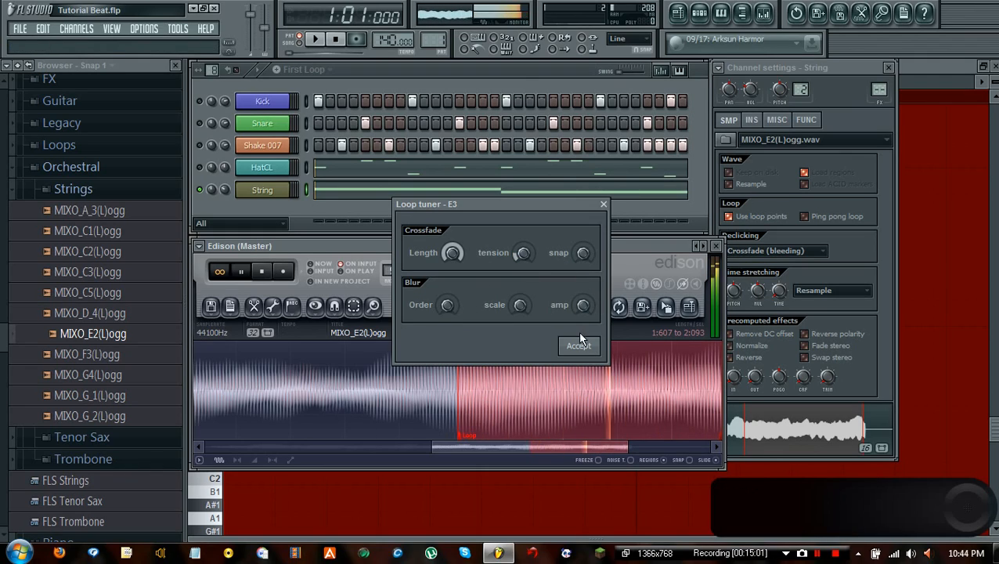
# Step: Accept the crossfade loop tuning, then bring up Edison's edit options on the waveform tail
pyautogui.click(578, 346)
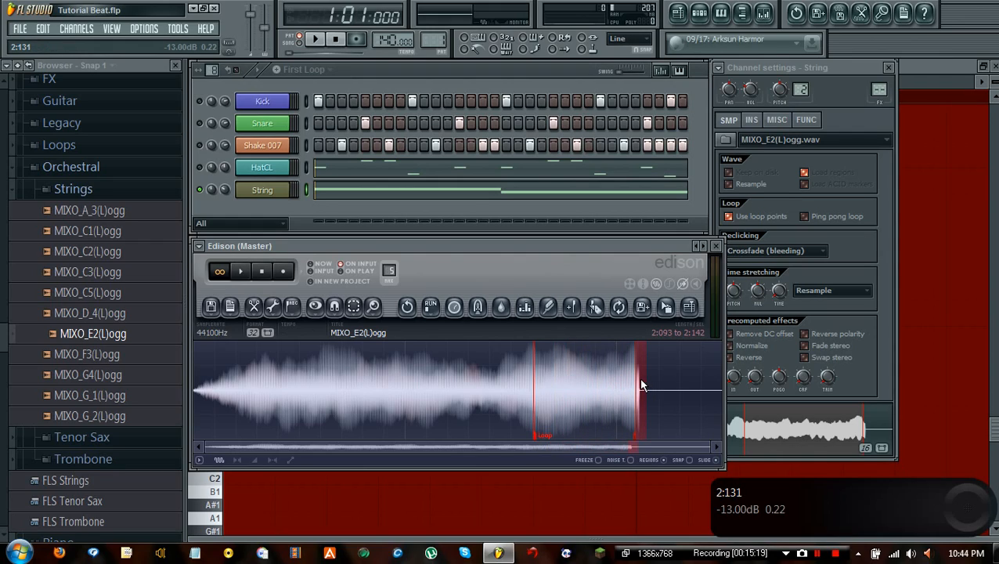
pyautogui.rightClick(642, 384)
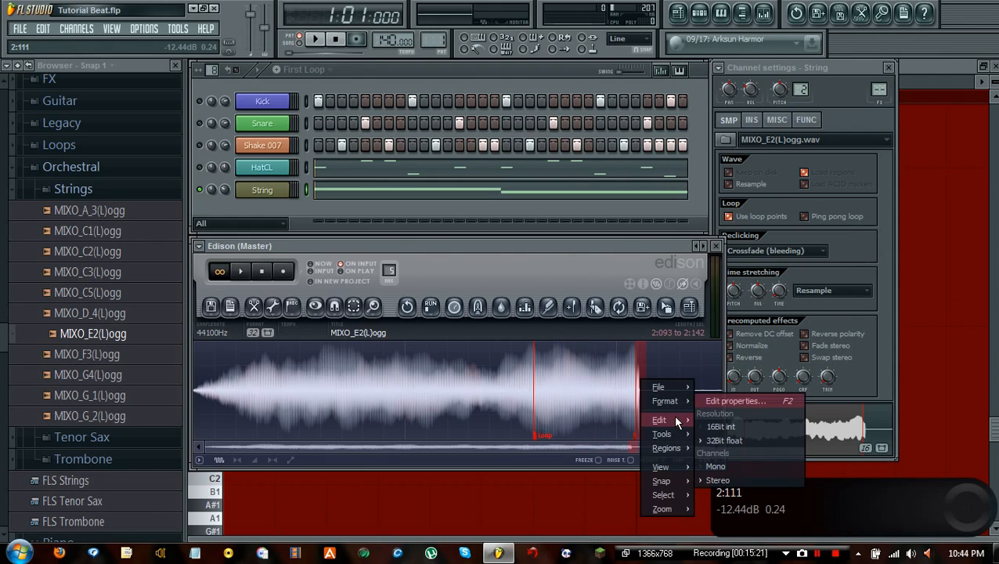
pyautogui.click(660, 419)
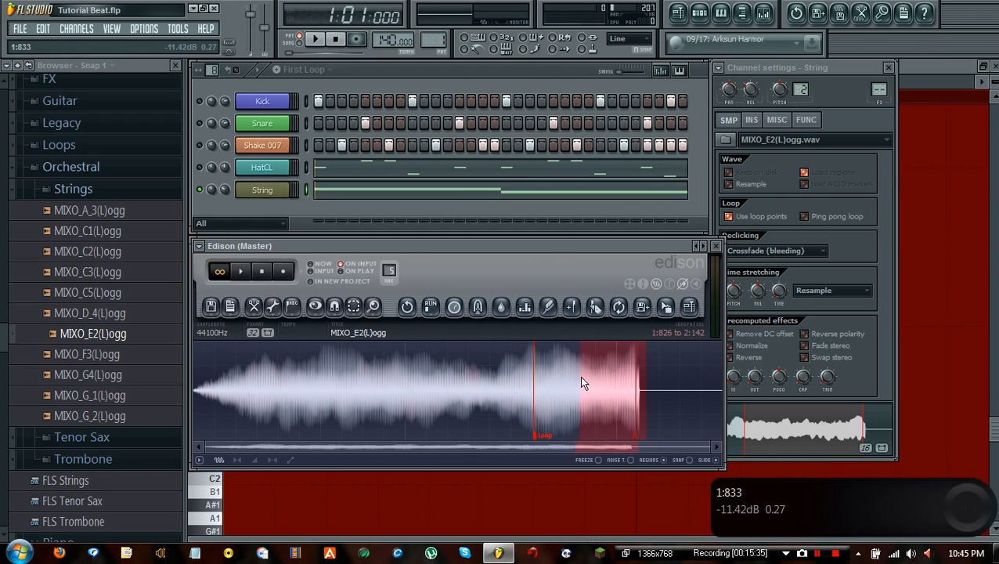
# Step: Drag the selection start back to 2:112, selecting the tail through 2:500
pyautogui.moveTo(580, 384); pyautogui.dragTo(654, 388)
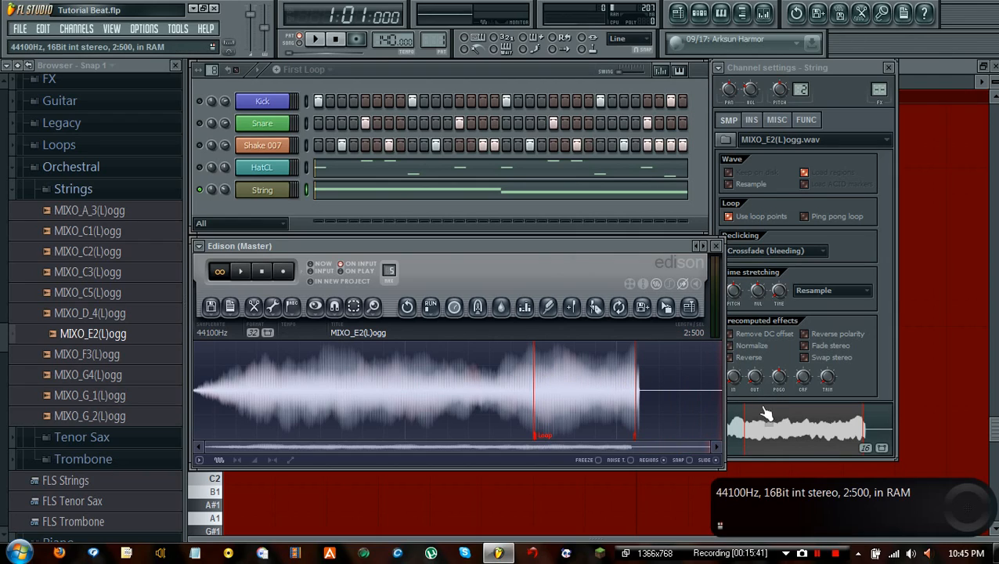
pyautogui.moveTo(749, 428)
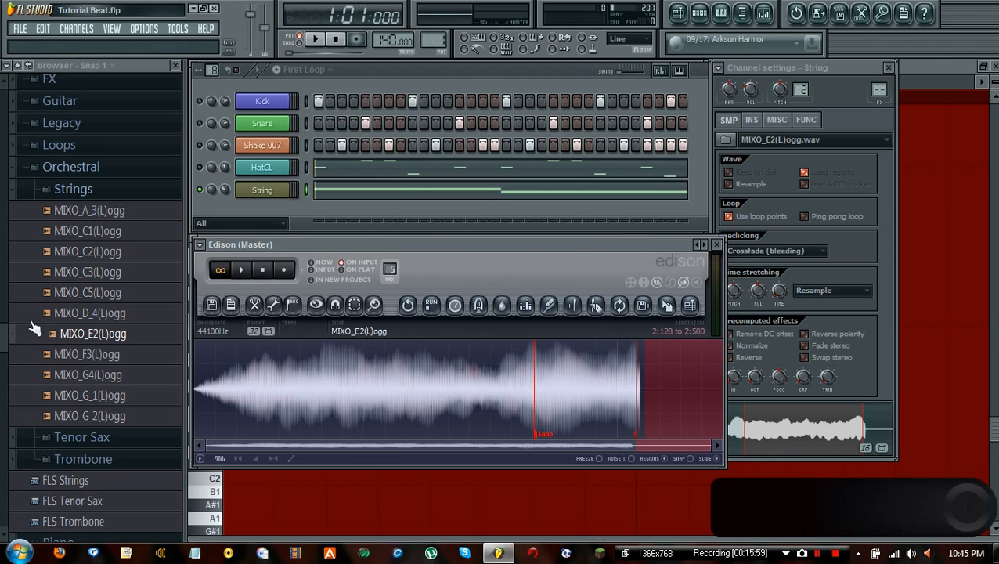
pyautogui.moveTo(113, 419)
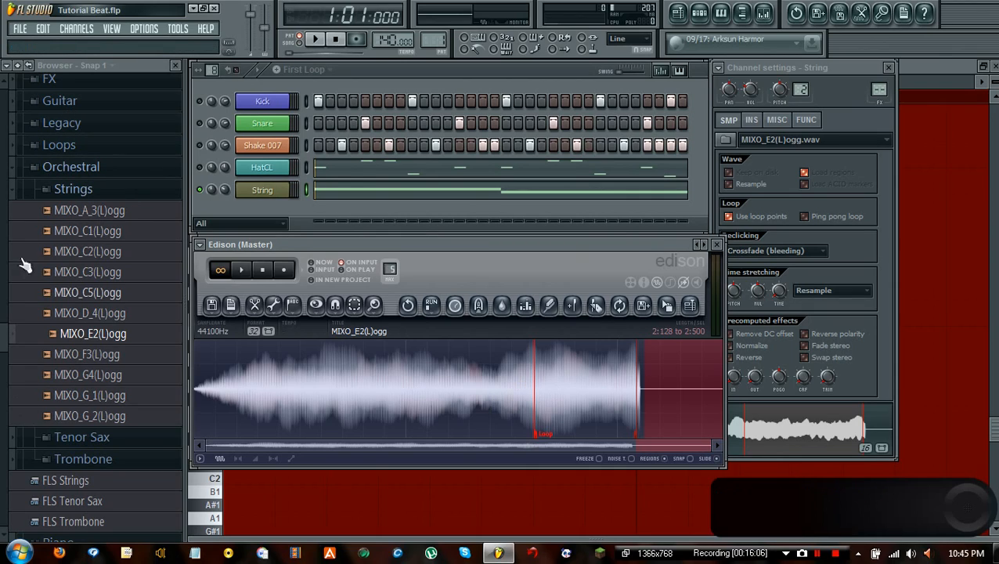
pyautogui.moveTo(67, 282)
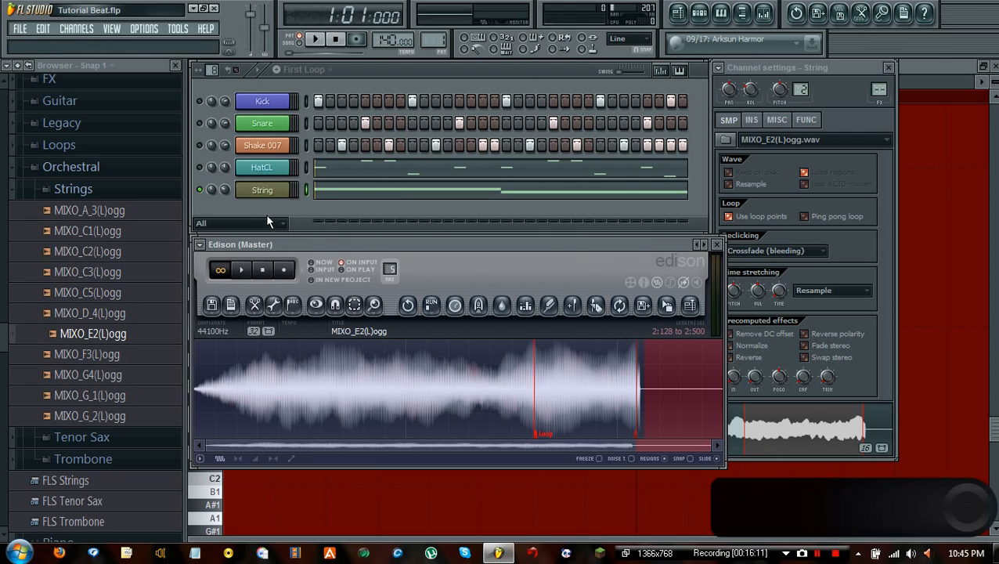
pyautogui.moveTo(333, 258)
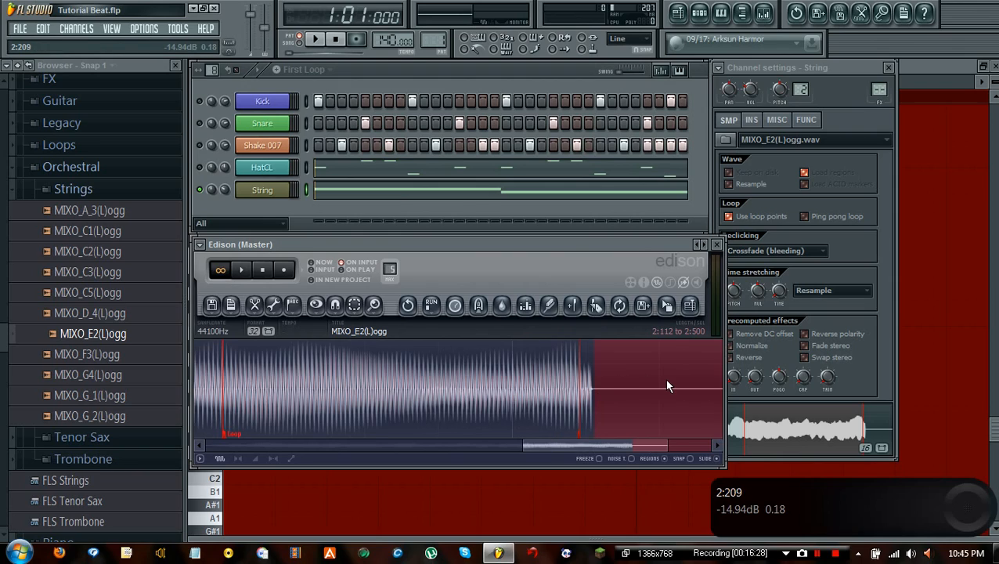
# Step: Delete the tail past 2:112 and audition the shortened sample with looped playback
pyautogui.rightClick(668, 385)
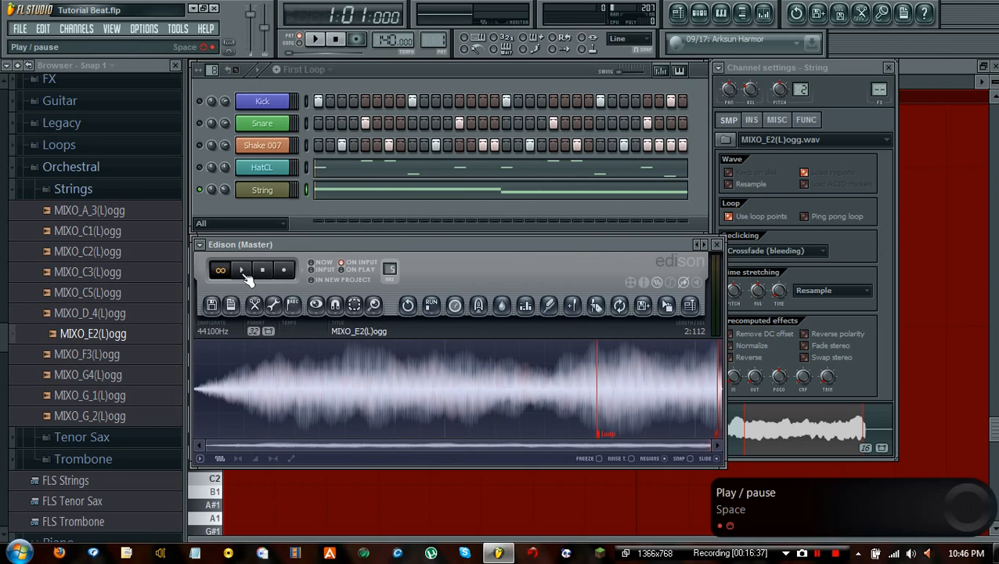
pyautogui.click(242, 269)
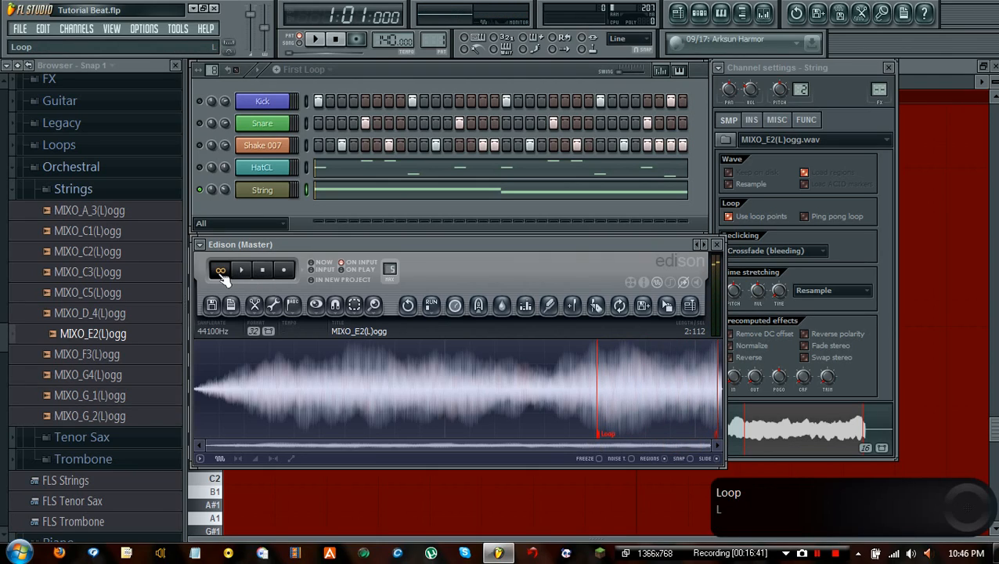
pyautogui.click(242, 269)
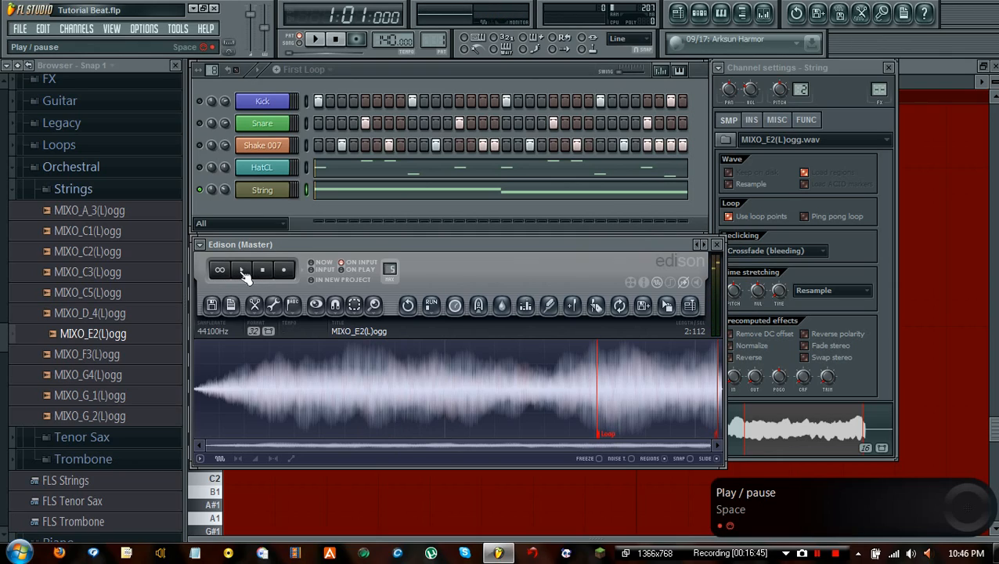
pyautogui.click(241, 269)
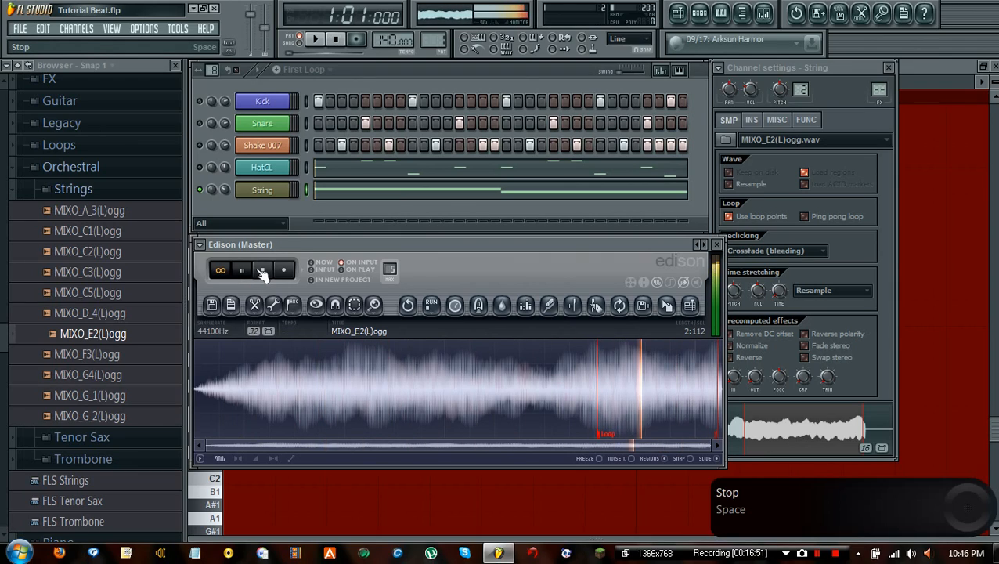
pyautogui.click(241, 269)
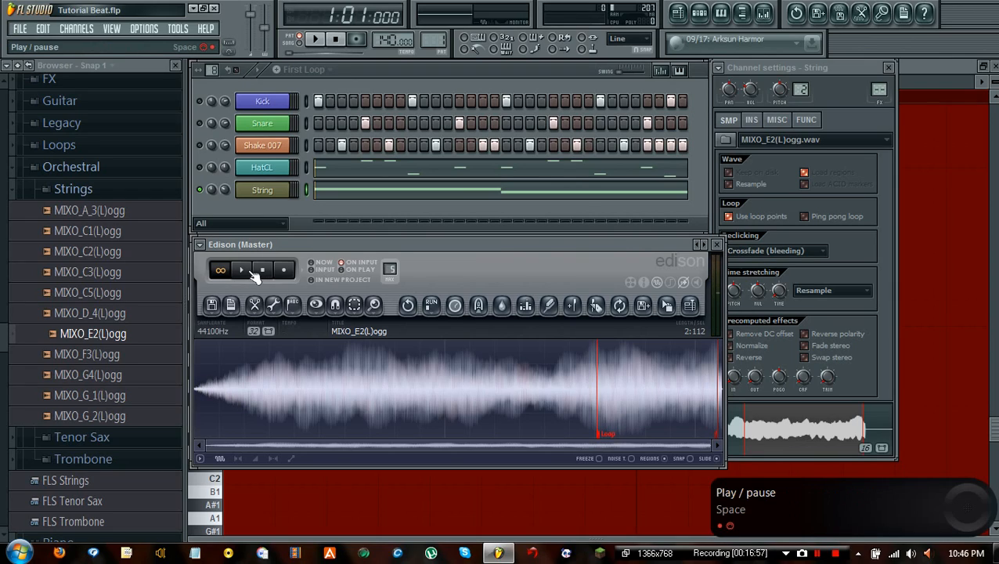
pyautogui.click(241, 269)
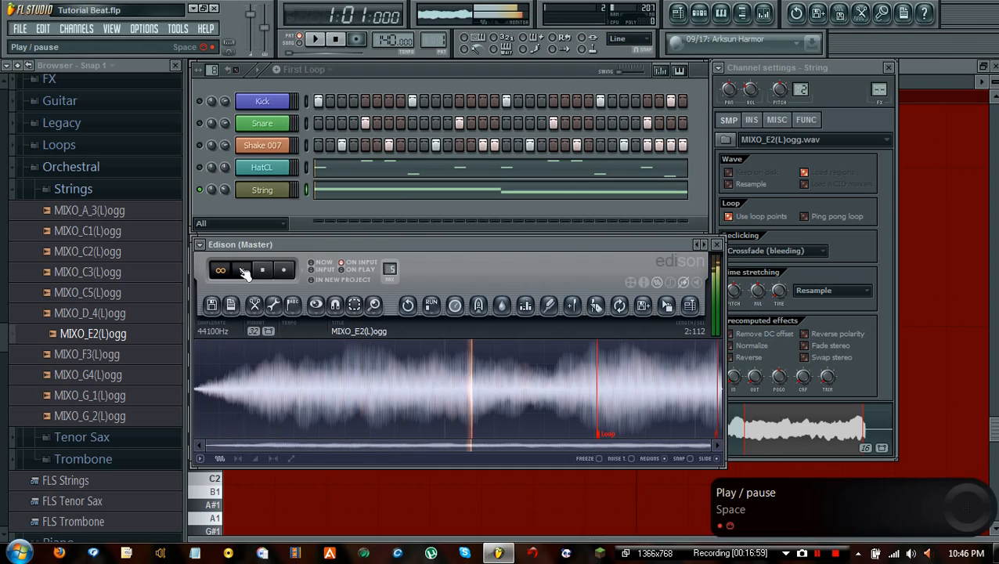
pyautogui.click(242, 270)
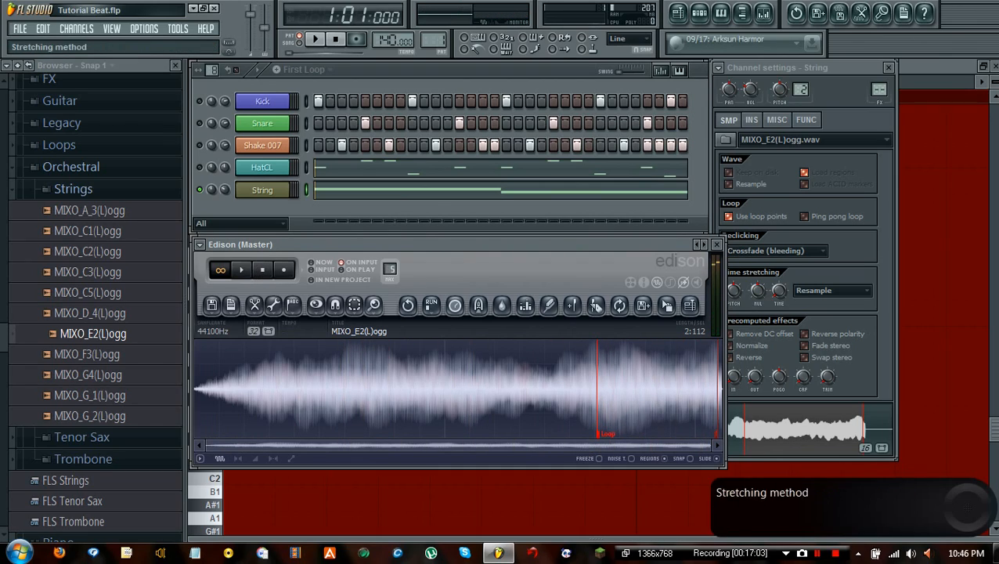
pyautogui.moveTo(560, 305)
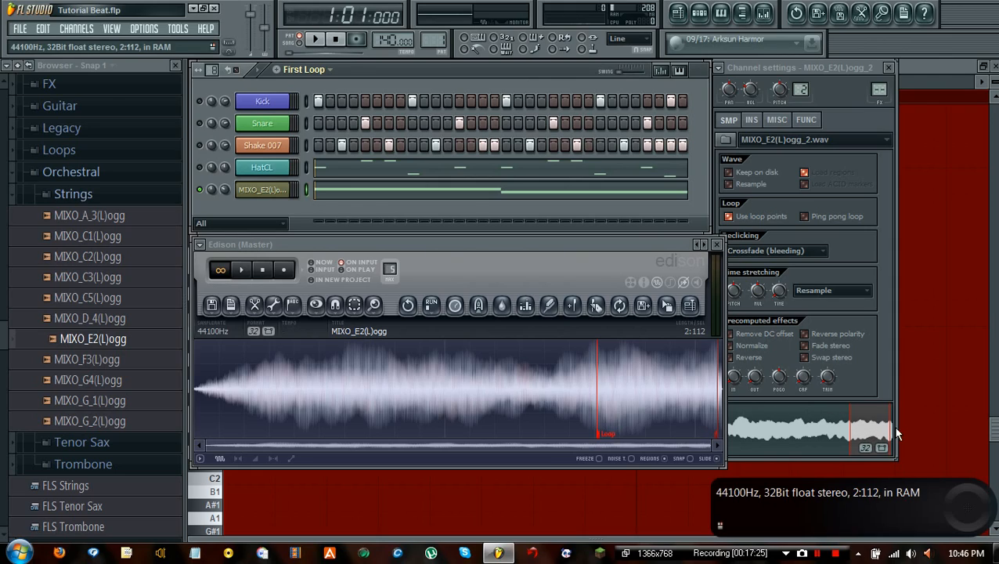
pyautogui.moveTo(893, 433)
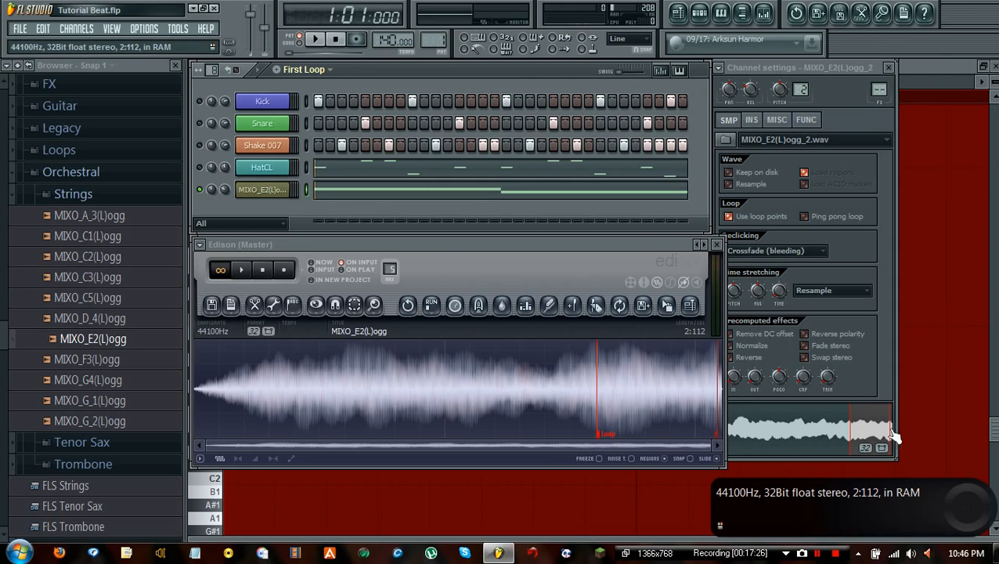
# Step: Close Edison and the channel settings, and rename the fifth channel to 'String'
pyautogui.click(715, 243)
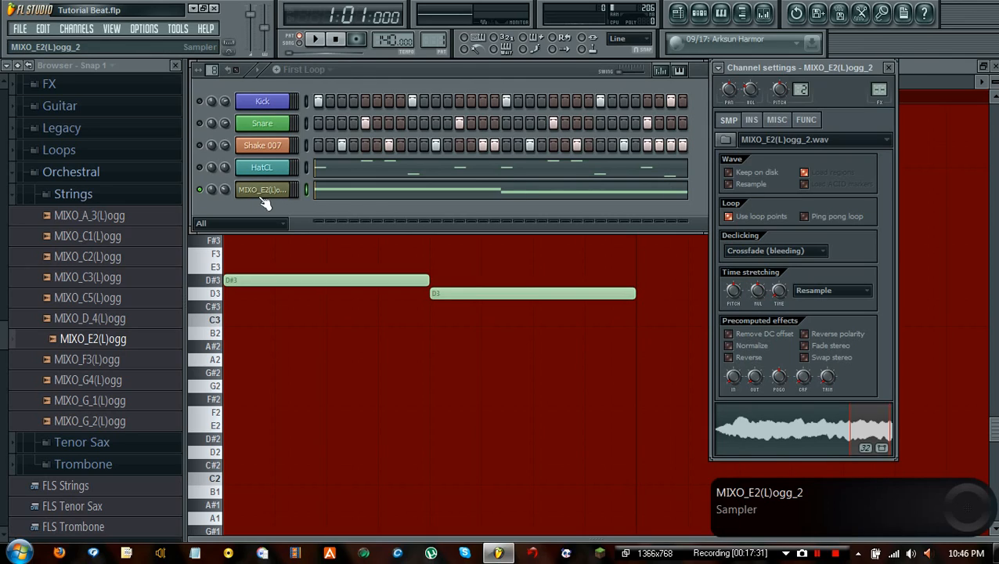
pyautogui.click(895, 69)
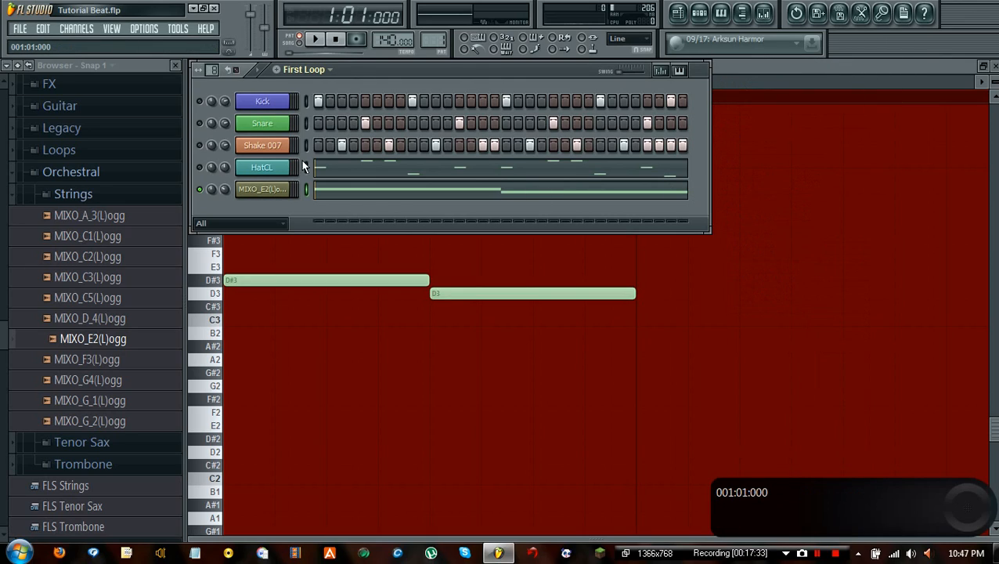
pyautogui.doubleClick(262, 189)
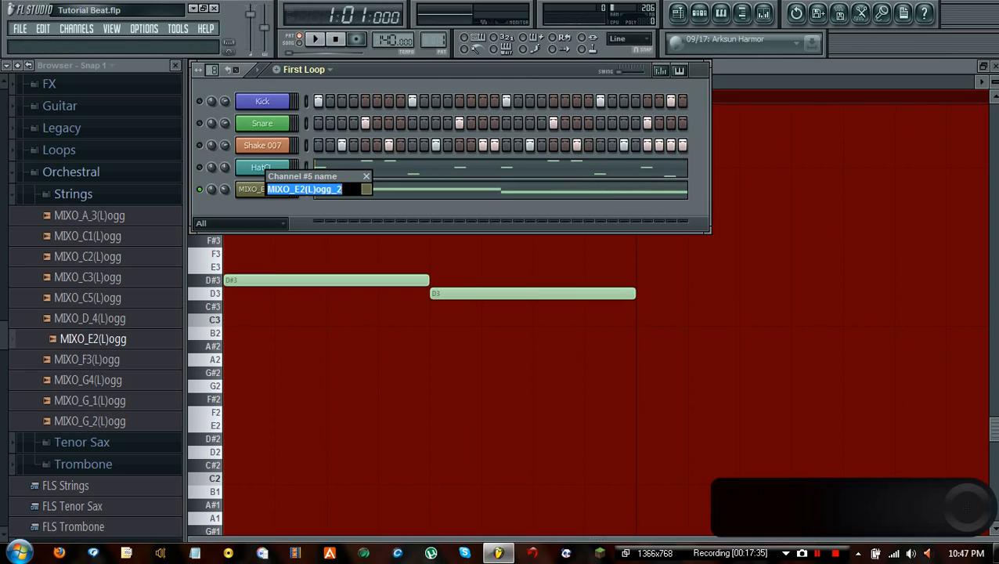
pyautogui.write('String')
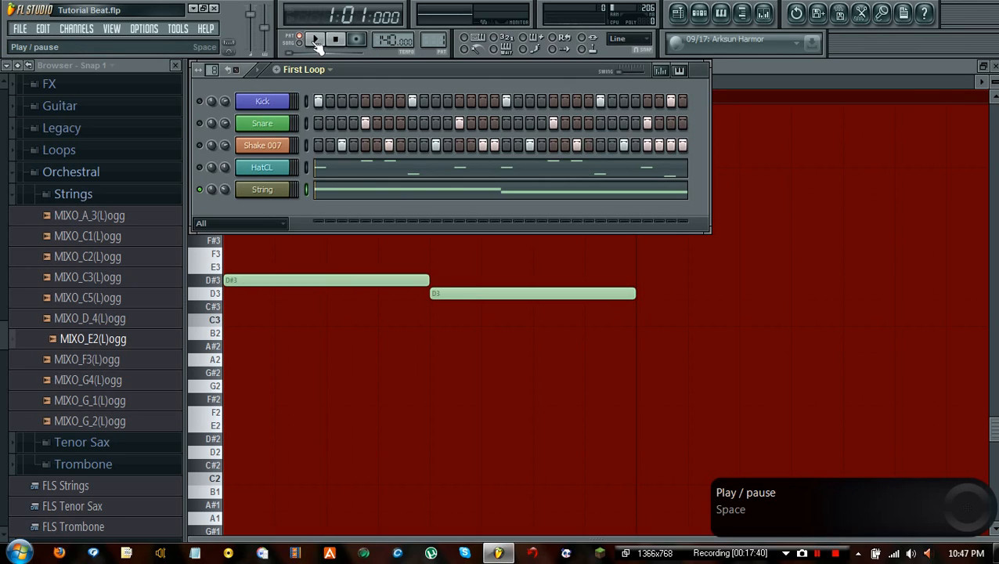
pyautogui.click(328, 37)
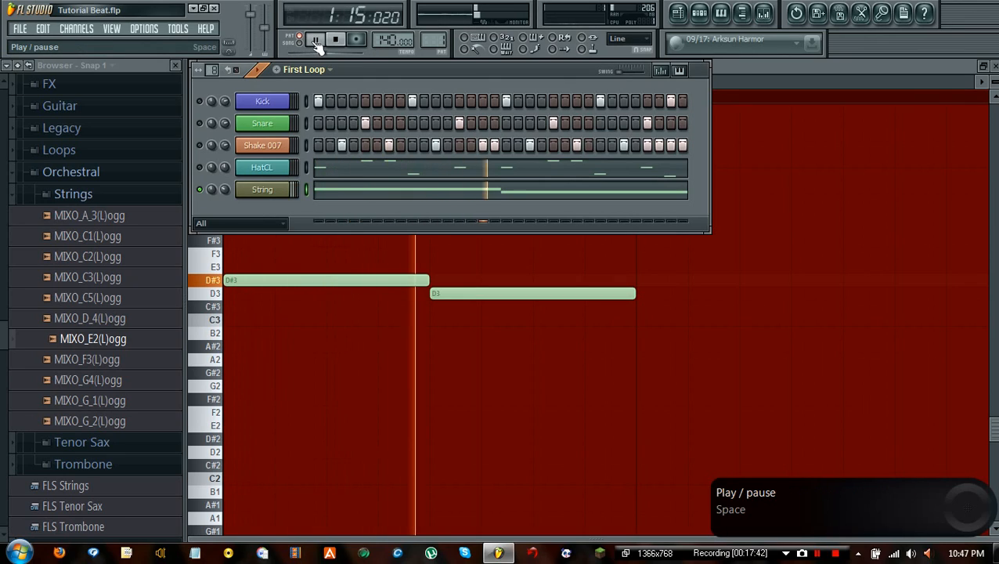
pyautogui.click(317, 39)
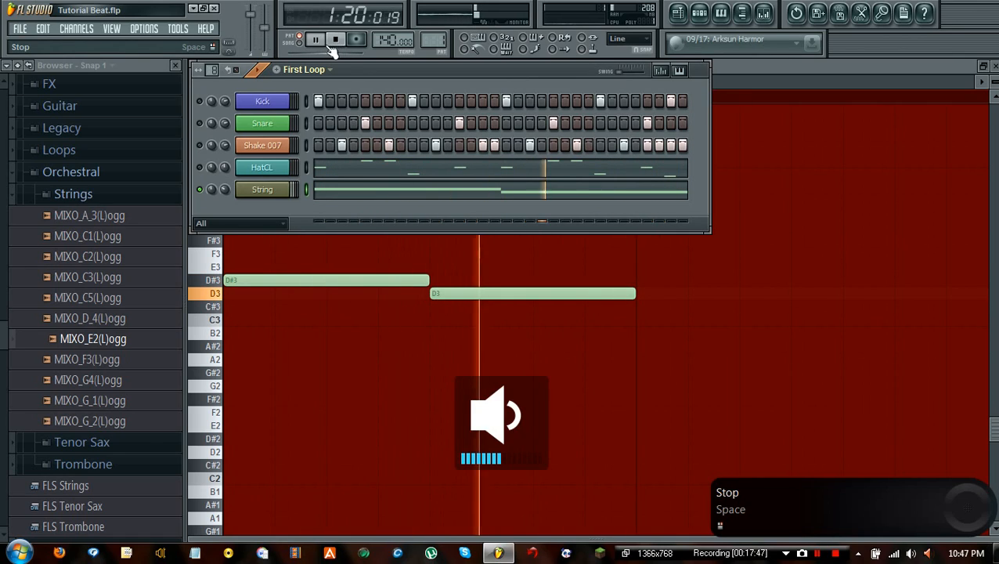
pyautogui.click(333, 39)
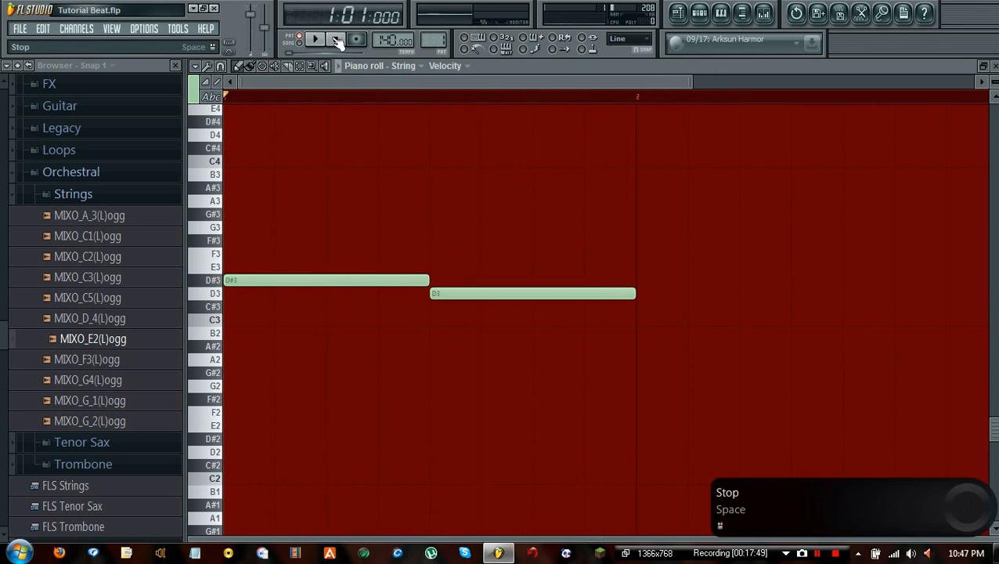
pyautogui.click(328, 40)
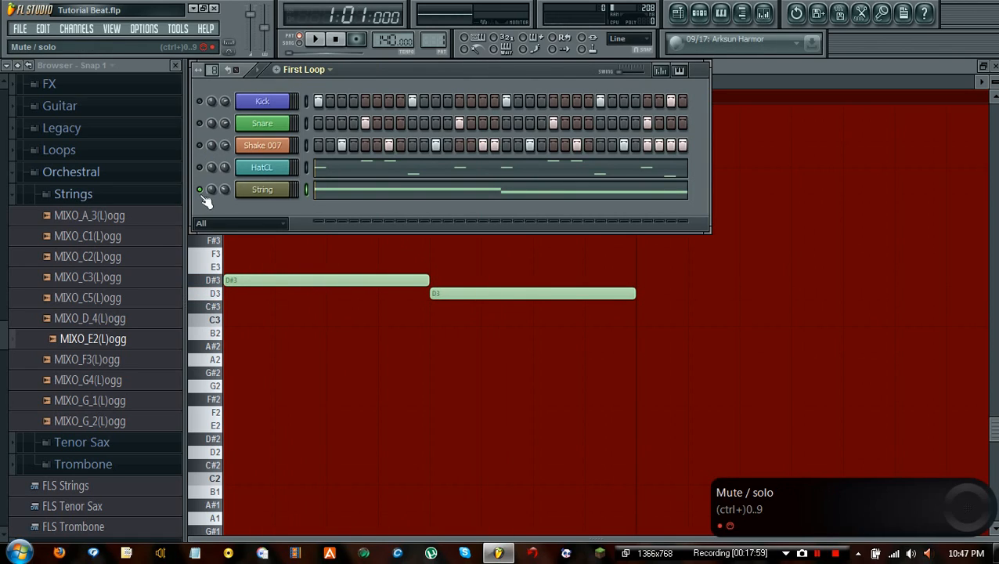
# Step: Toggle the String channel's mute light and dismiss the options that popped up
pyautogui.click(310, 41)
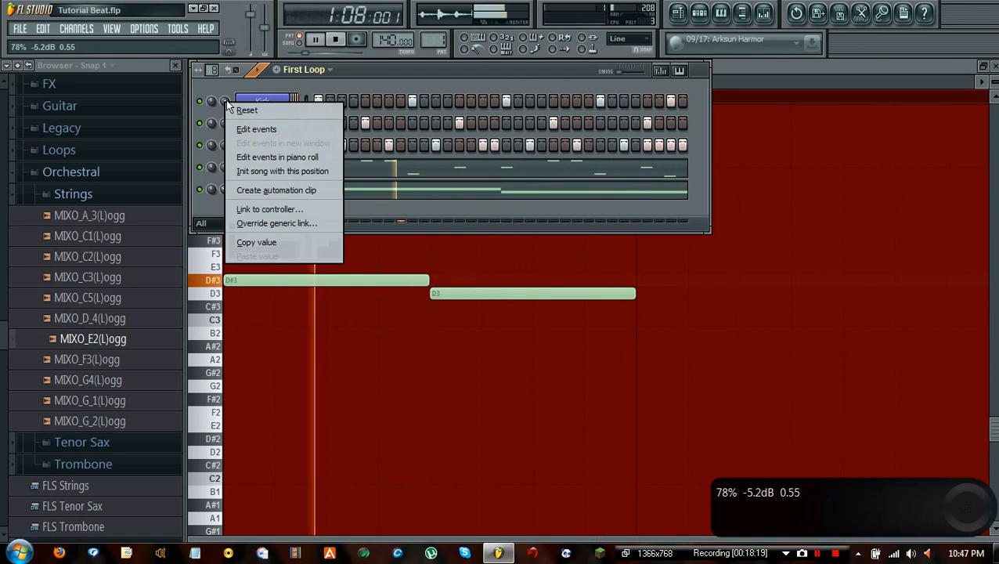
pyautogui.click(331, 38)
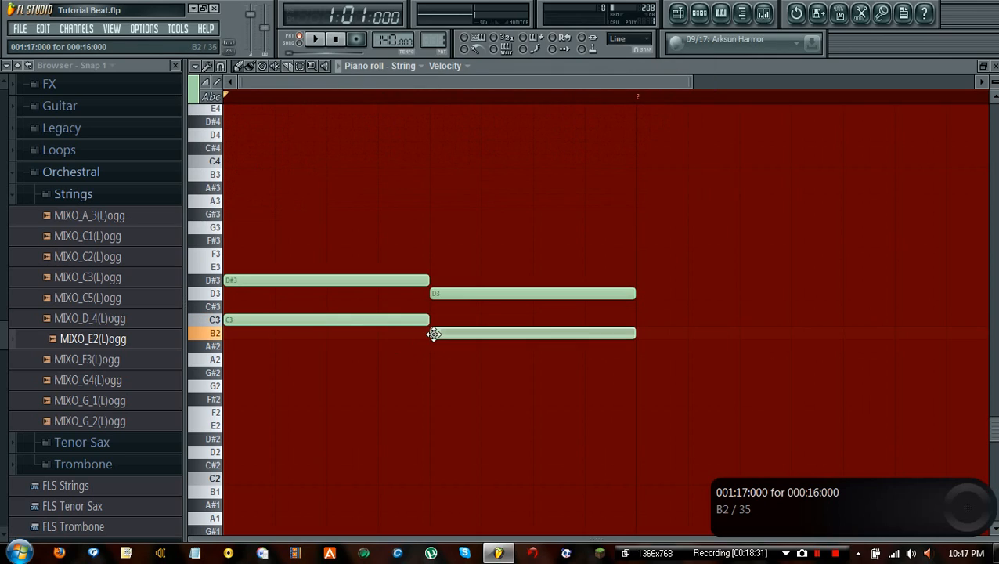
# Step: Play the pattern to hear the C3 and B2 notes, then stop playback
pyautogui.click(317, 38)
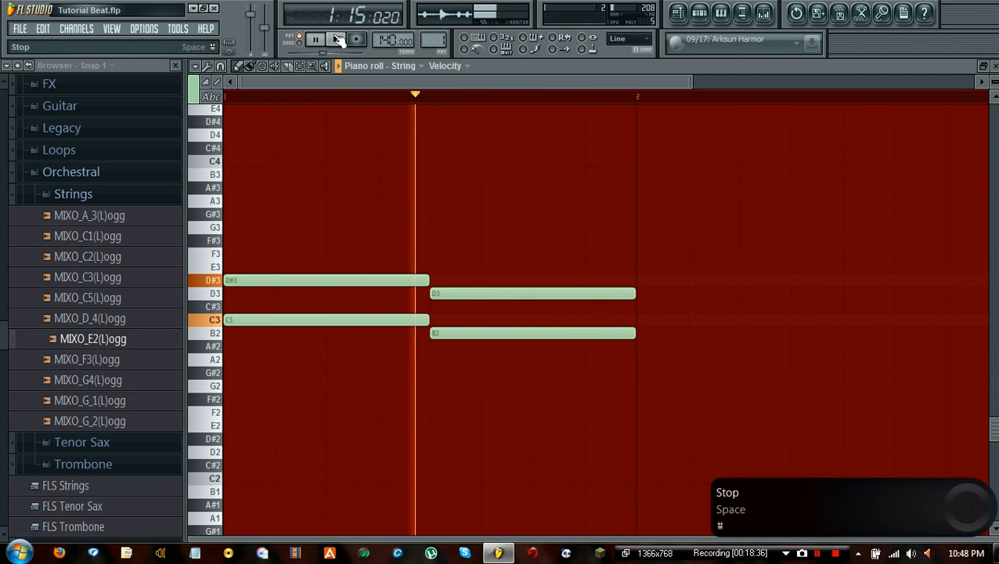
pyautogui.click(333, 39)
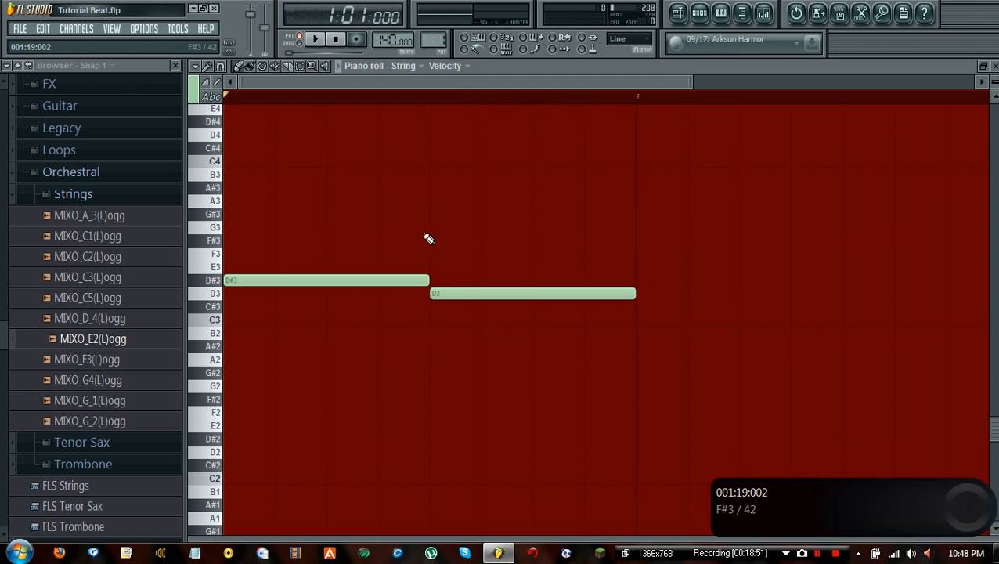
pyautogui.moveTo(698, 15)
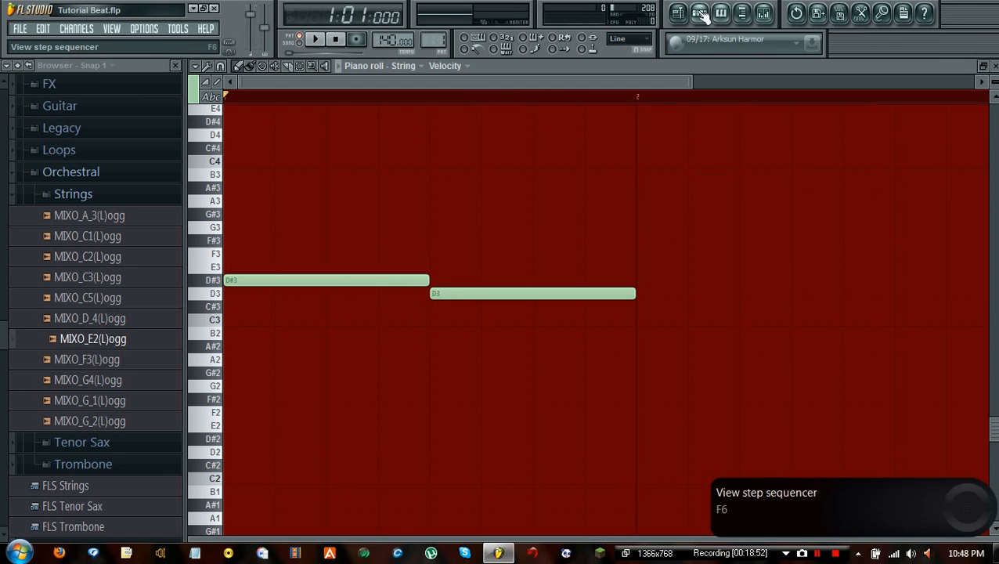
# Step: Bring back the step sequencer and select the String channel
pyautogui.click(697, 16)
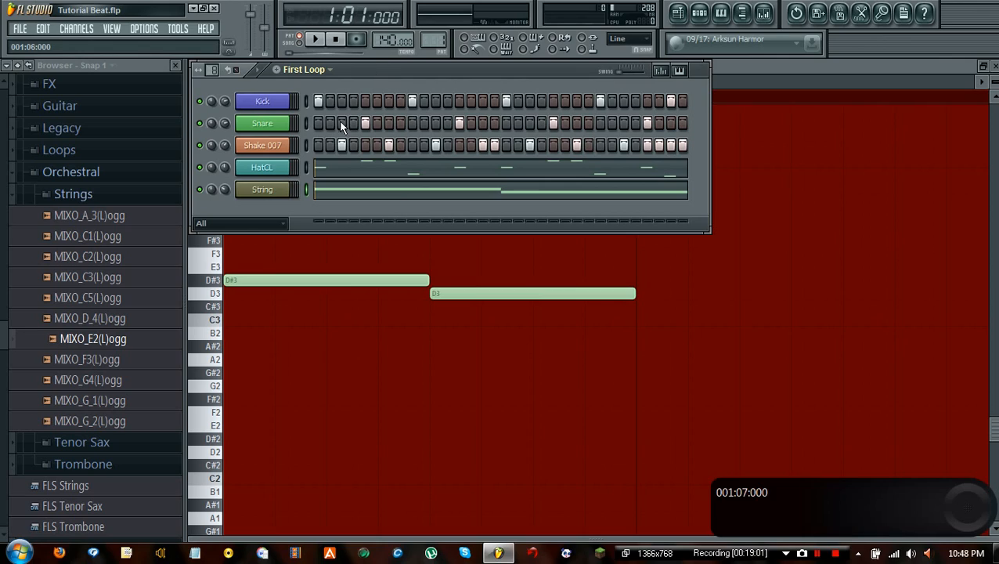
pyautogui.click(262, 190)
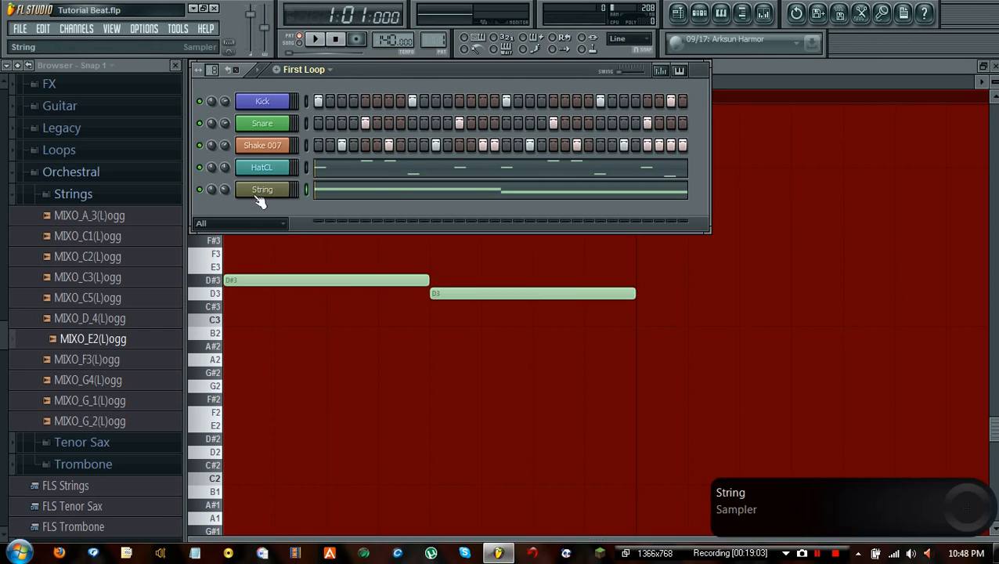